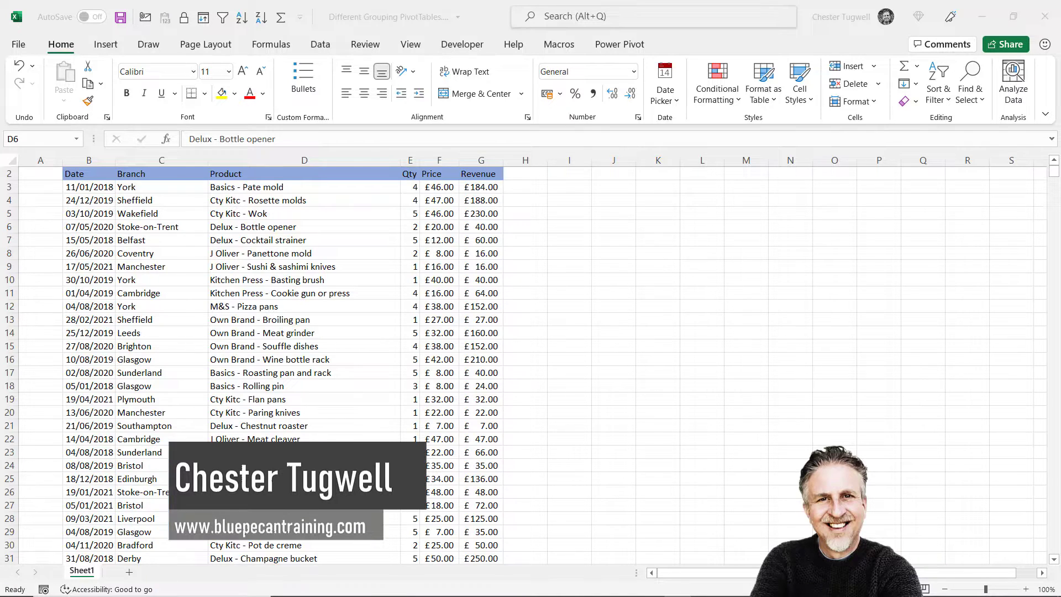
# Step: Create a pivot table from the sales data on the existing worksheet at J2
pyautogui.click(106, 45)
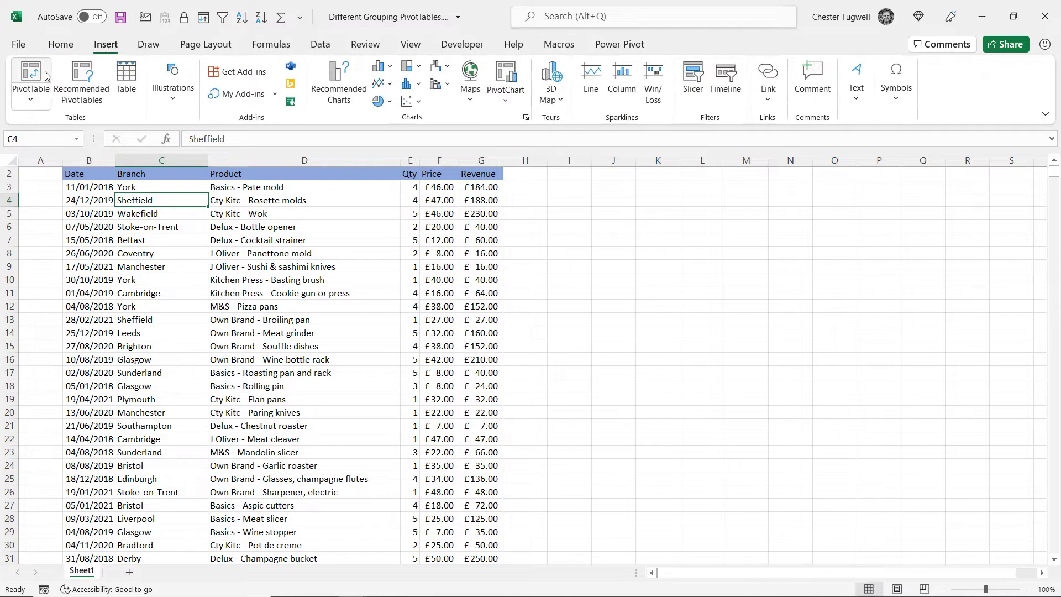
pyautogui.click(31, 80)
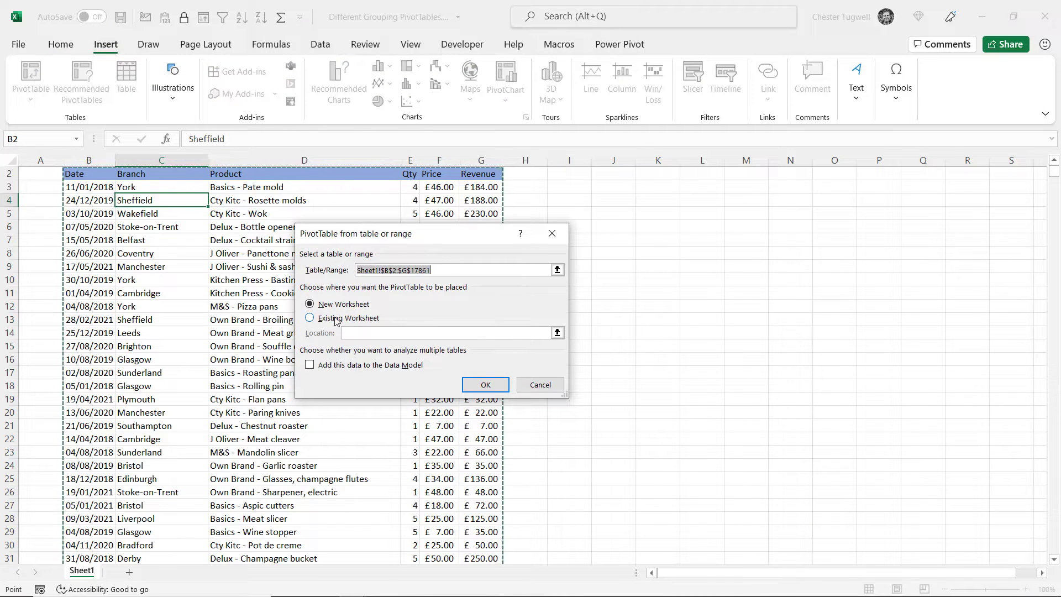
pyautogui.click(310, 319)
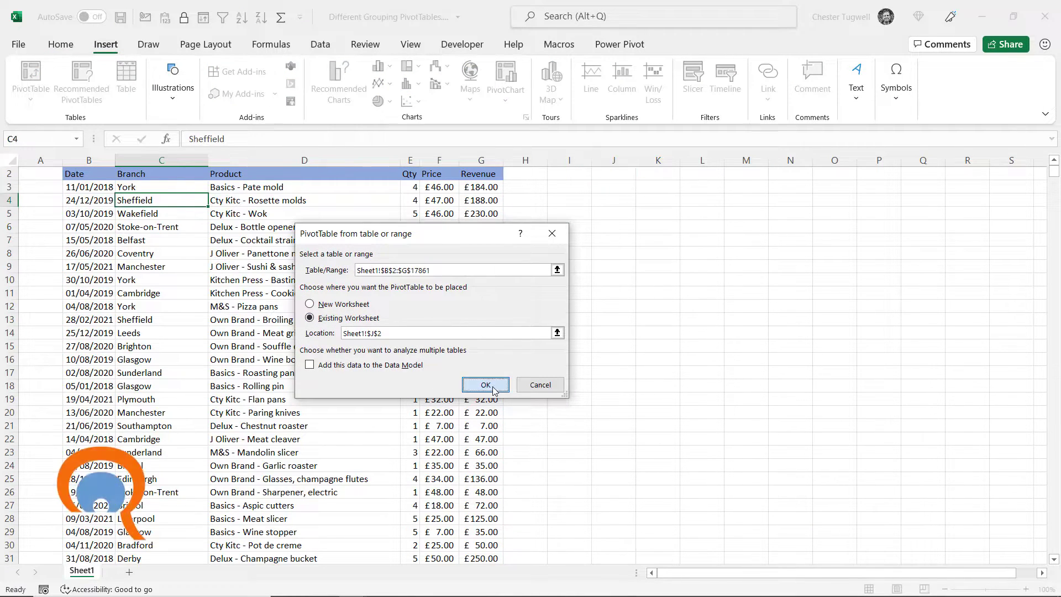
pyautogui.click(486, 385)
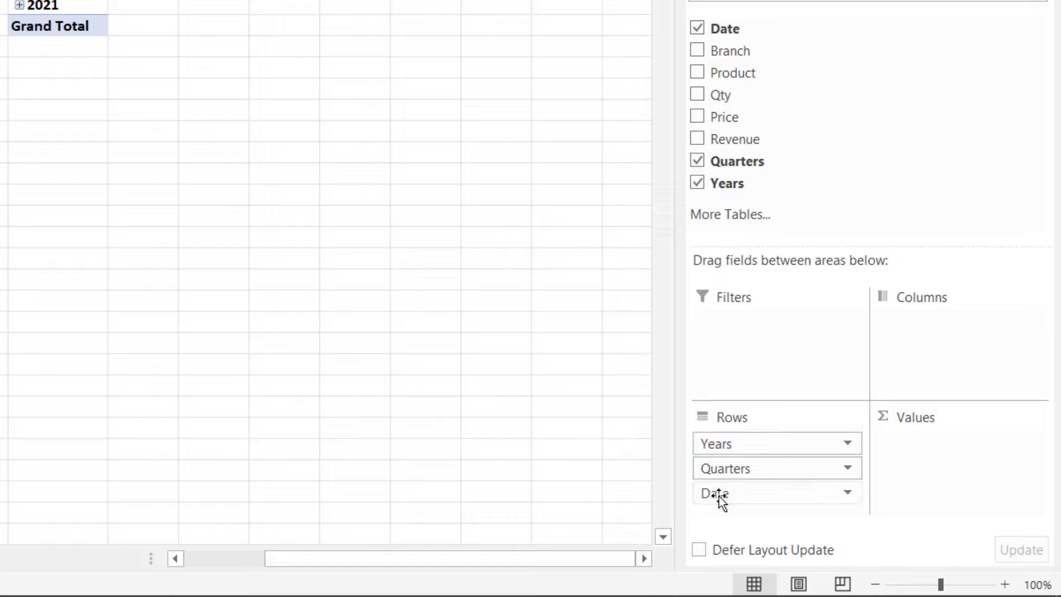
# Step: Rename the Date row field to Month via its Field Settings
pyautogui.click(848, 493)
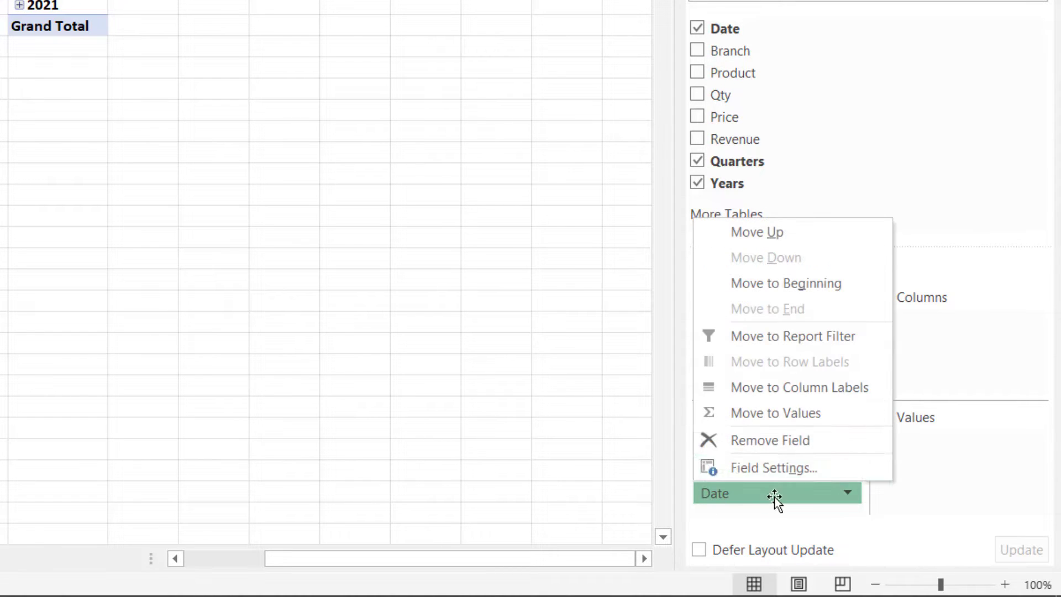
pyautogui.click(774, 468)
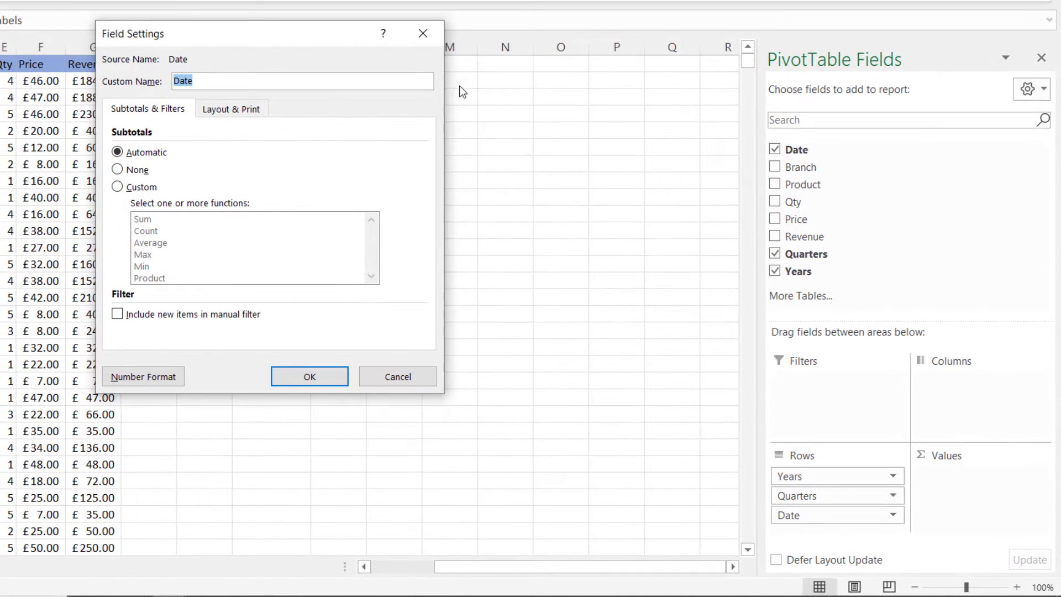
pyautogui.write('Month')
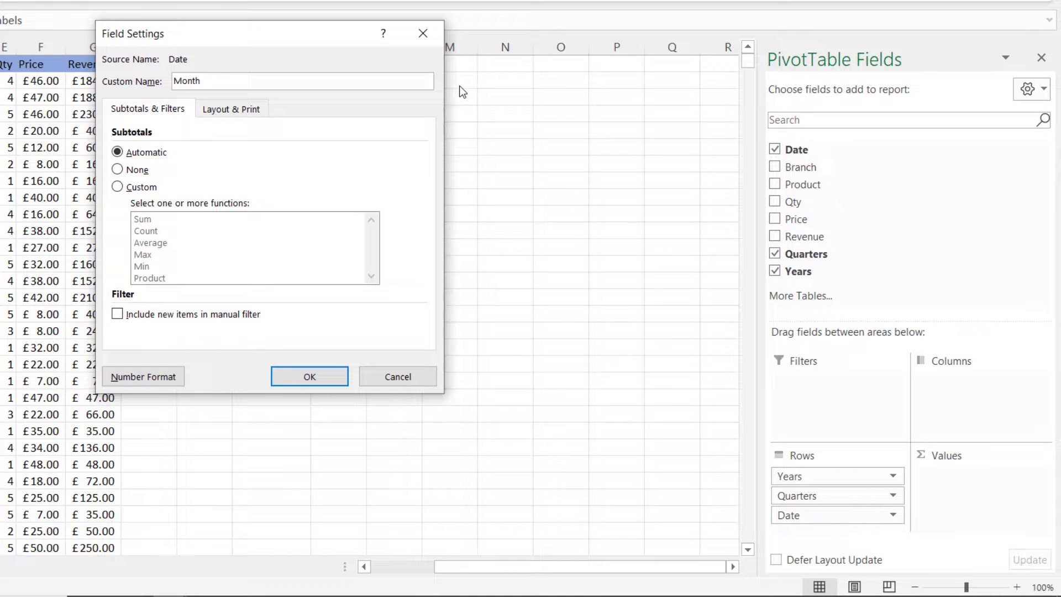
pyautogui.click(310, 376)
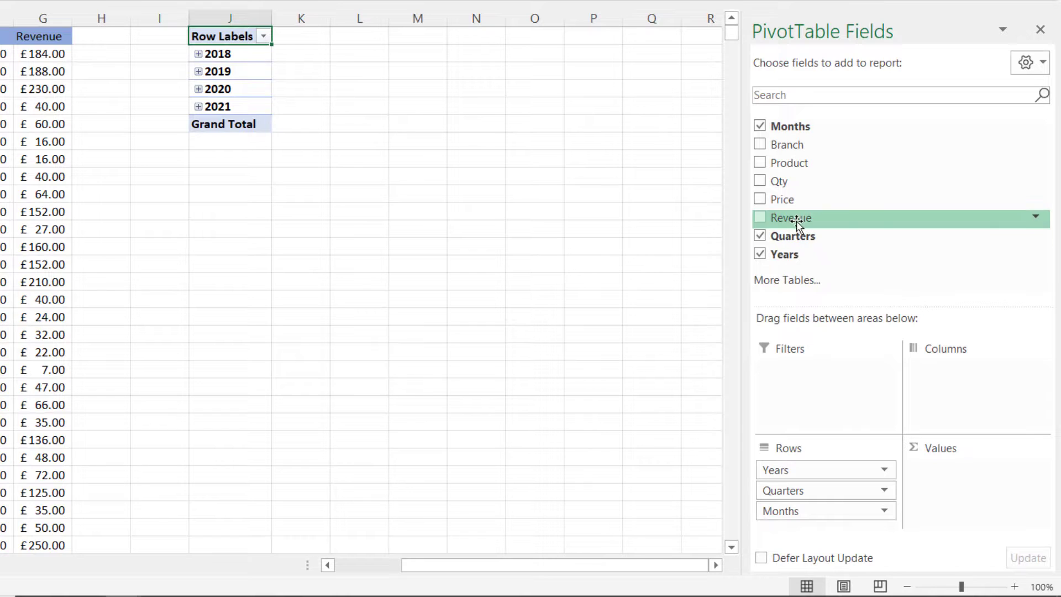
# Step: Add Sum of Revenue, then copy the pivot table and paste a duplicate at M2
pyautogui.click(761, 218)
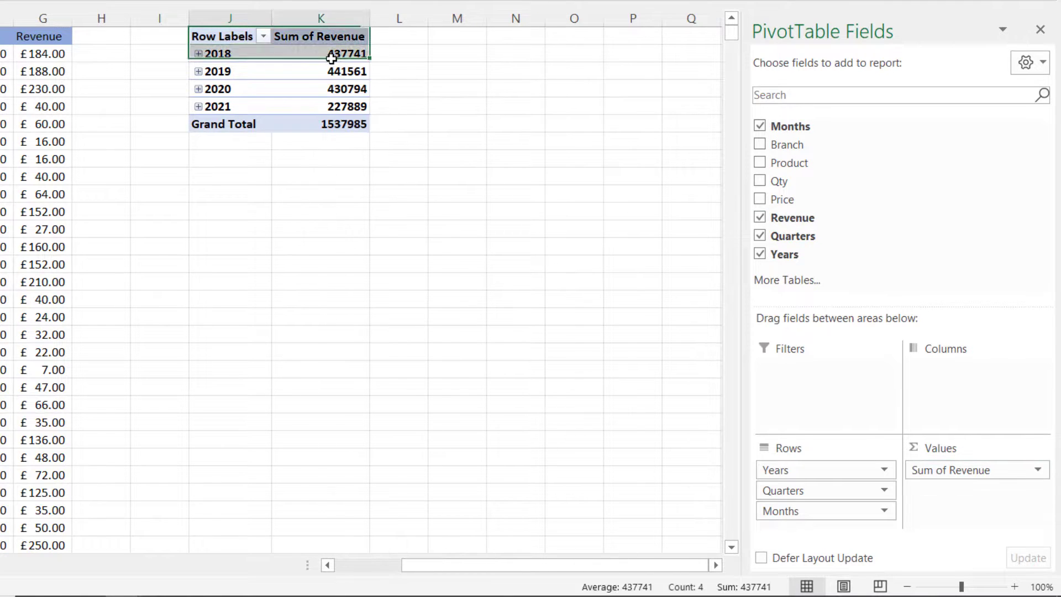
pyautogui.press('Ctrl+C')
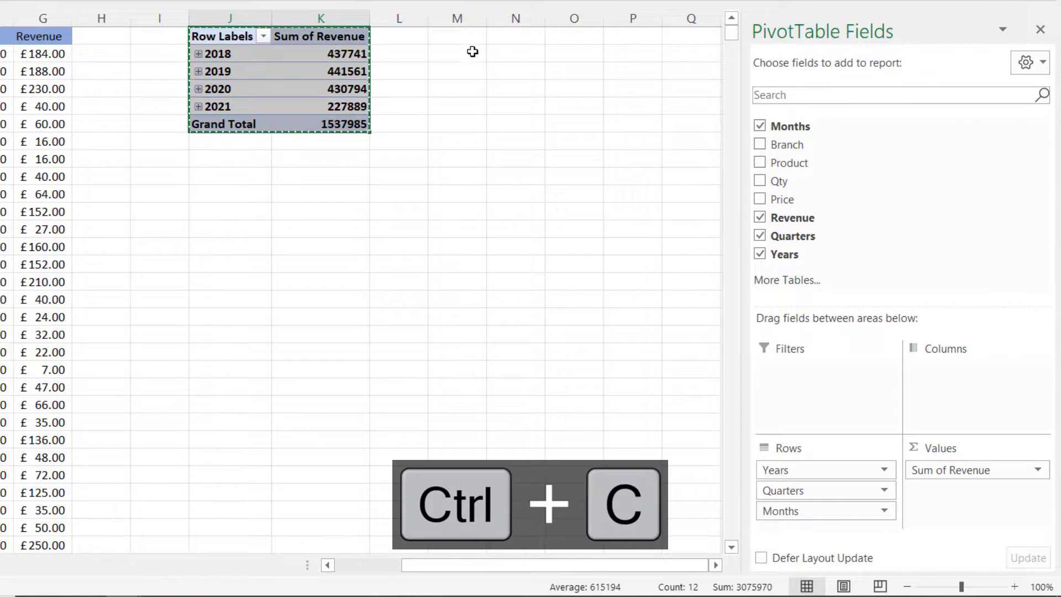
pyautogui.press('ctrl+v')
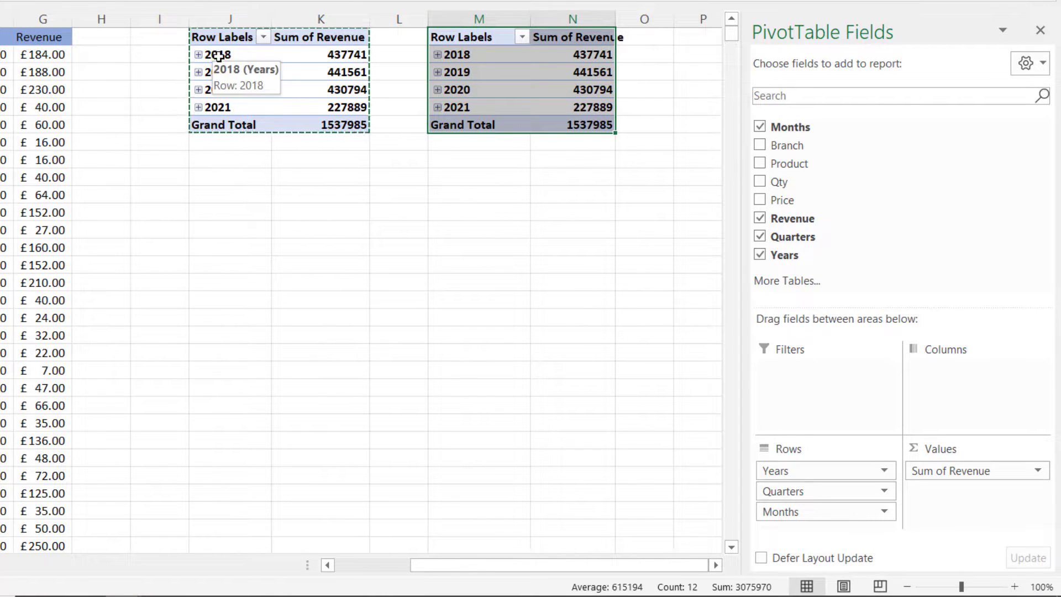
pyautogui.moveTo(218, 60)
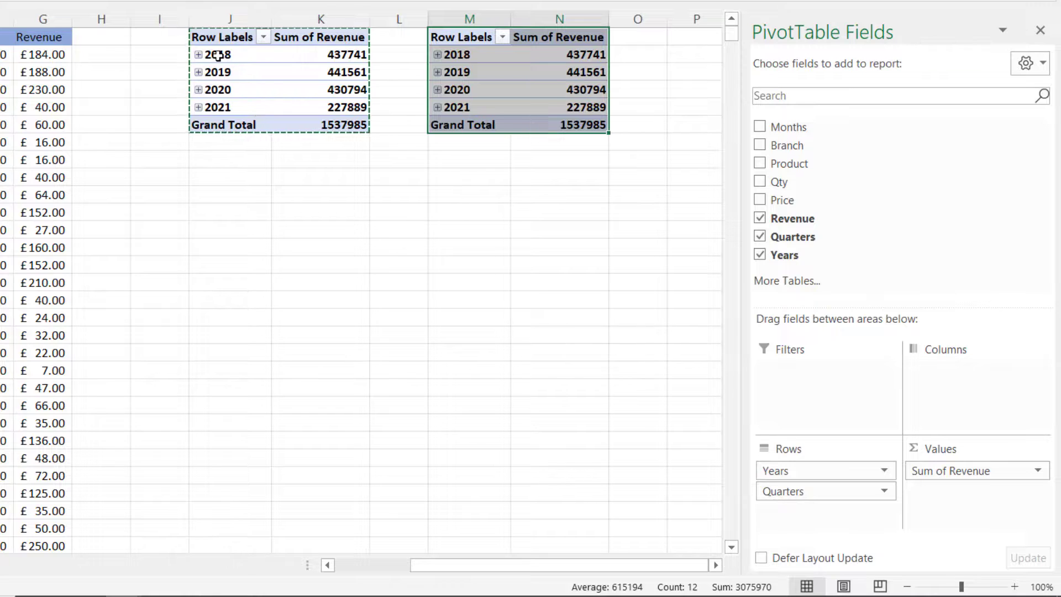
# Step: Expand every year in the first pivot table to show its quarterly revenue
pyautogui.rightClick(216, 54)
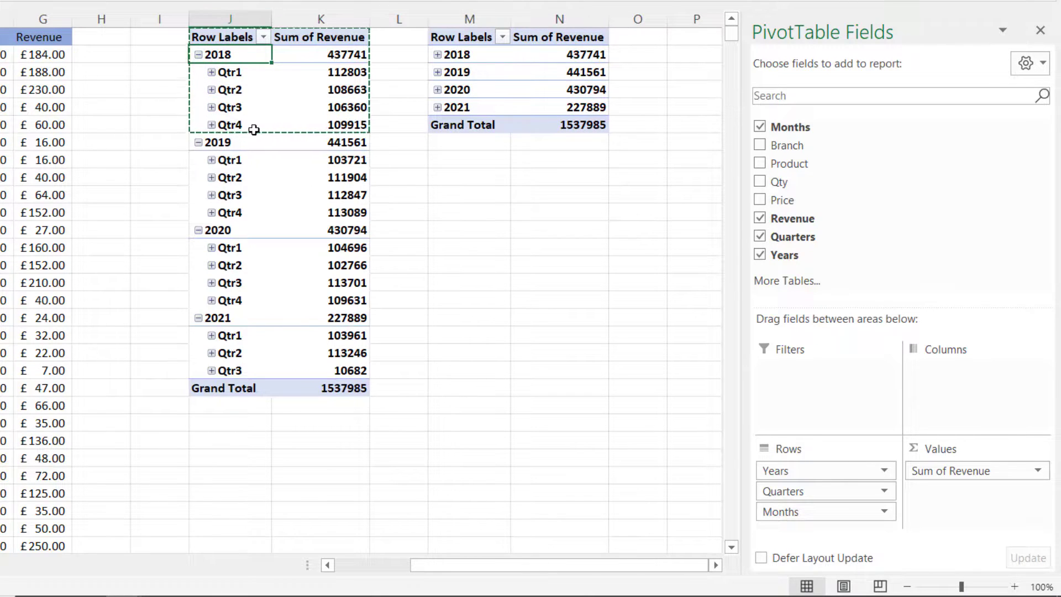
pyautogui.click(761, 126)
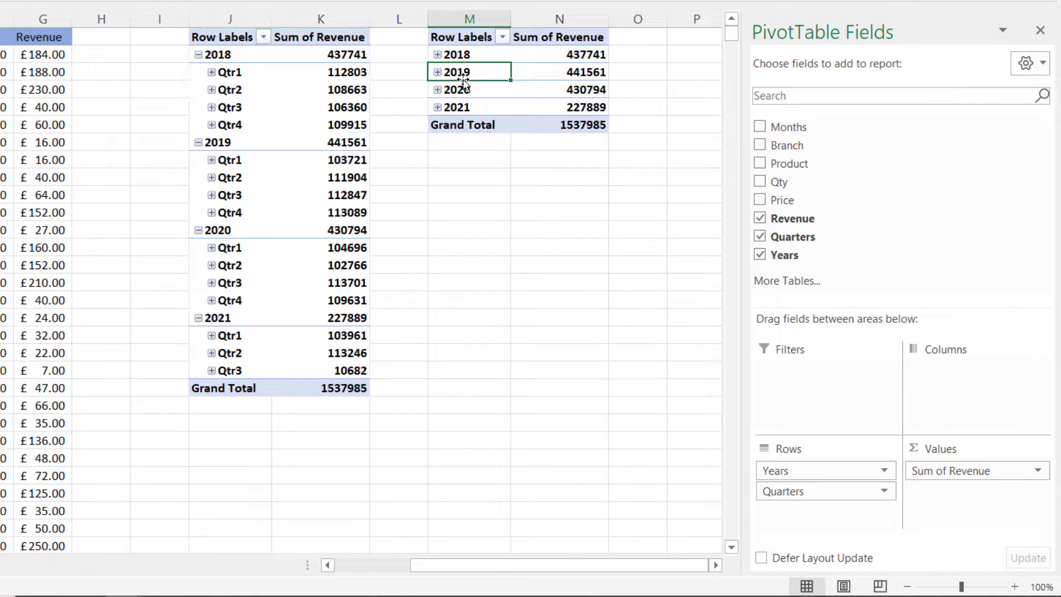
# Step: Group the copied pivot's dates by Days with 7-day ranges, affecting both tables
pyautogui.rightClick(456, 72)
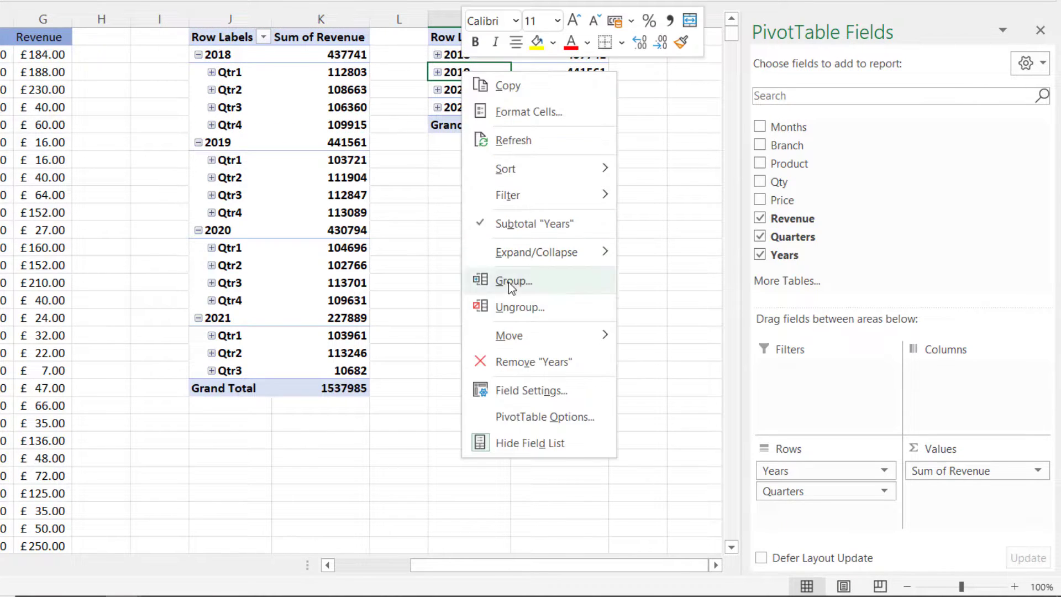
pyautogui.click(513, 280)
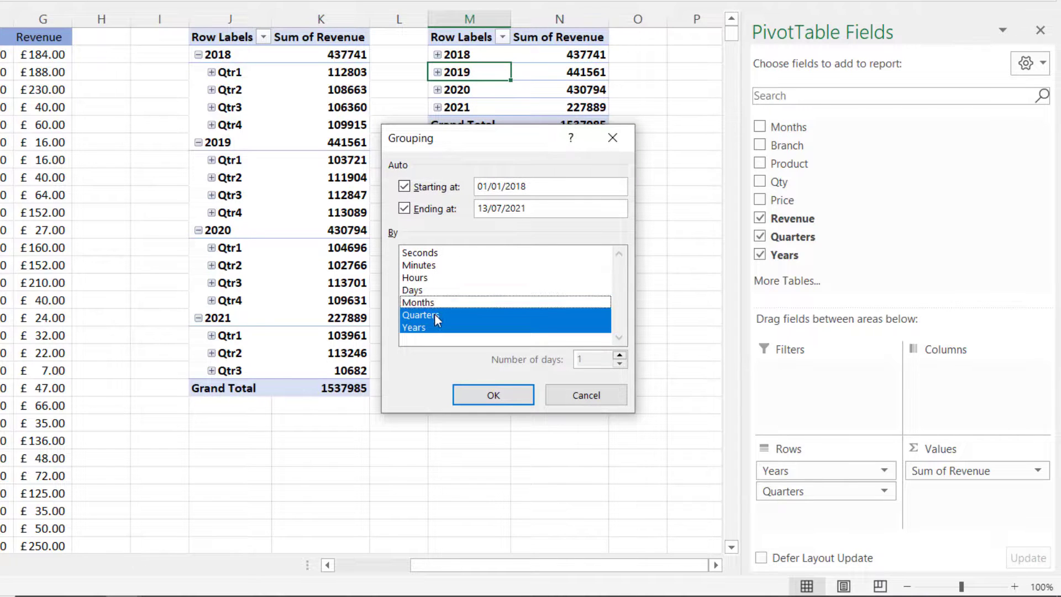
pyautogui.click(412, 289)
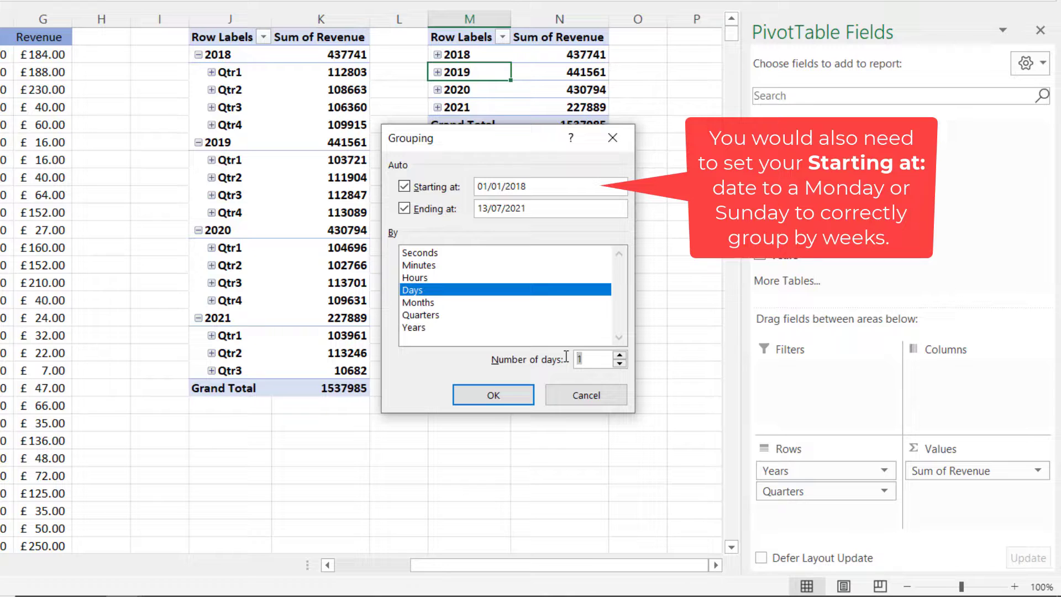
pyautogui.click(493, 394)
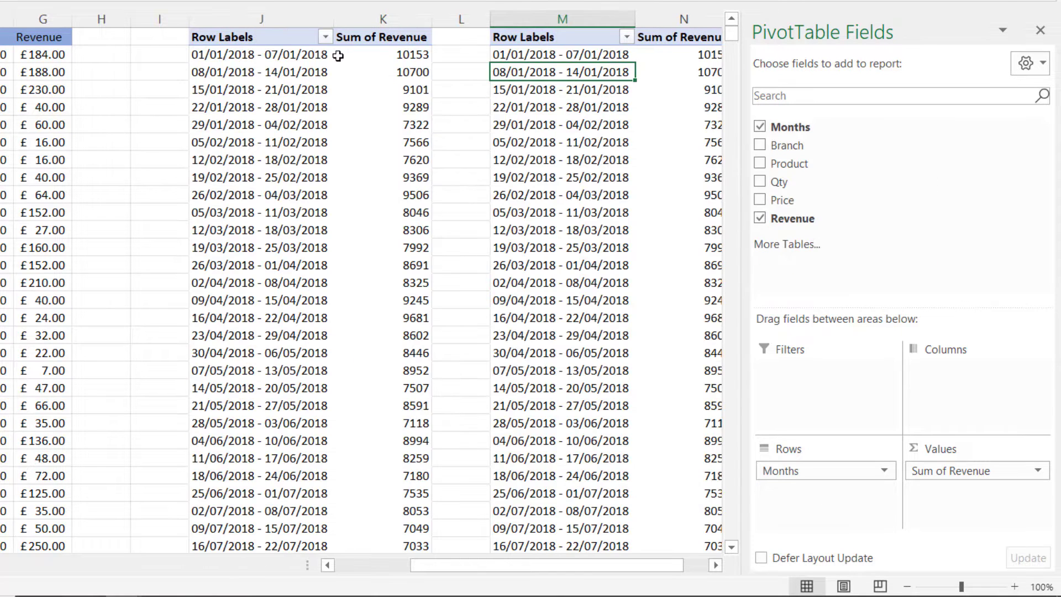
pyautogui.hscroll(3)
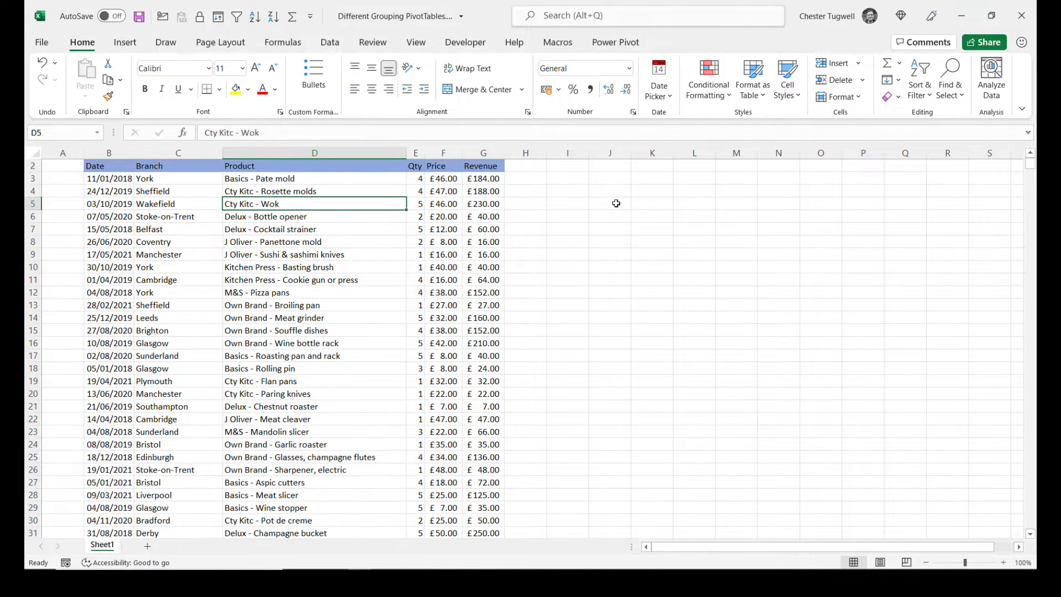
pyautogui.moveTo(630, 205)
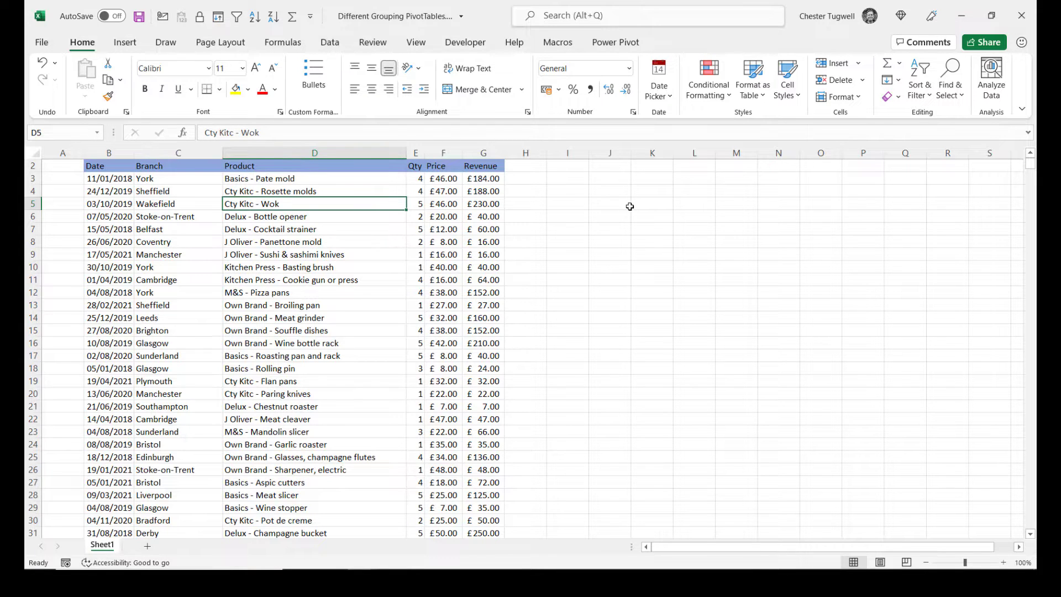
pyautogui.moveTo(628, 208)
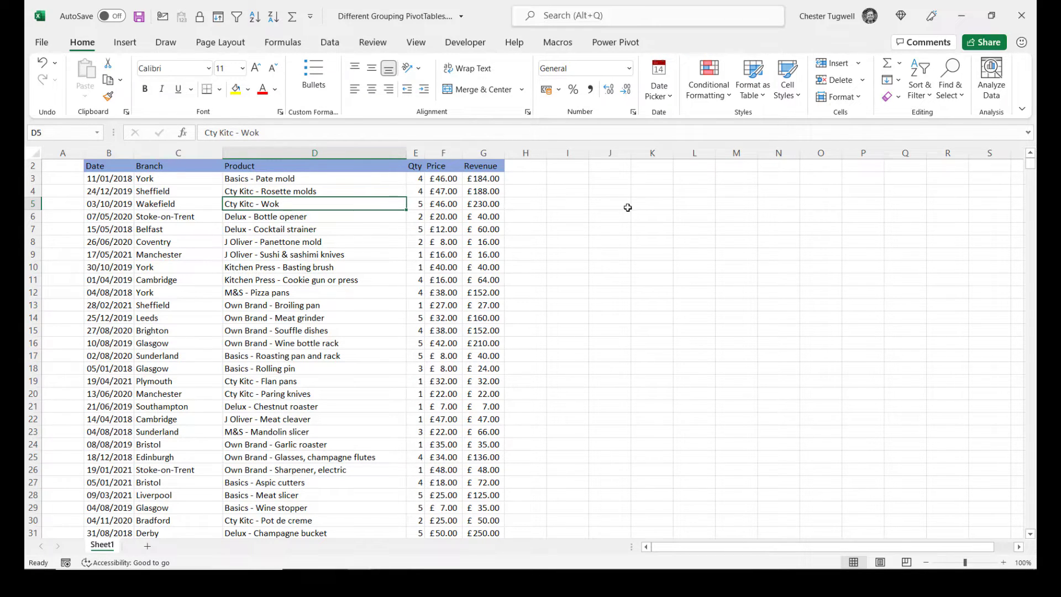
pyautogui.moveTo(181, 203)
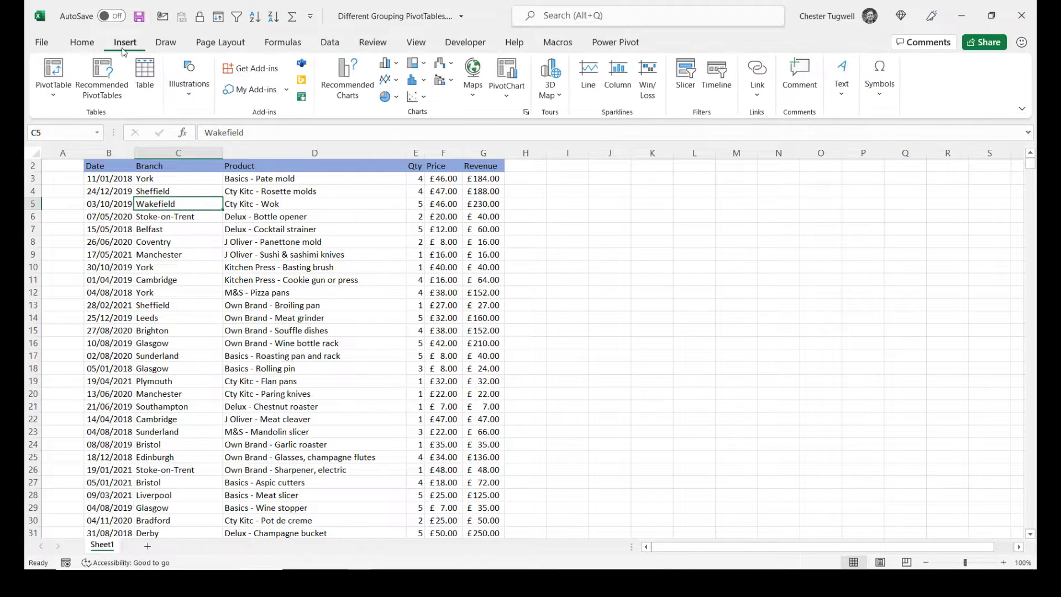
# Step: Create a fresh pivot table at J2 with Date in rows and Sum of Revenue
pyautogui.click(53, 73)
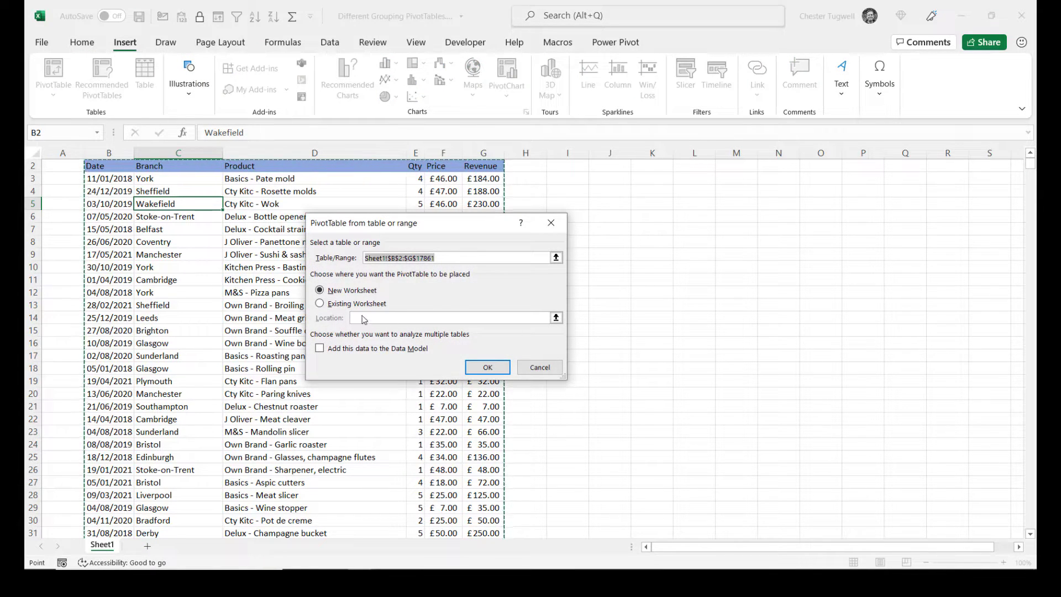
pyautogui.click(320, 303)
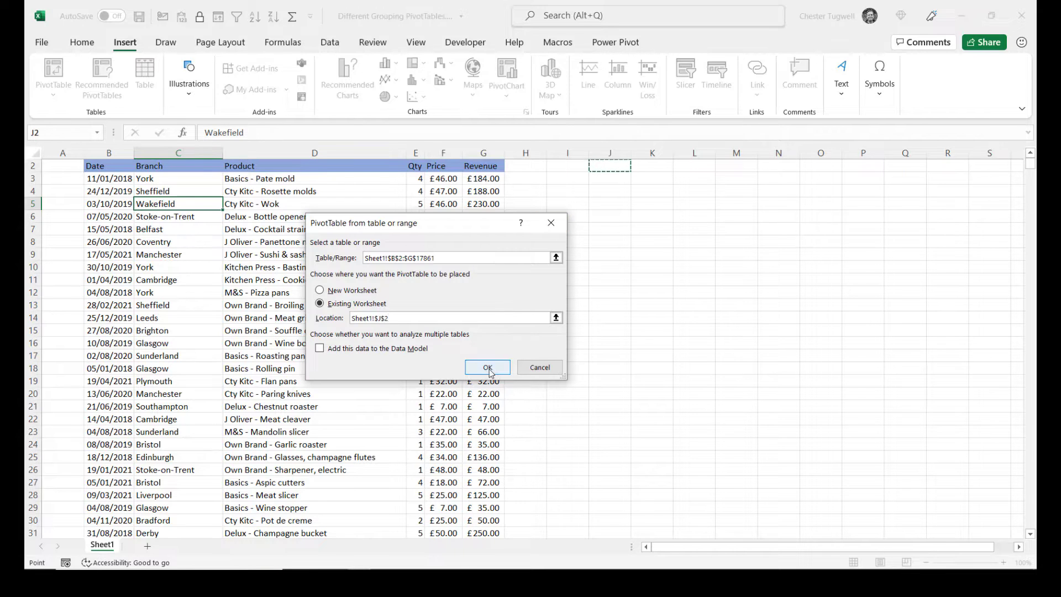
pyautogui.click(488, 368)
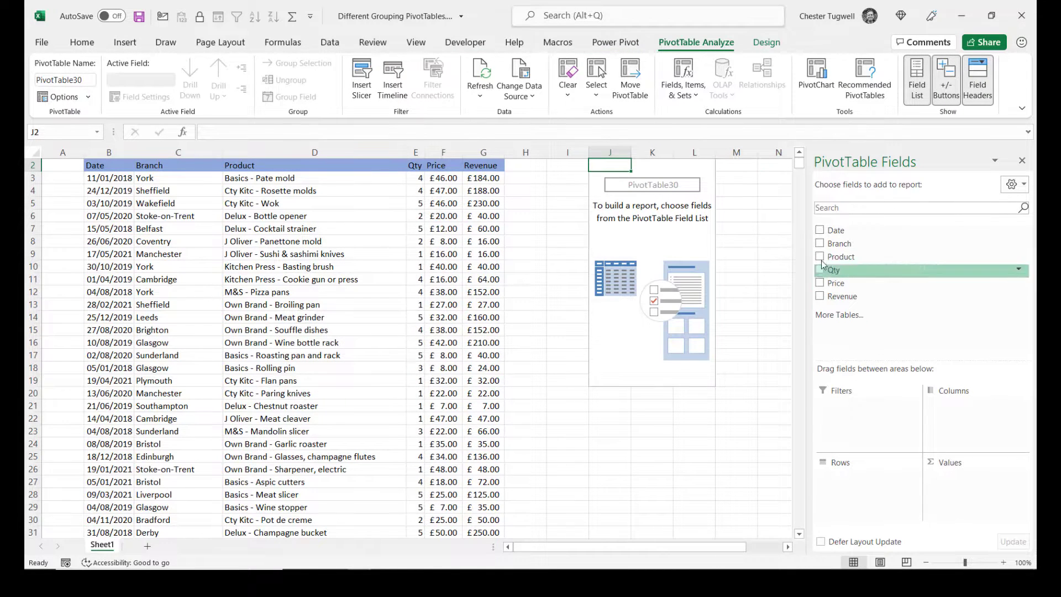
pyautogui.click(821, 230)
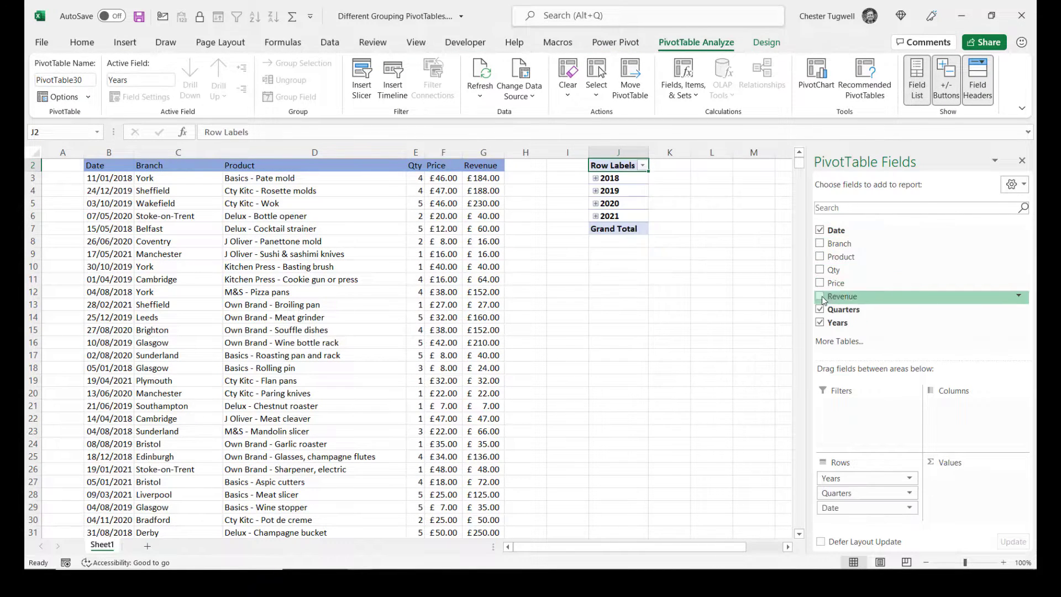
pyautogui.click(820, 297)
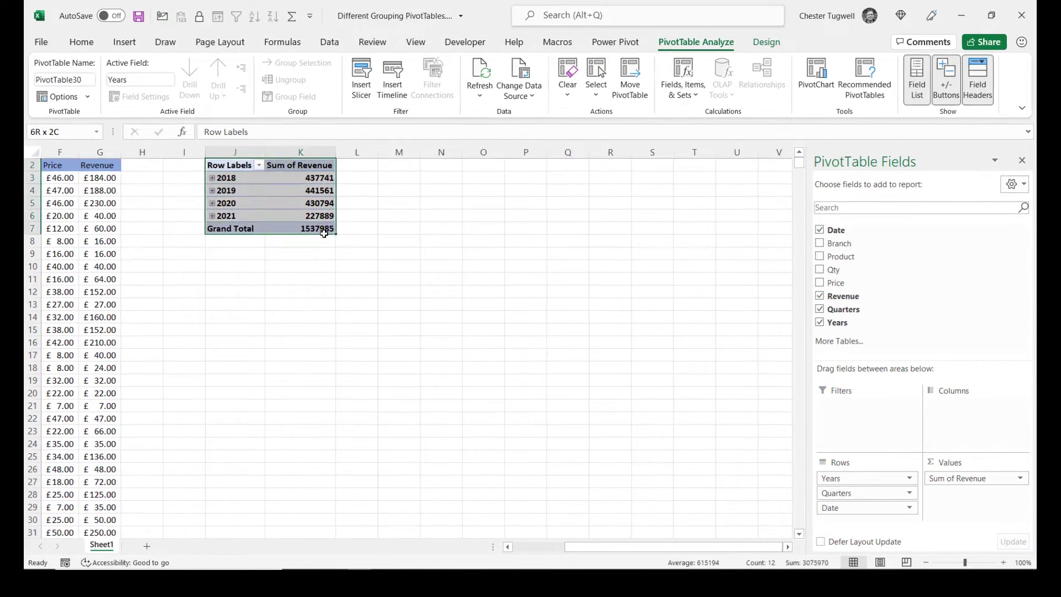
# Step: Copy the pivot table and paste a duplicate starting in column N
pyautogui.press('ctrl+v')
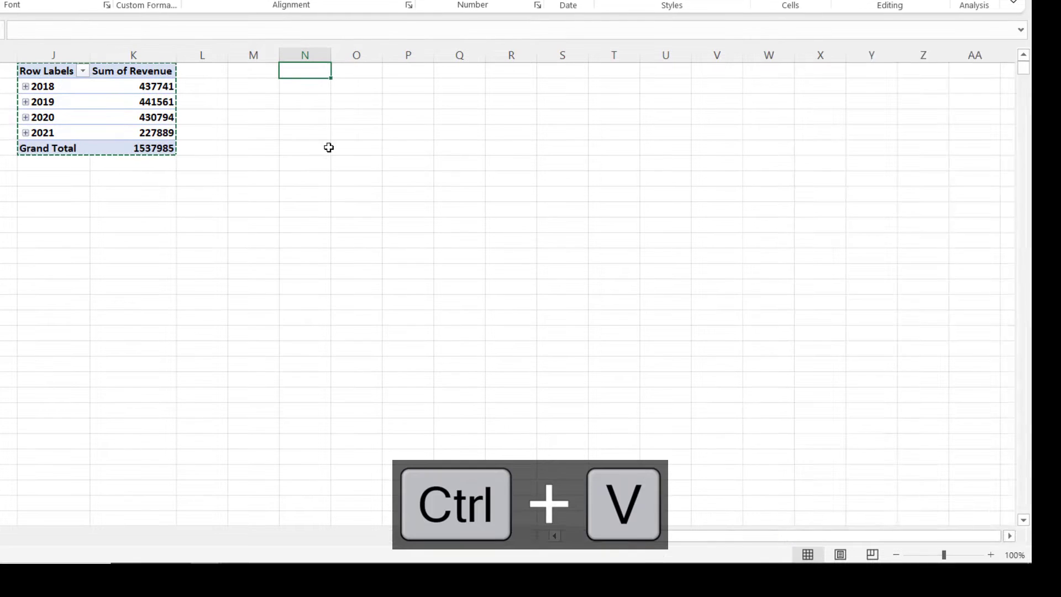
pyautogui.press('ctrl+v')
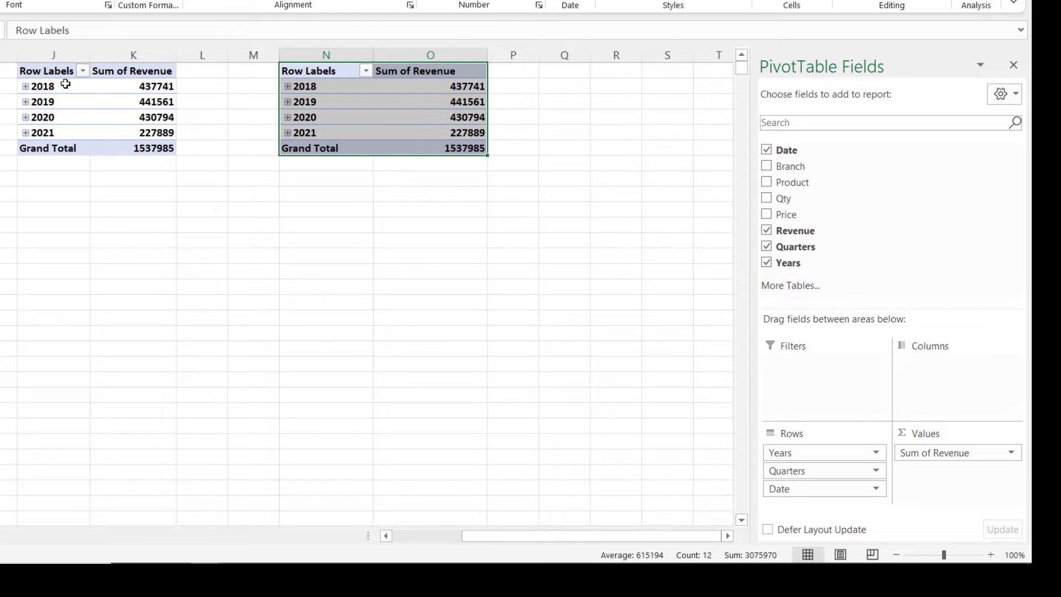
pyautogui.moveTo(40, 134)
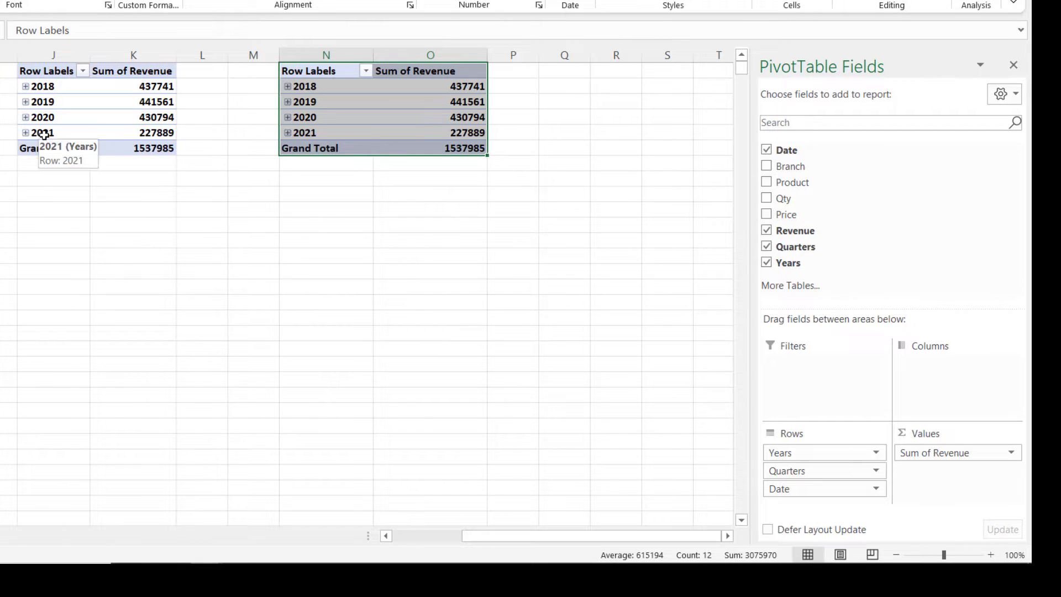
pyautogui.moveTo(321, 83)
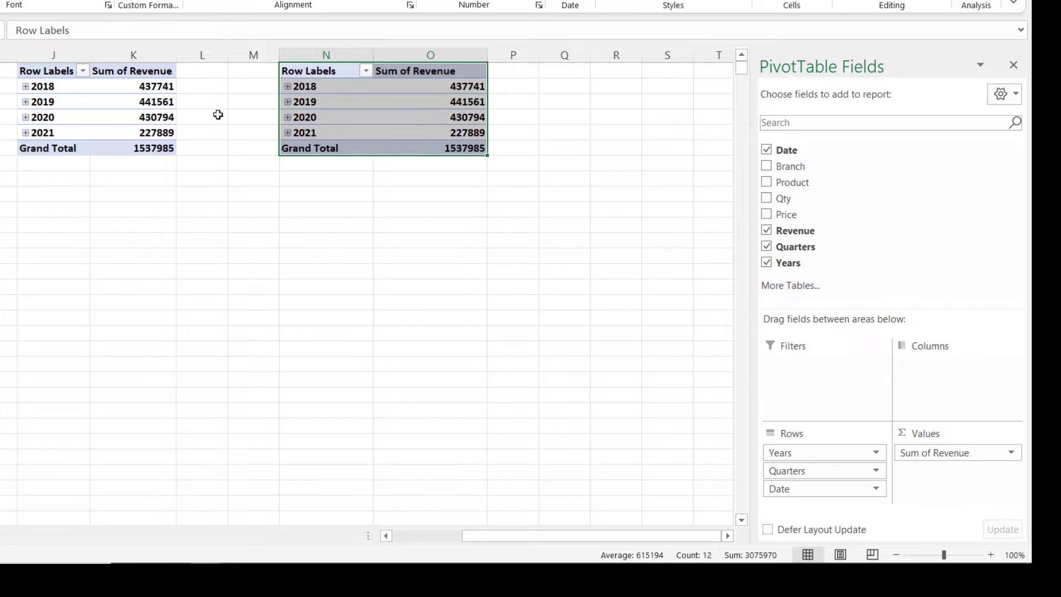
# Step: Rename the left pivot table's Date row field to Months
pyautogui.click(43, 102)
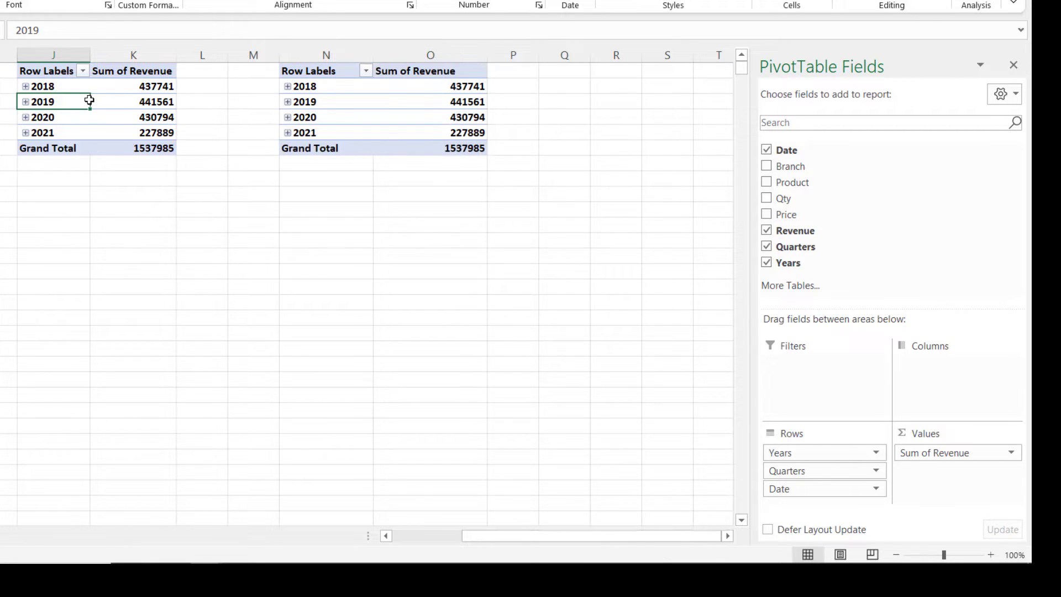
pyautogui.moveTo(95, 128)
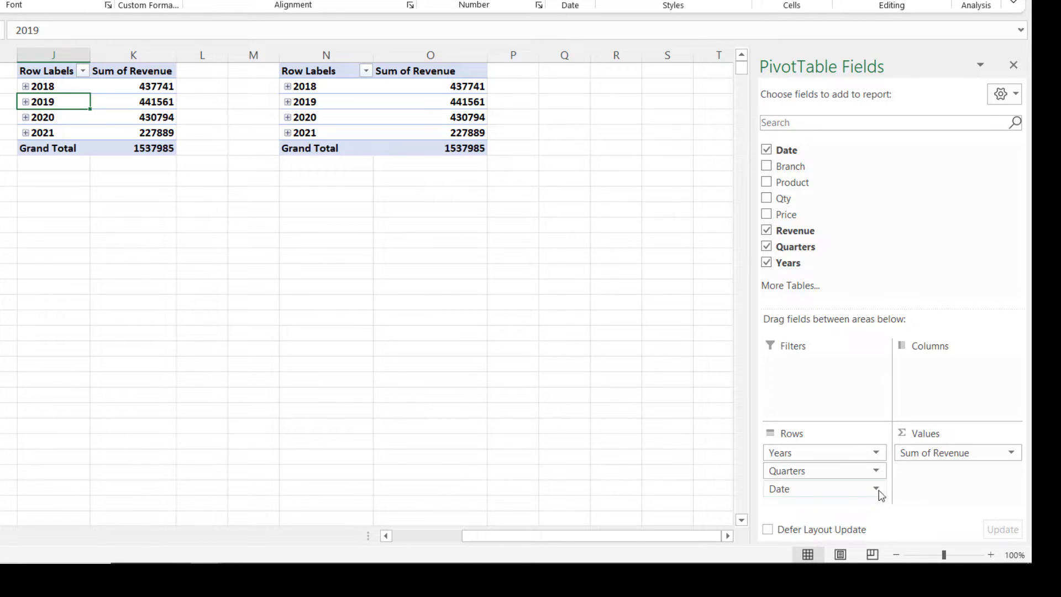
pyautogui.click(876, 489)
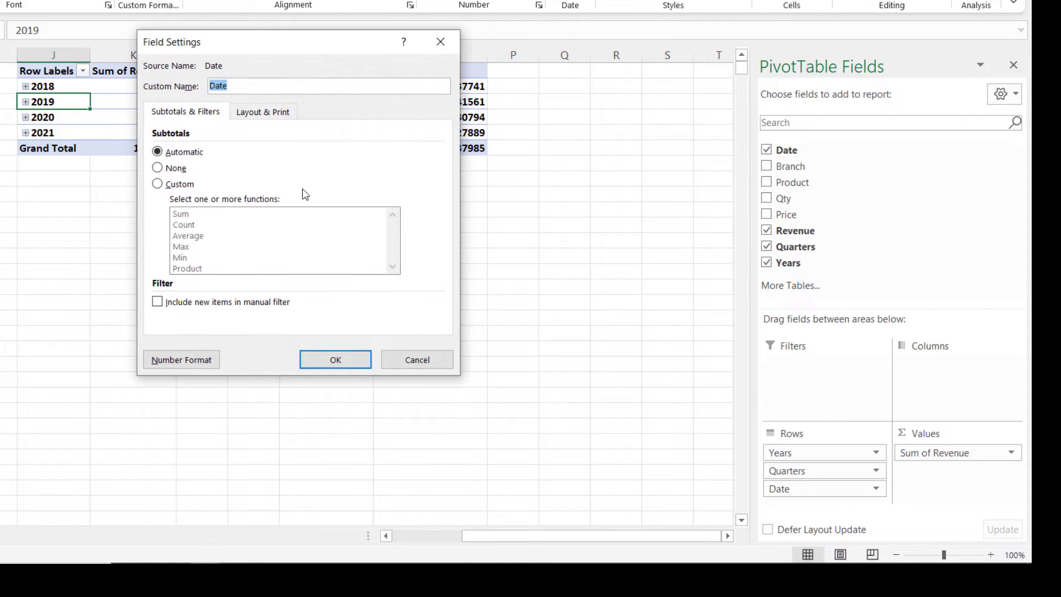
pyautogui.write('Months')
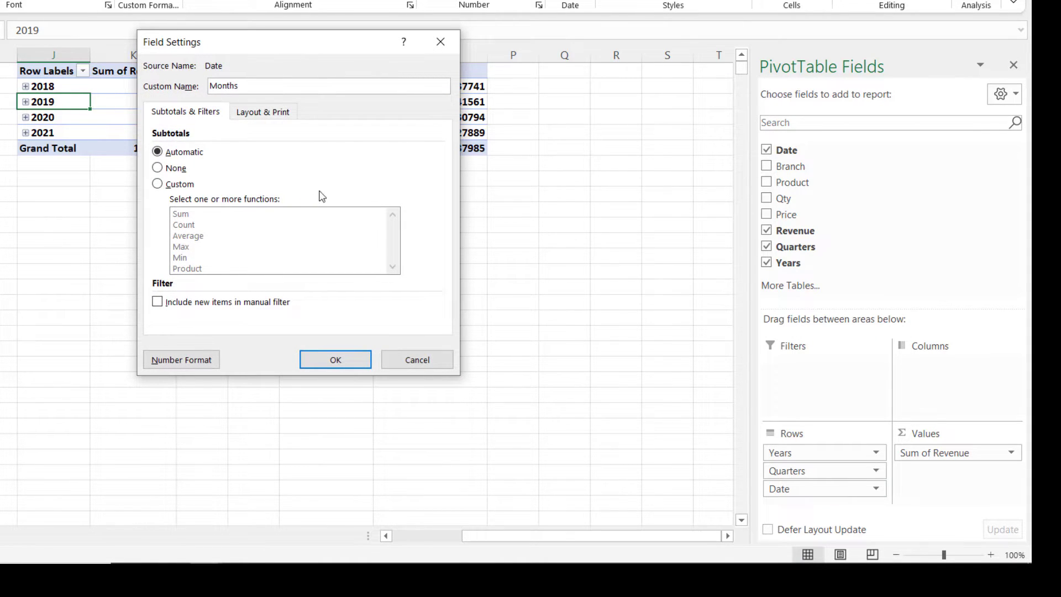
pyautogui.click(335, 359)
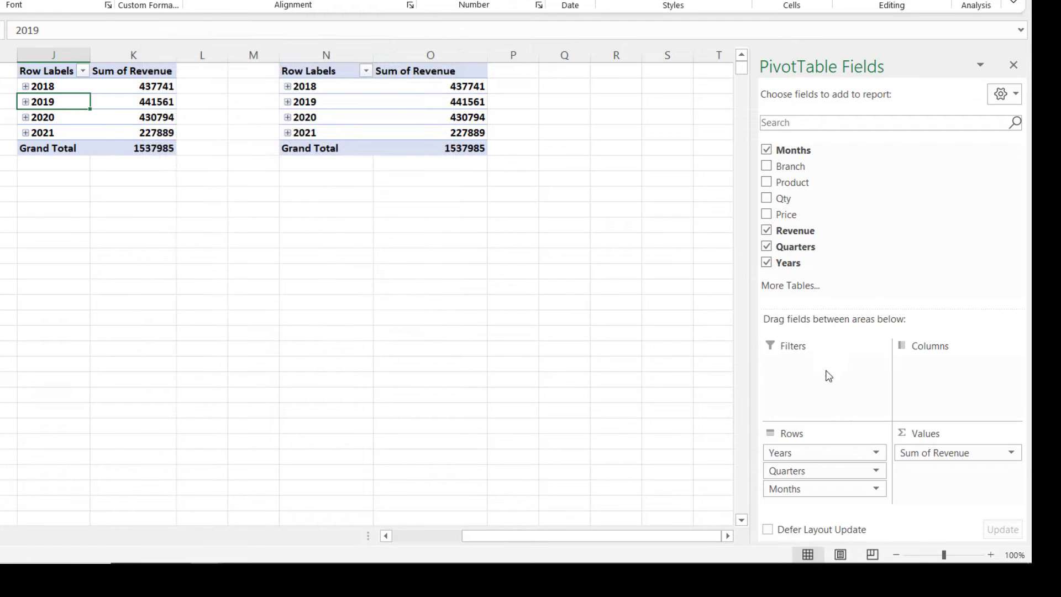
# Step: Remove Months from the left table and expand every year into Qtr1–Qtr4
pyautogui.click(767, 151)
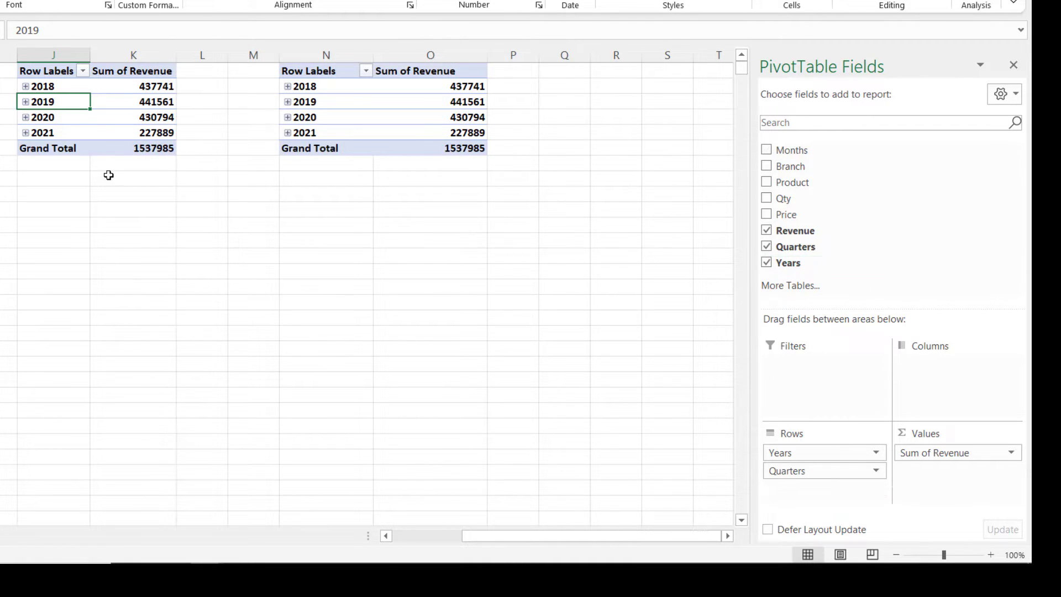
pyautogui.rightClick(39, 87)
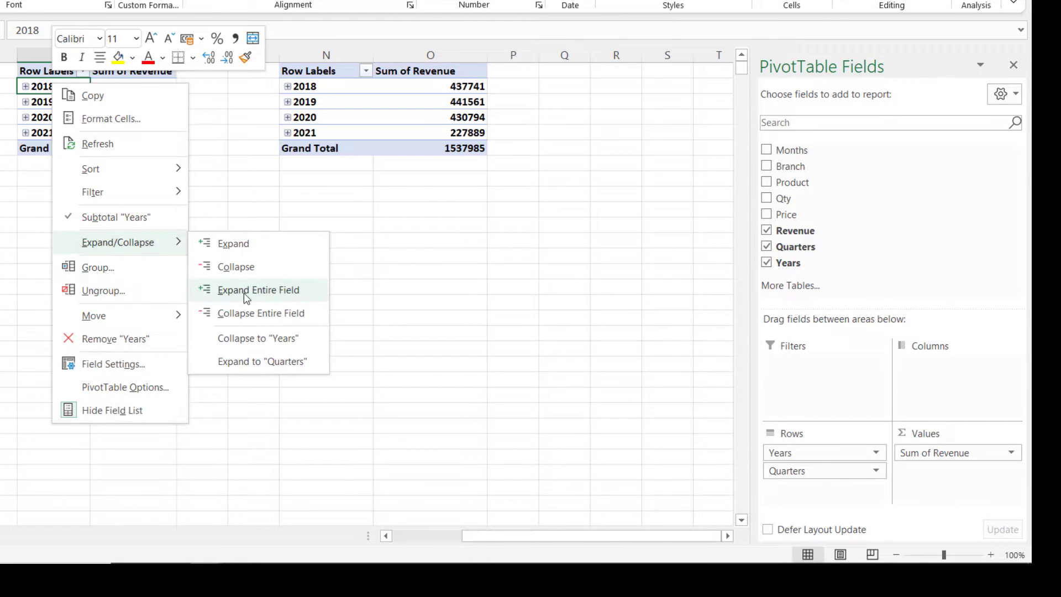
pyautogui.click(259, 289)
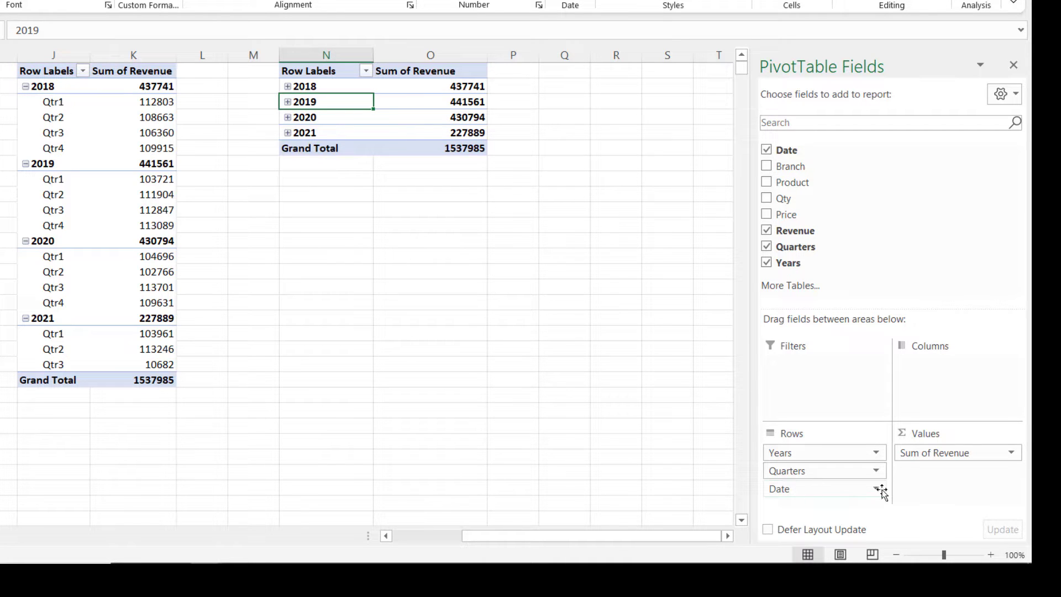
# Step: Rename the second table's Date field to Months and expand years into Jan–Dec
pyautogui.click(876, 489)
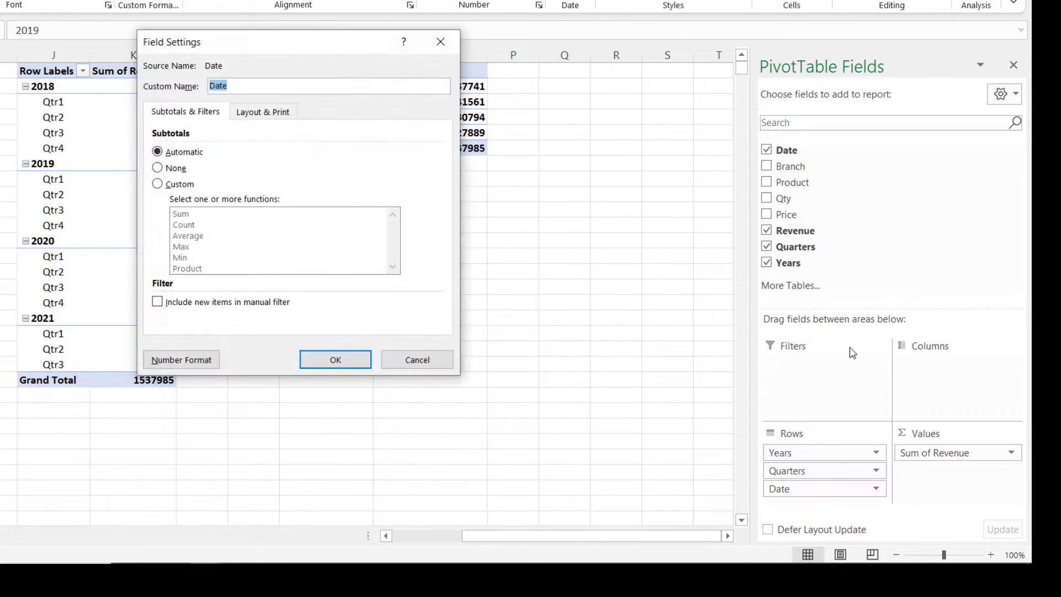
pyautogui.write('Months')
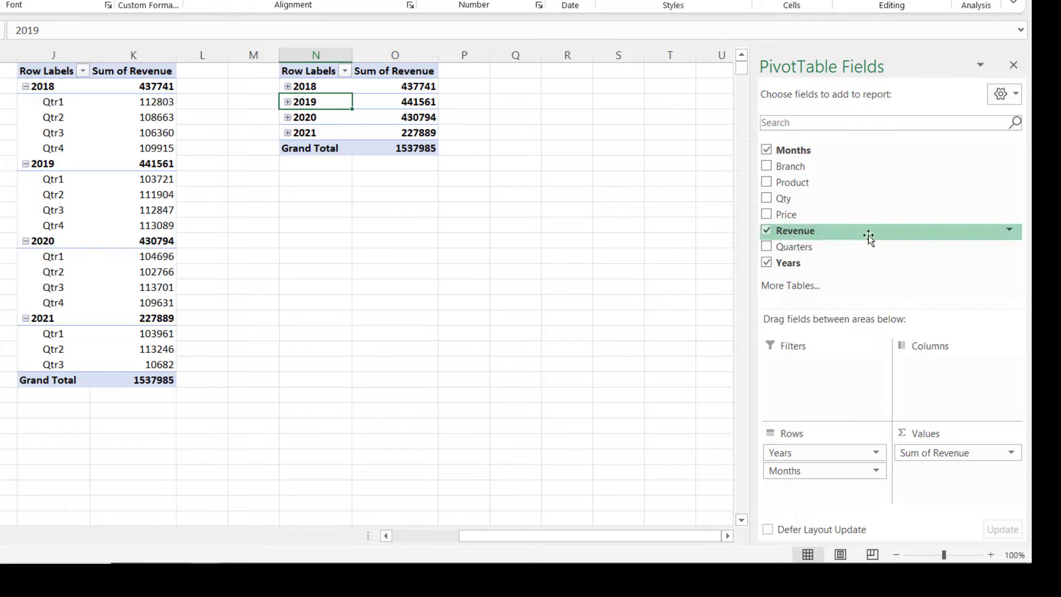
pyautogui.rightClick(303, 86)
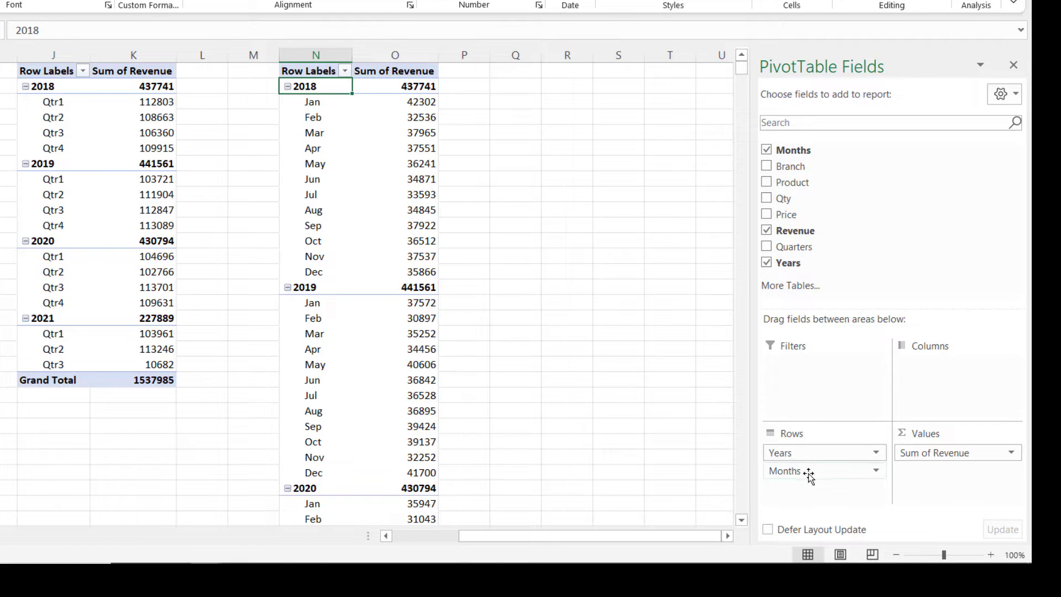
pyautogui.moveTo(832, 247)
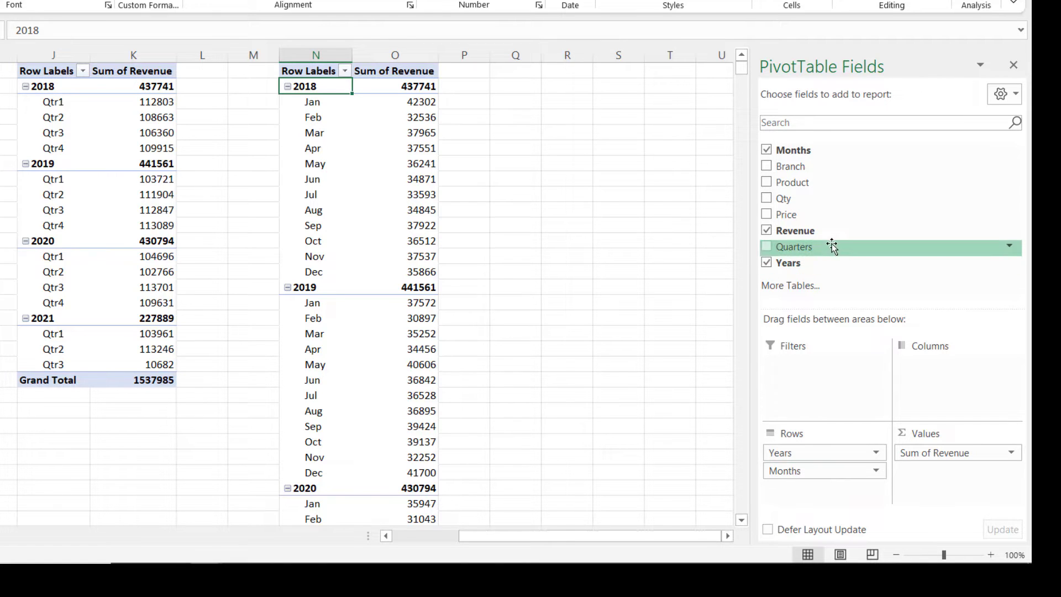
pyautogui.moveTo(792, 166)
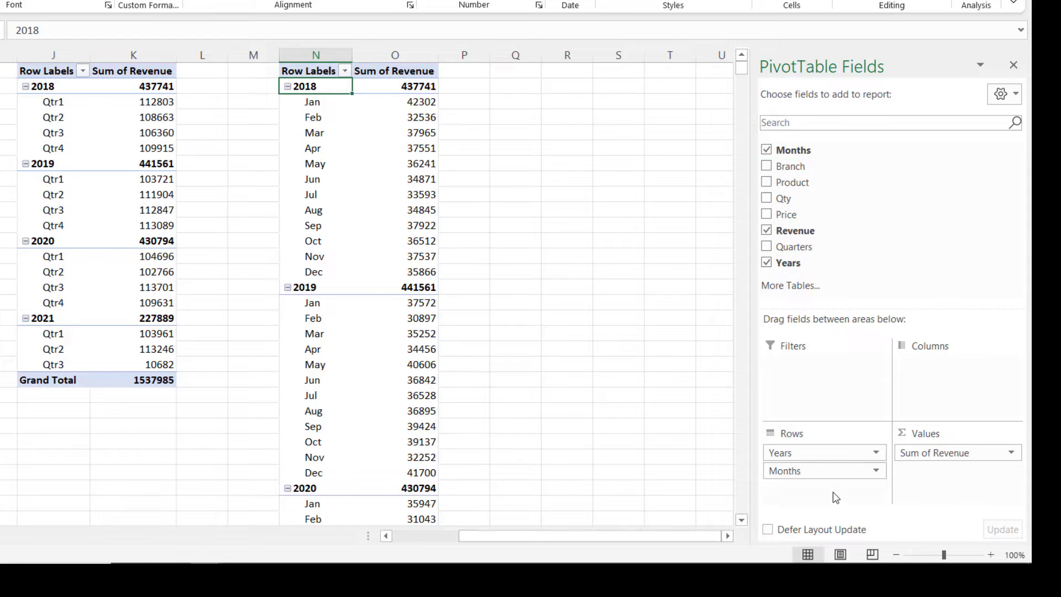
pyautogui.moveTo(347, 173)
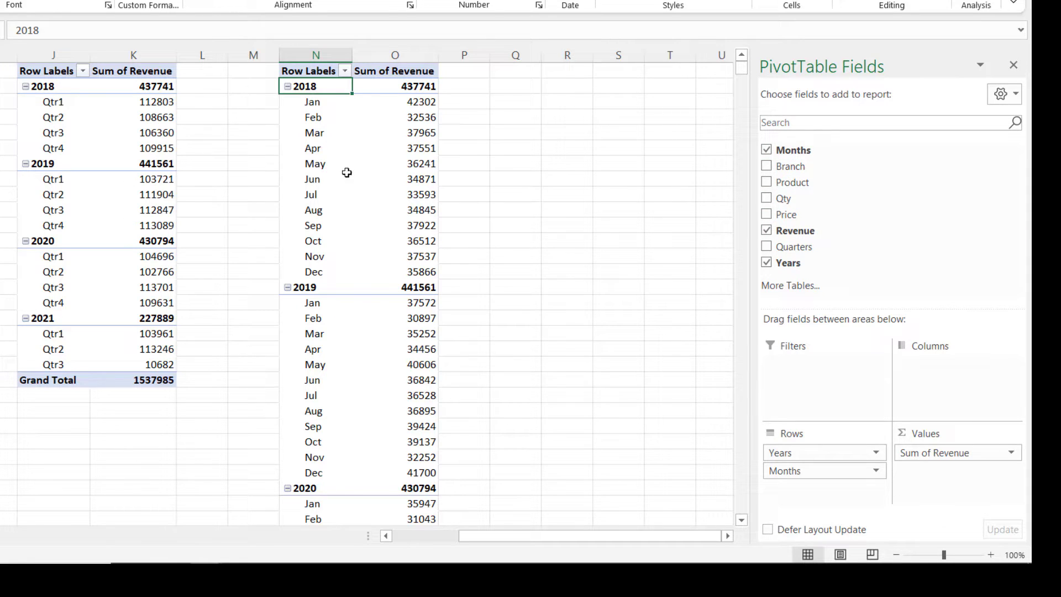
pyautogui.moveTo(379, 185)
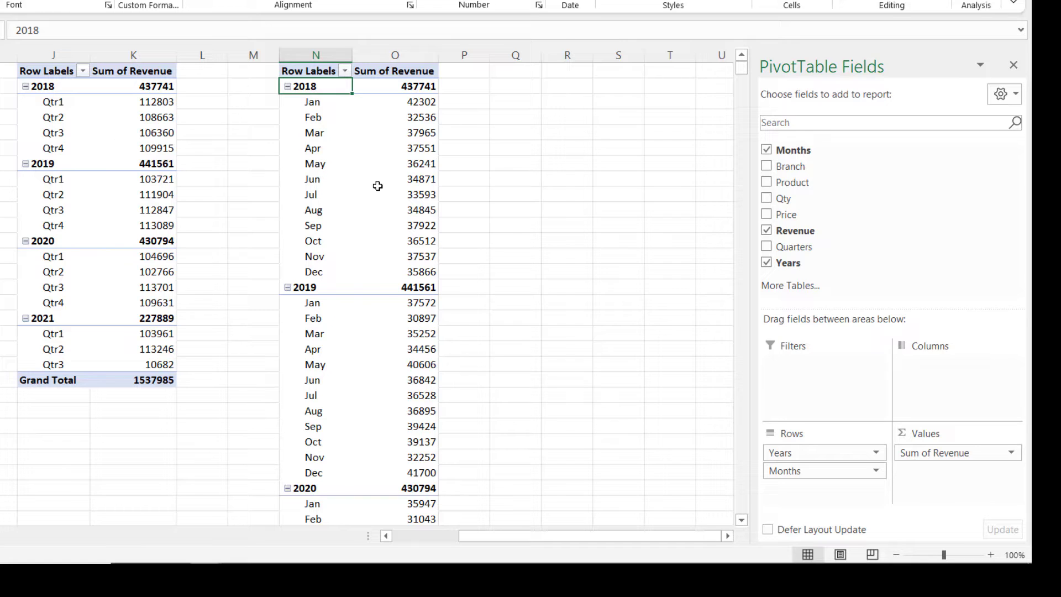
pyautogui.moveTo(347, 201)
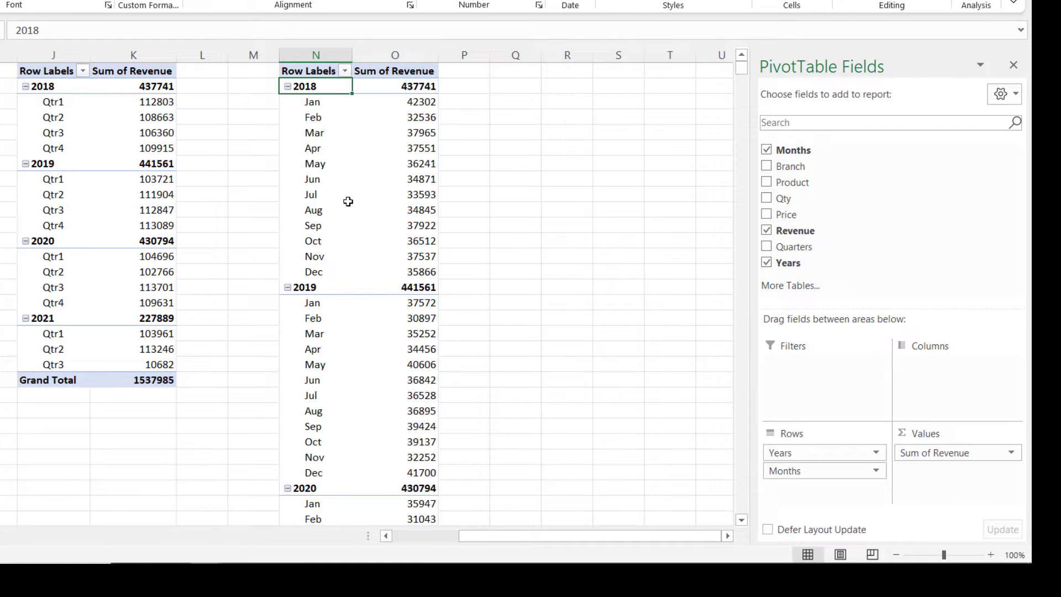
pyautogui.moveTo(318, 146)
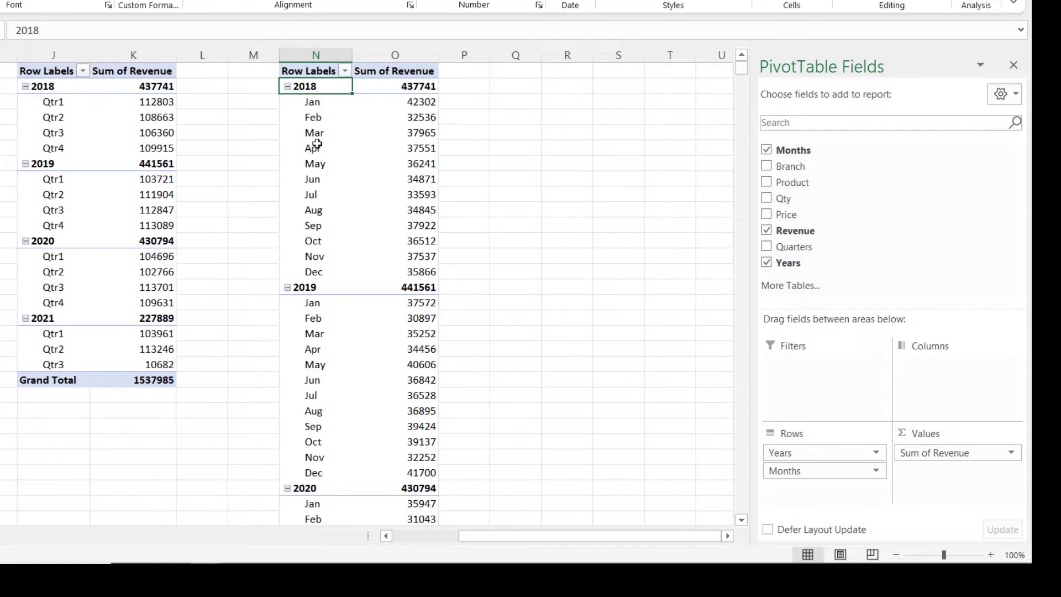
# Step: Regroup the left table's dates by Quarters and Years only, dropping Months
pyautogui.rightClick(313, 148)
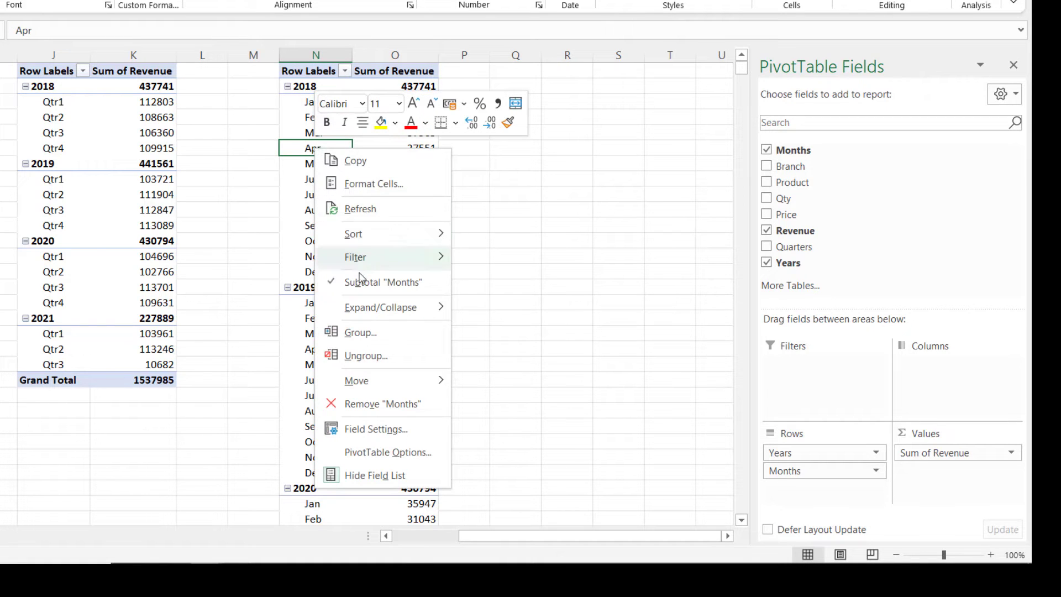
pyautogui.click(360, 332)
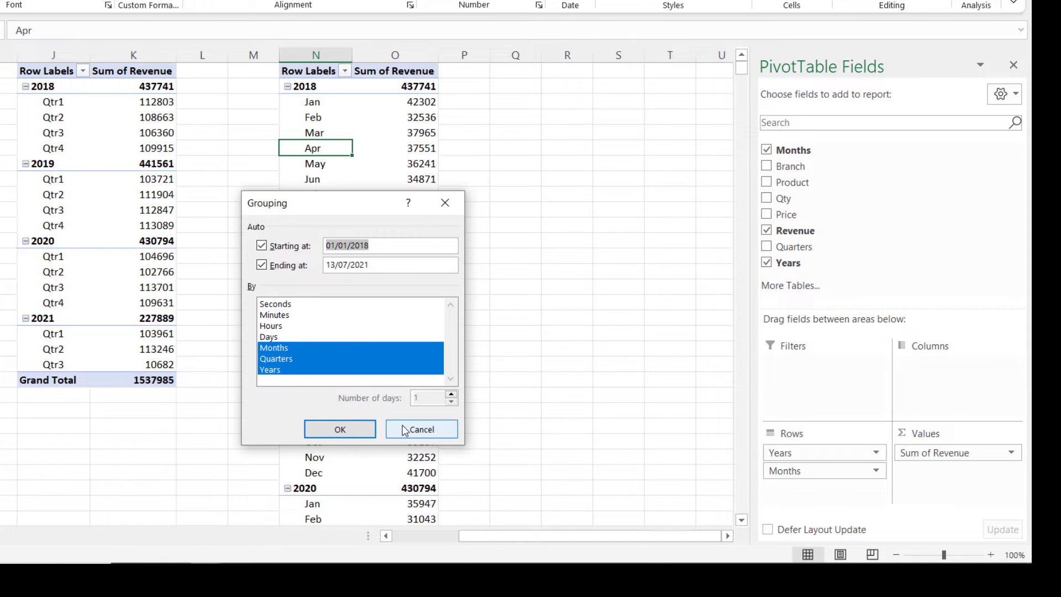
pyautogui.click(422, 429)
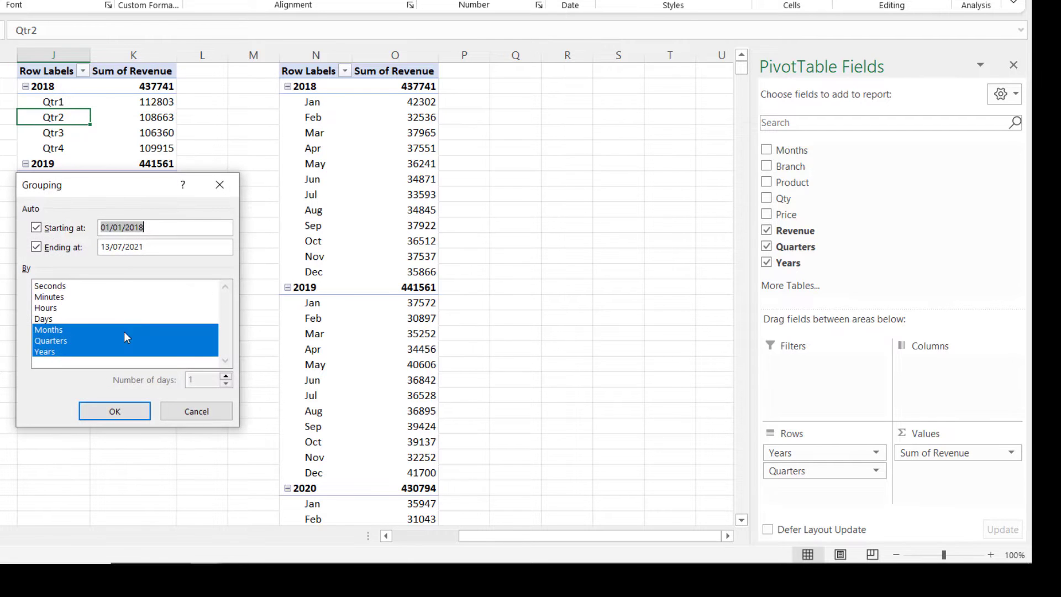
pyautogui.click(48, 330)
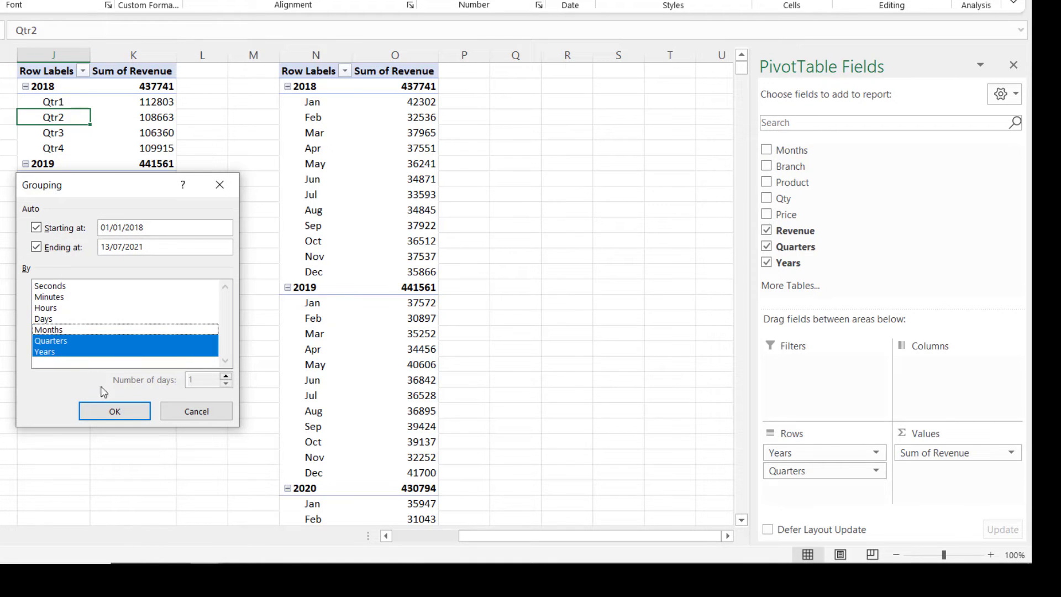
pyautogui.click(114, 412)
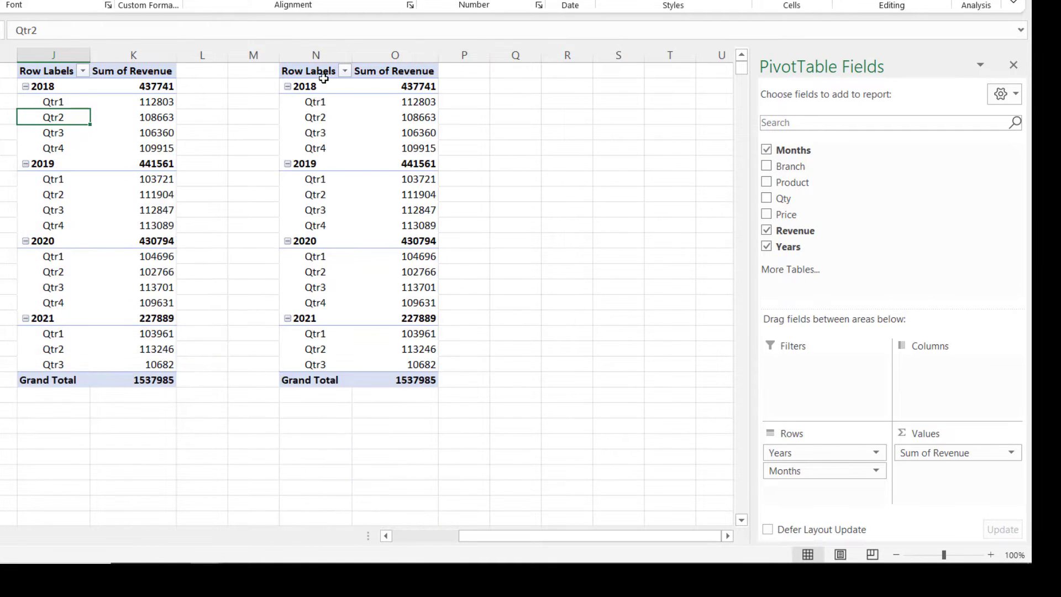
pyautogui.moveTo(314, 152)
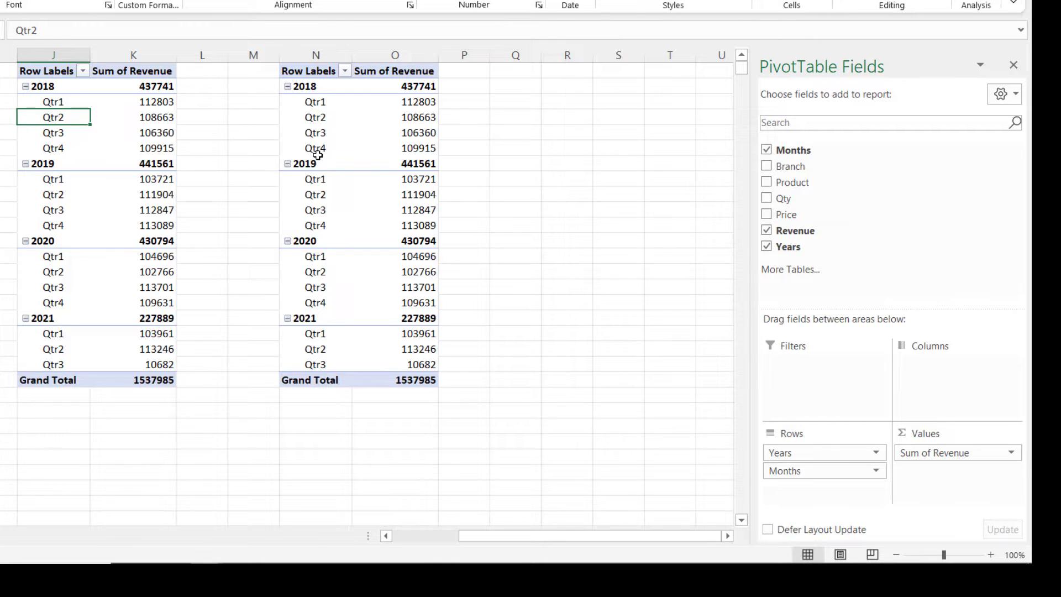
pyautogui.moveTo(366, 120)
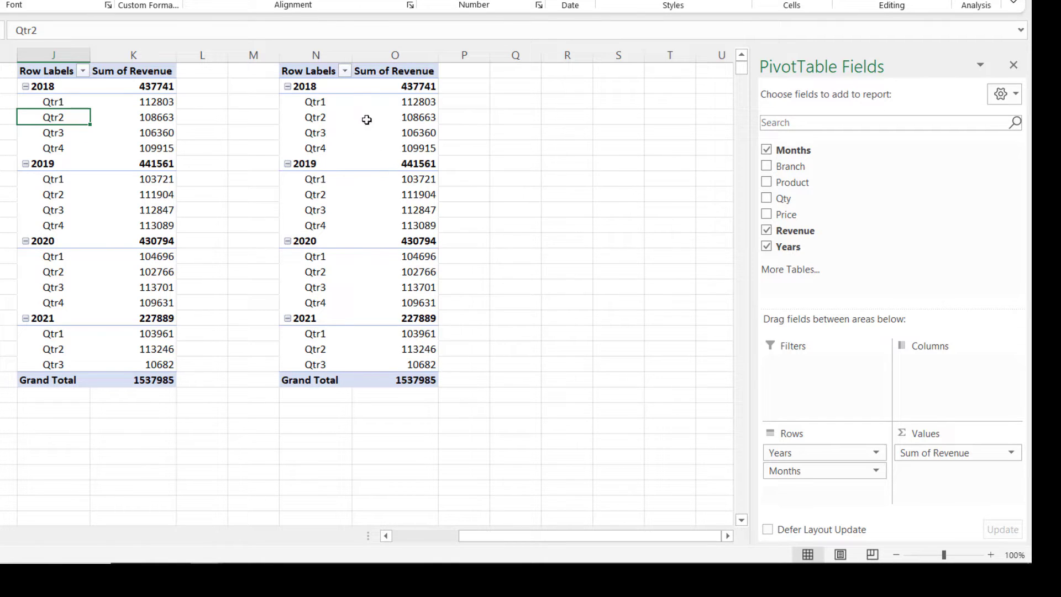
pyautogui.moveTo(399, 183)
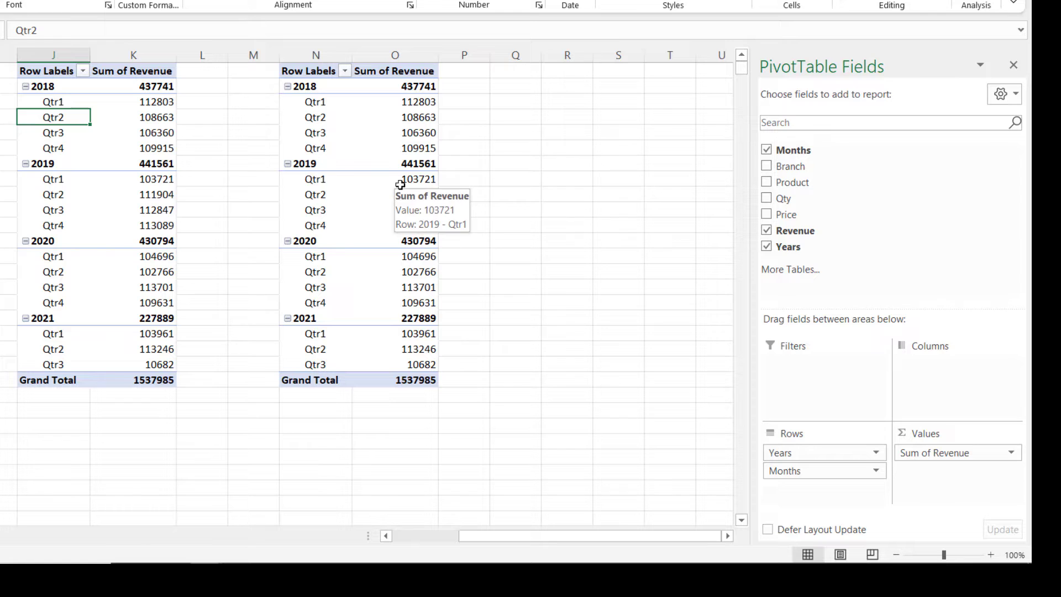
# Step: Undo the grouping change so Jan–Dec reappear under each year, and cancel the Grouping dialog
pyautogui.press('Ctrl+z')
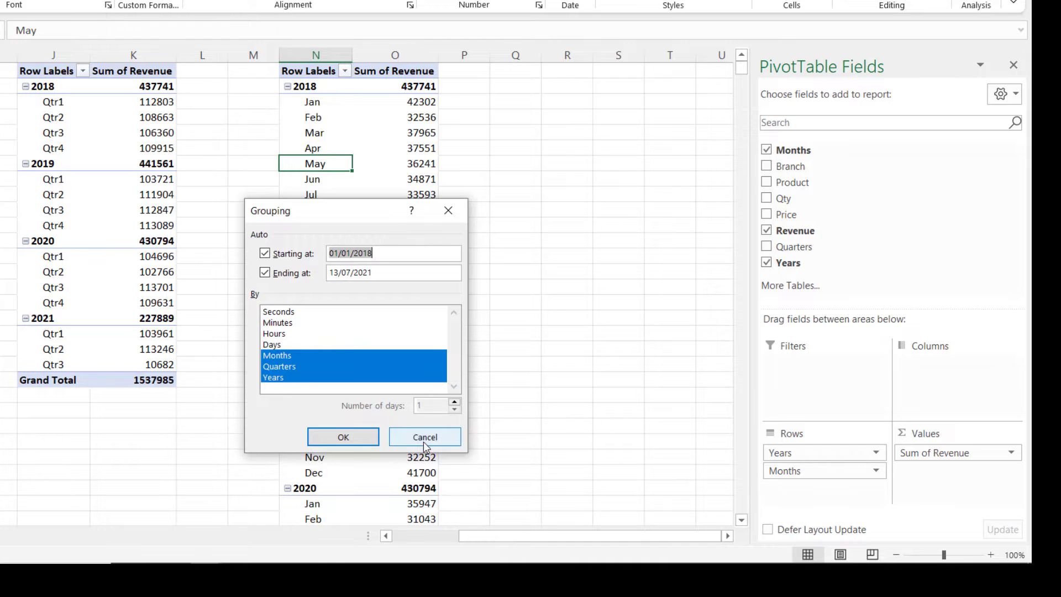
pyautogui.click(425, 437)
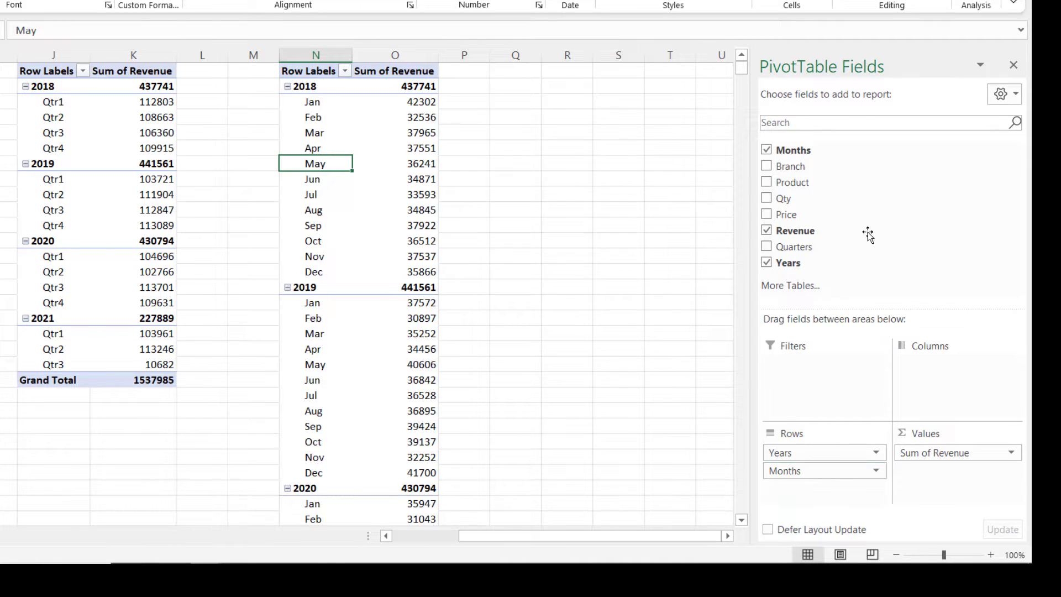
pyautogui.moveTo(860, 218)
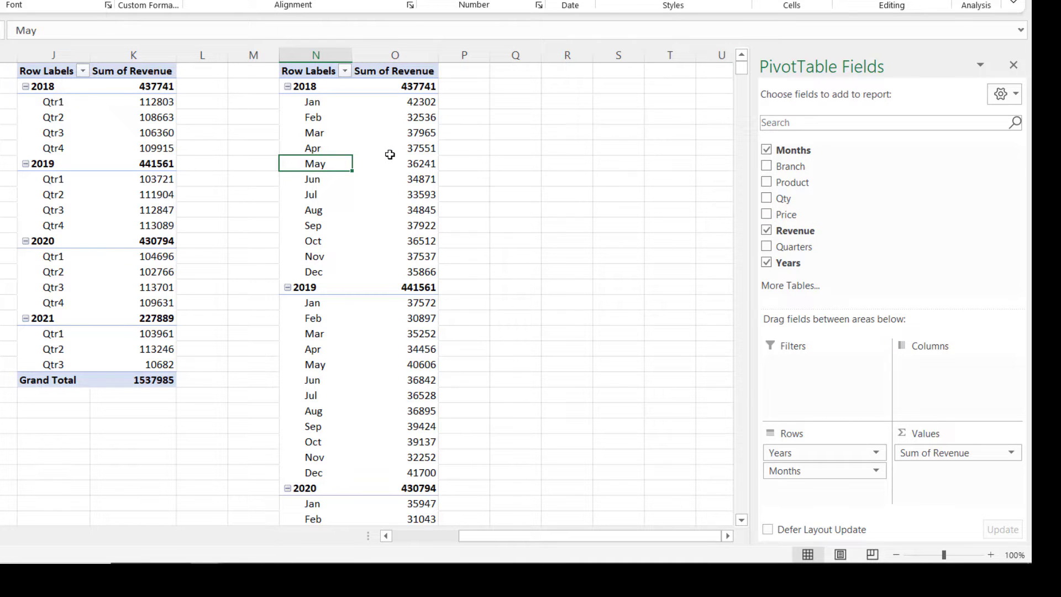
pyautogui.moveTo(387, 100)
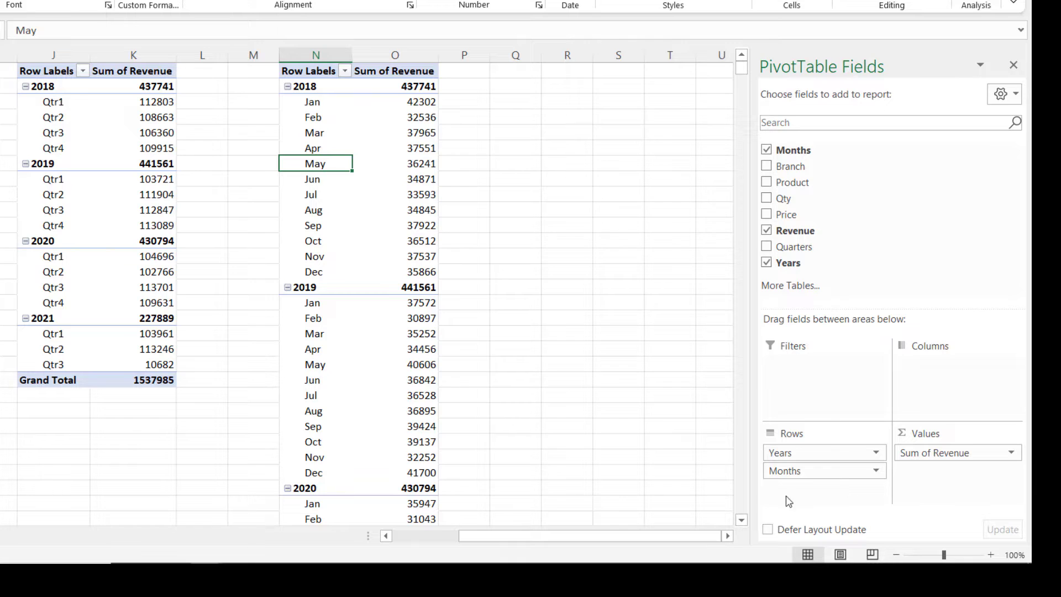
pyautogui.click(315, 55)
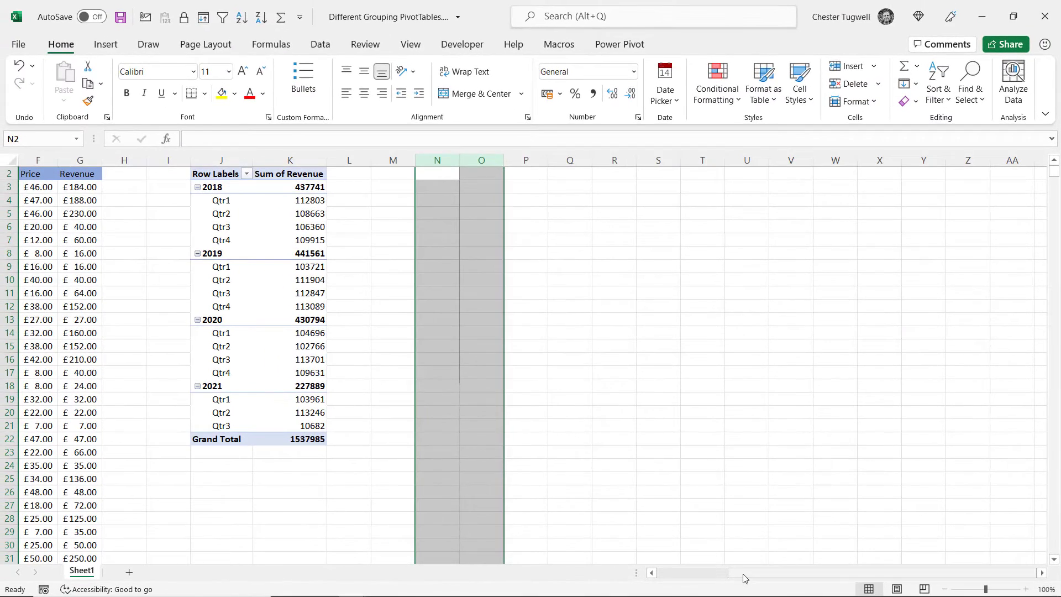
pyautogui.hscroll(-3)
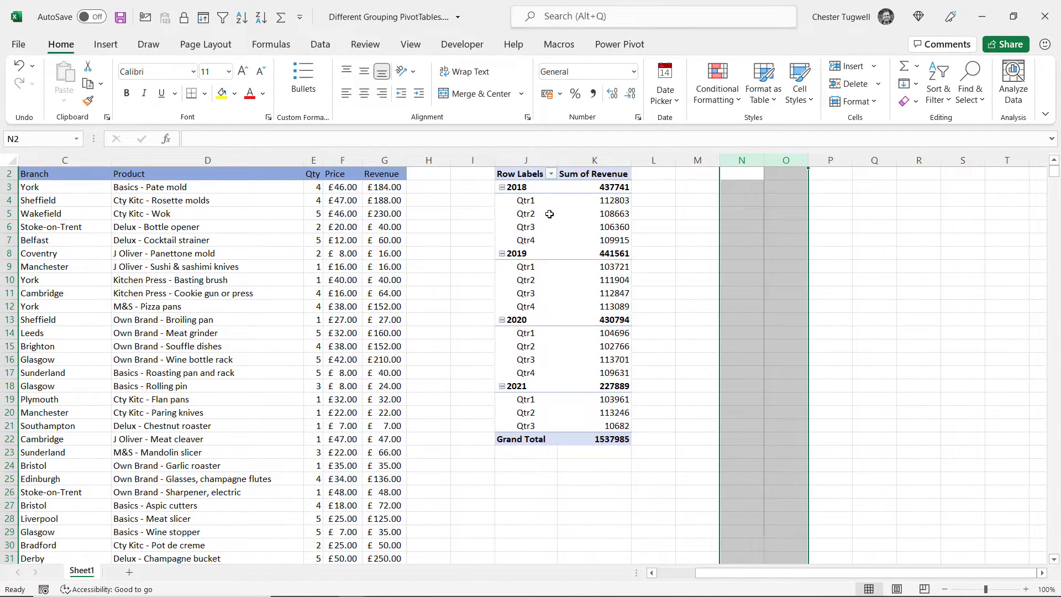
pyautogui.moveTo(549, 215)
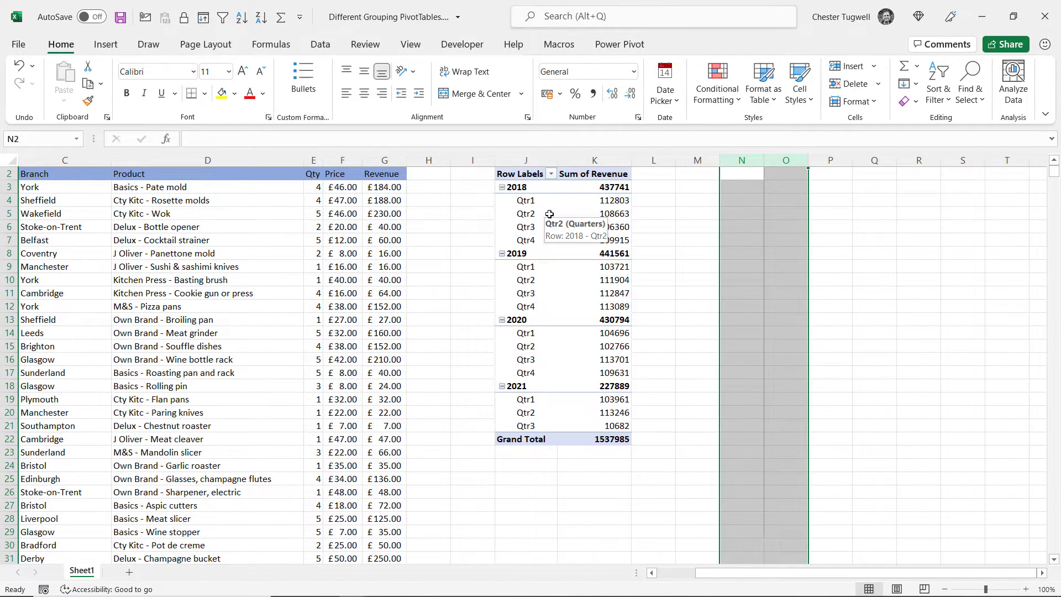
pyautogui.moveTo(550, 237)
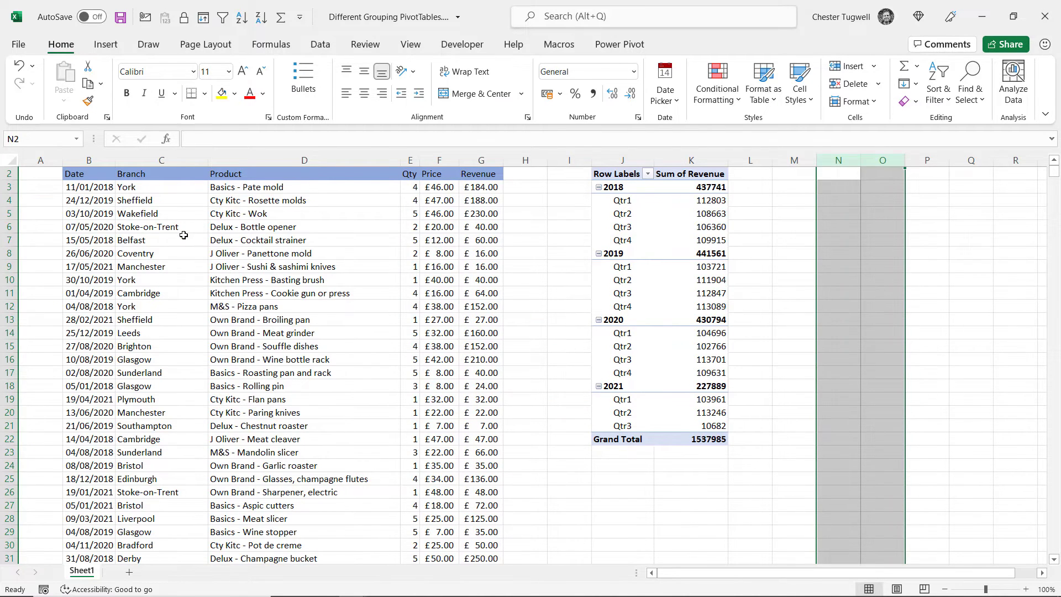
# Step: From a cell in the sales data, launch the legacy PivotTable and PivotChart Wizard with Alt+D, P
pyautogui.click(162, 226)
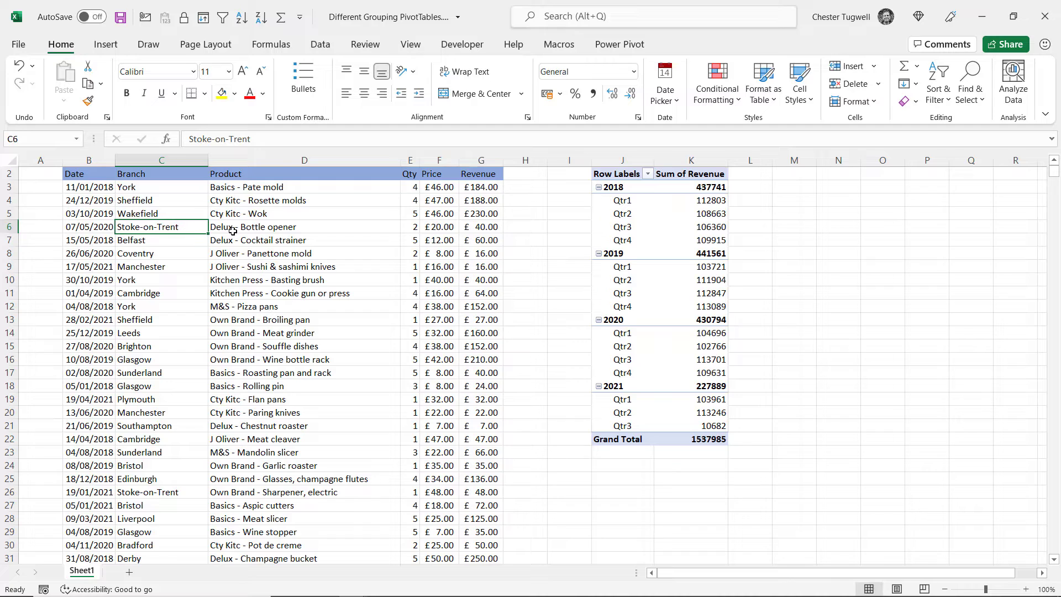
pyautogui.press('Alt+D')
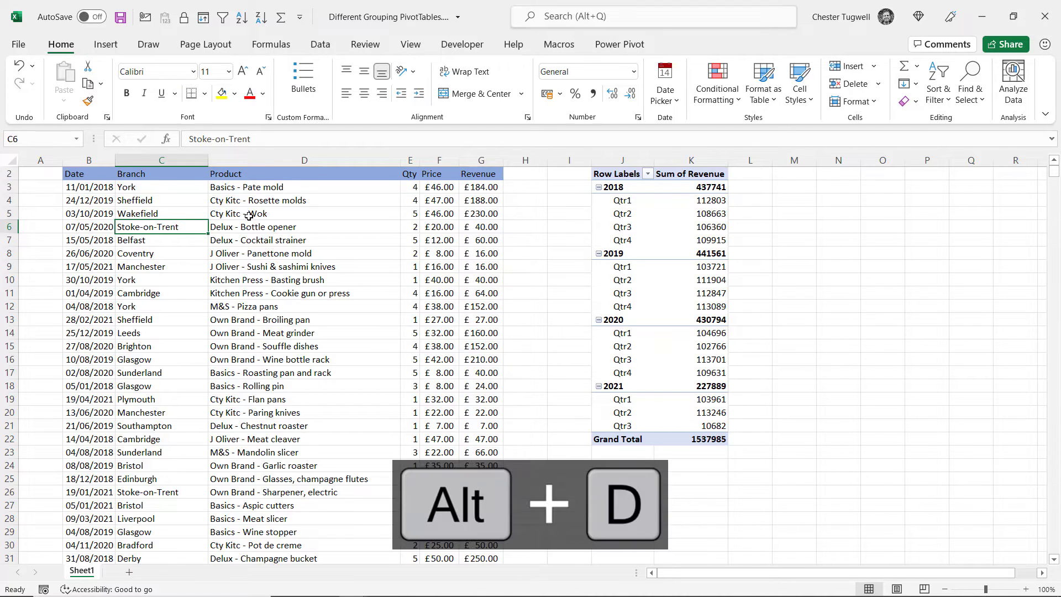
pyautogui.press('alt+d')
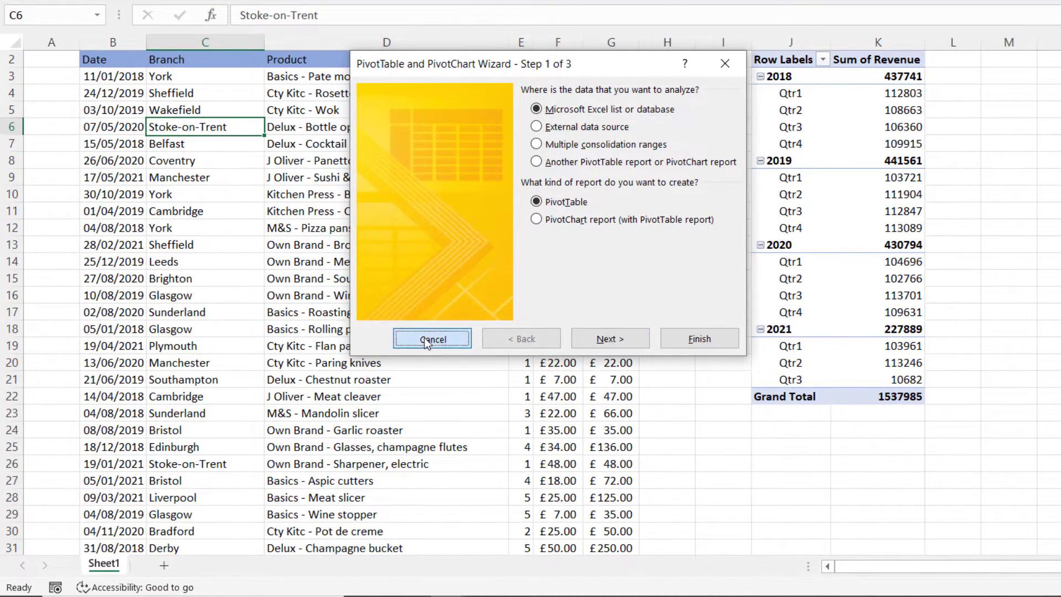
pyautogui.click(432, 339)
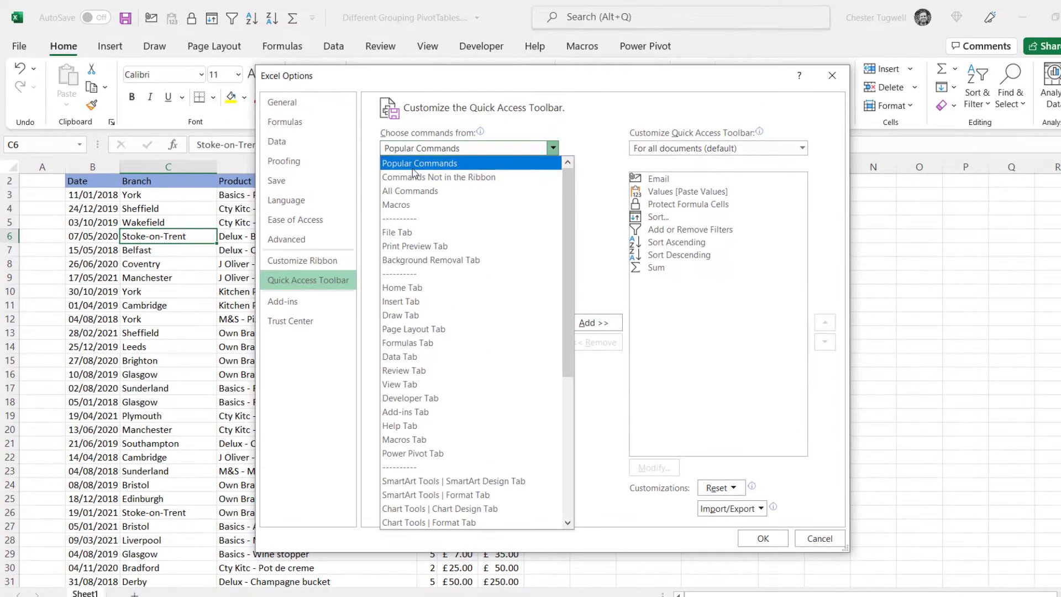
pyautogui.click(438, 177)
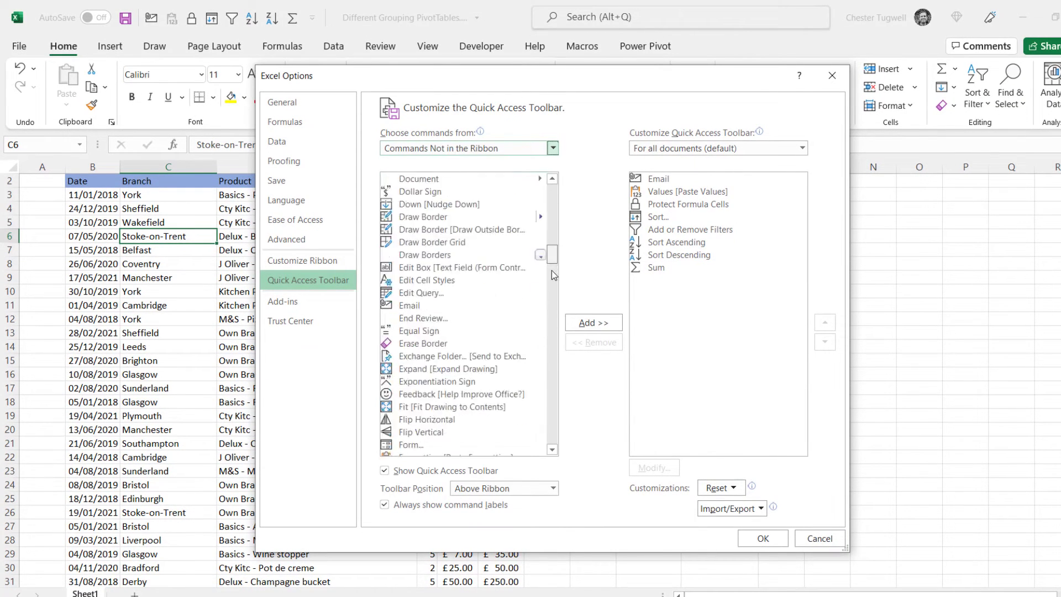
pyautogui.scroll(-3)
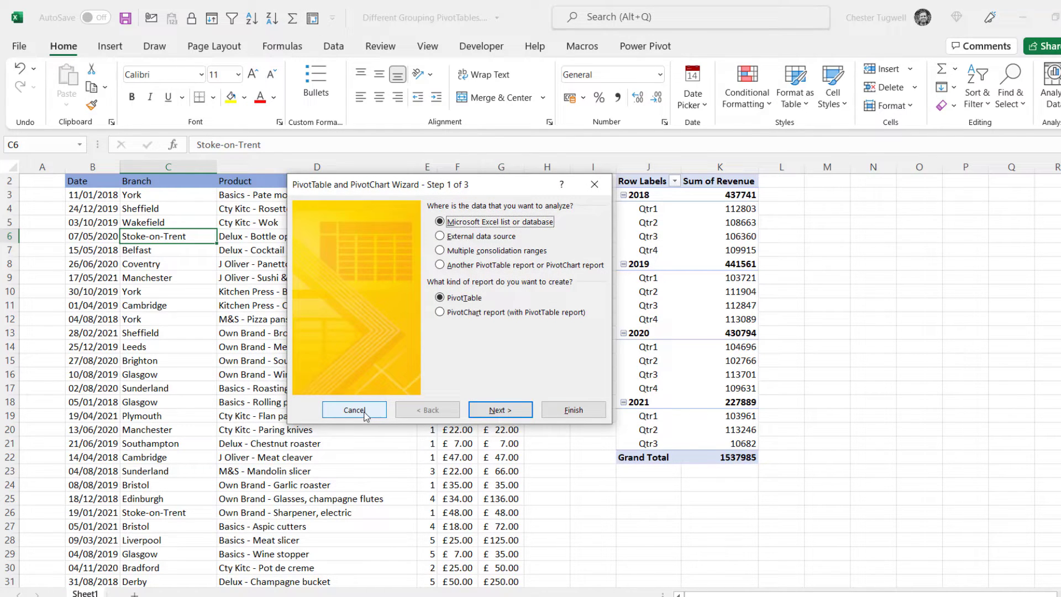
# Step: Close the wizard and add a new custom group under the Insert tab in Customize the Ribbon
pyautogui.click(354, 409)
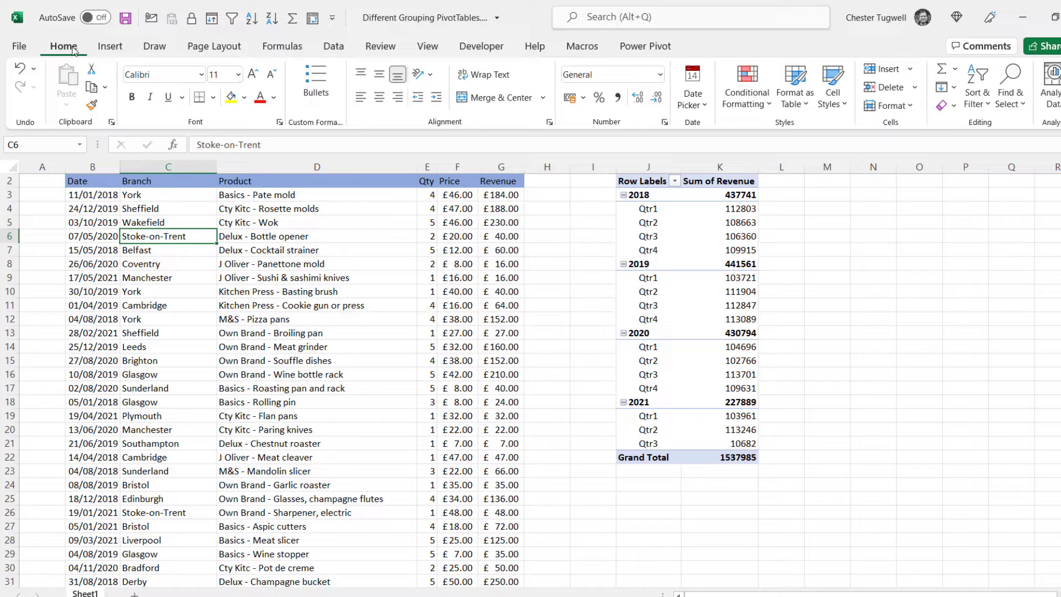
pyautogui.click(109, 46)
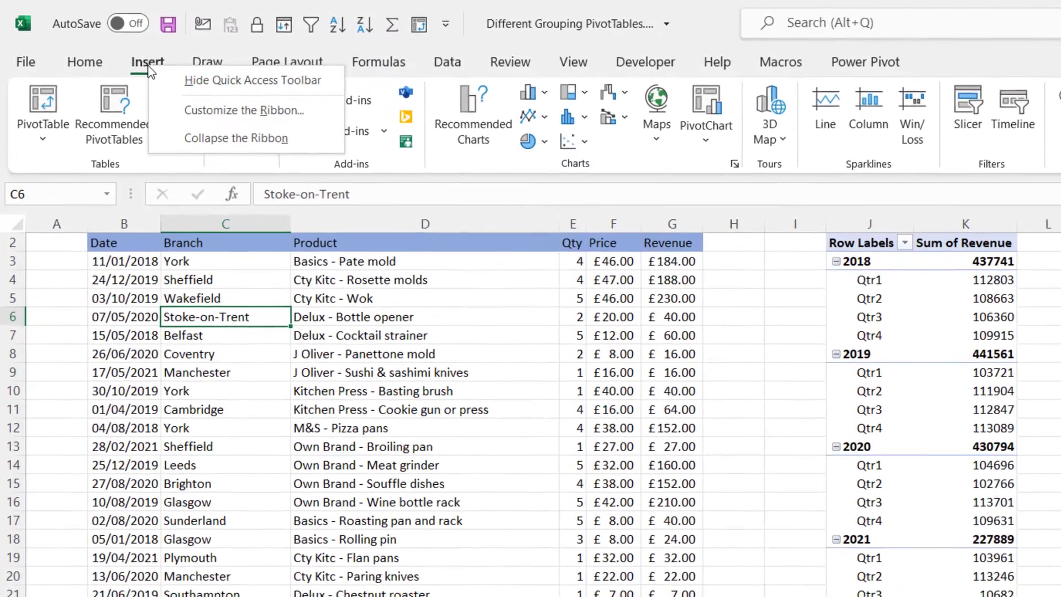
pyautogui.click(241, 110)
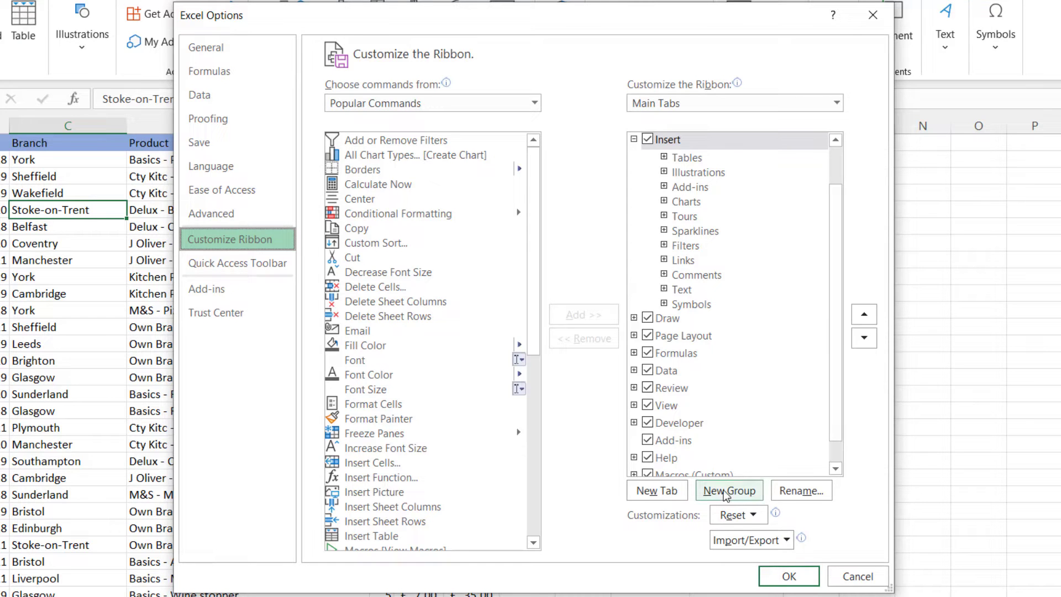
pyautogui.click(730, 491)
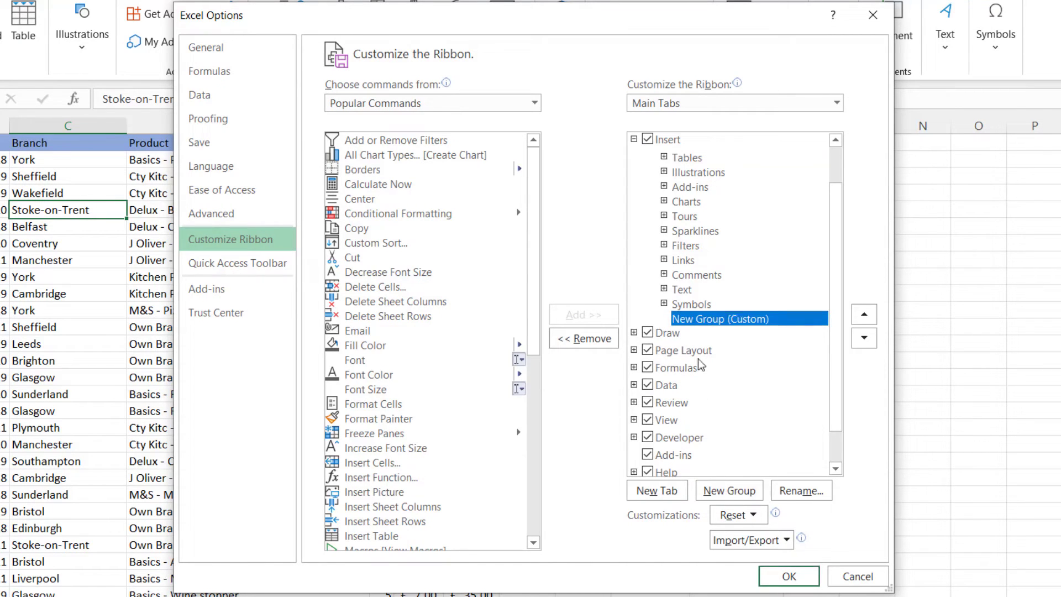
pyautogui.click(801, 491)
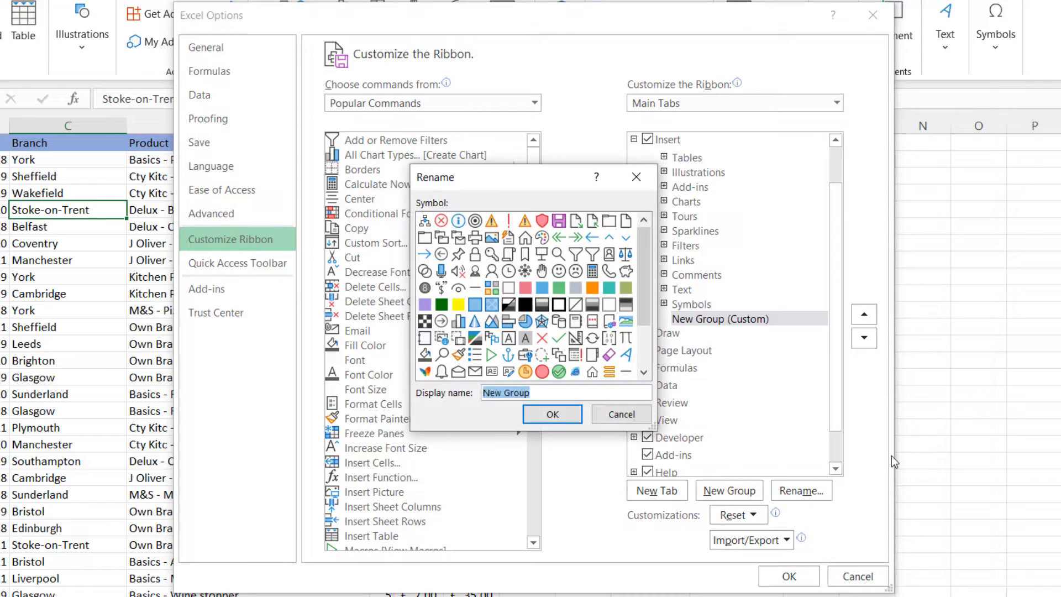
# Step: Name the group 'PivotTables (legacy)' and apply the ribbon changes
pyautogui.write('PivotTba')
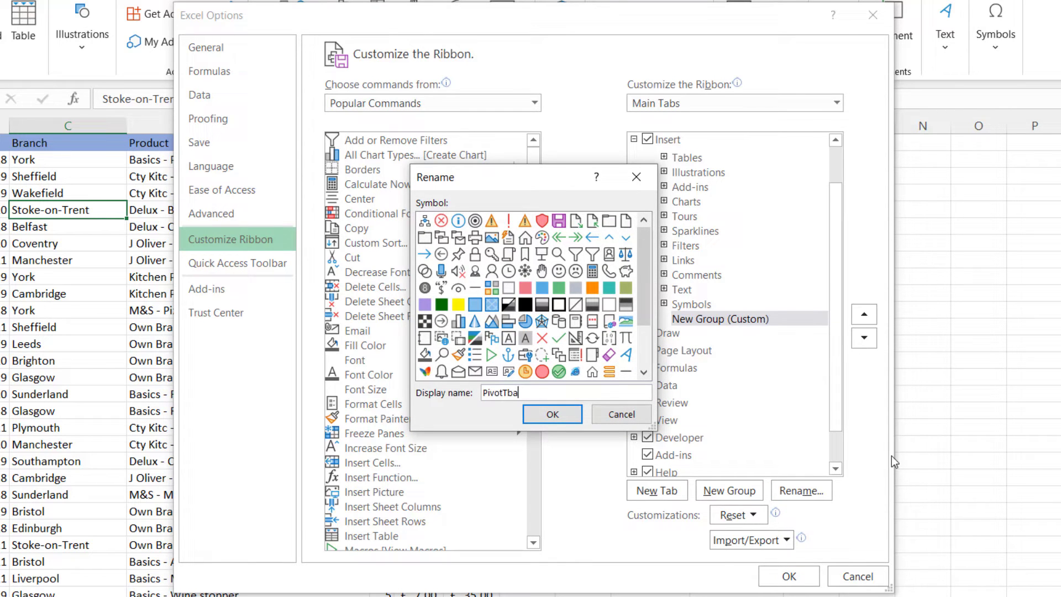
pyautogui.write('l')
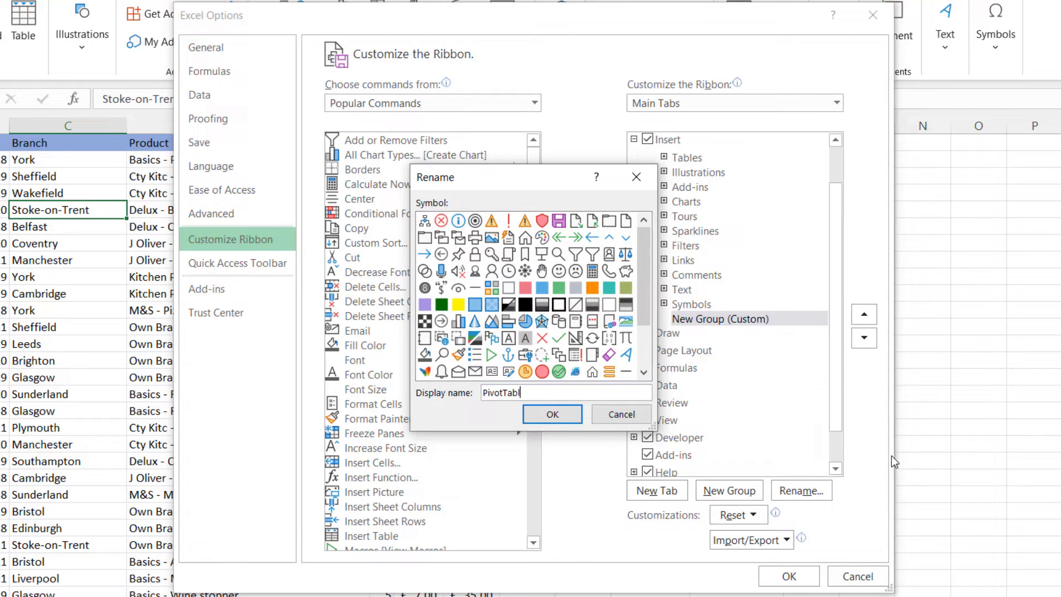
pyautogui.write('es (legacy')
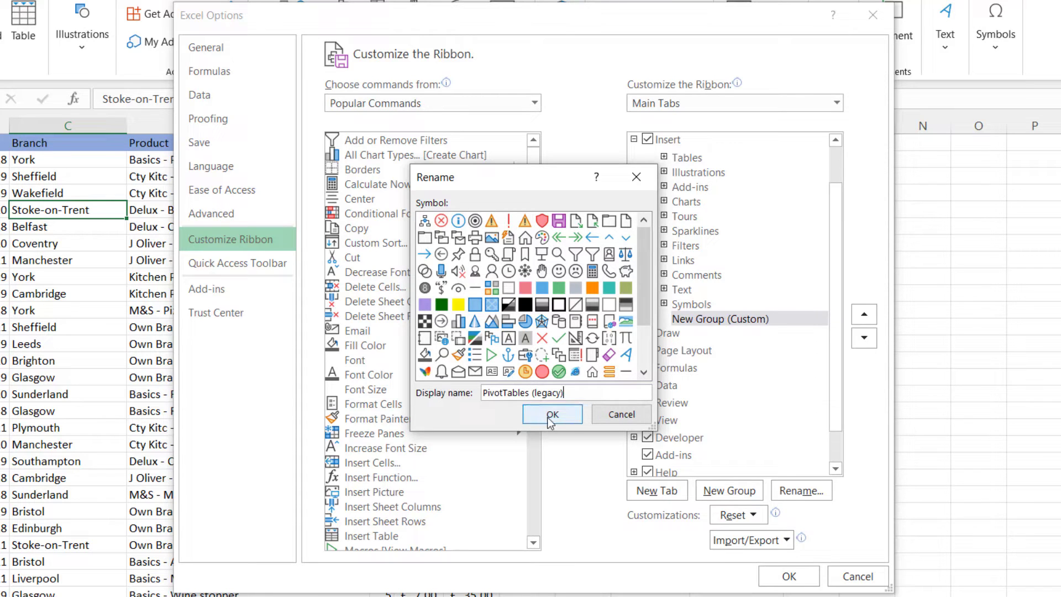
pyautogui.click(552, 413)
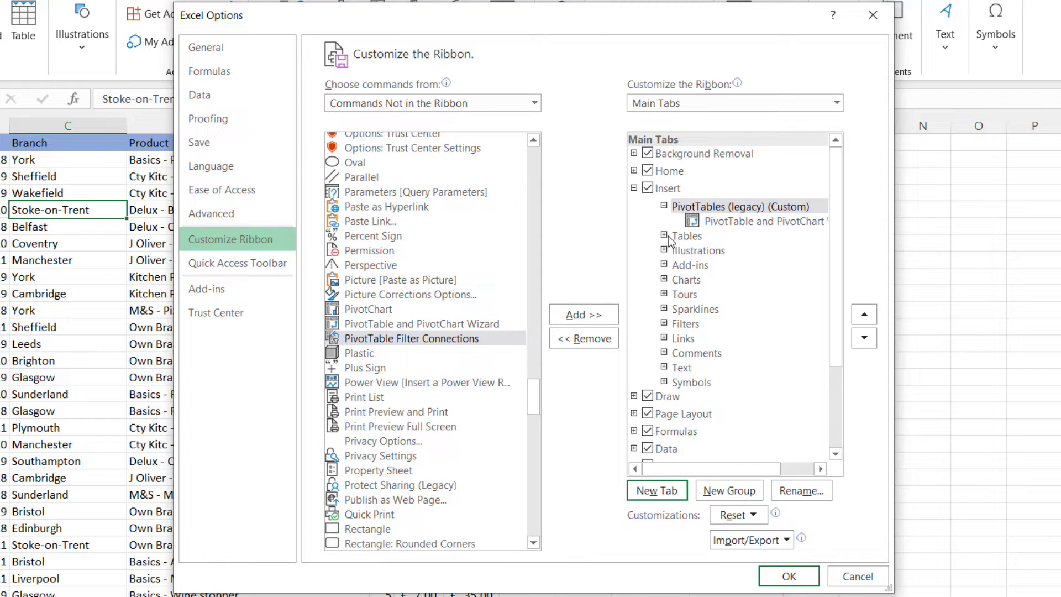
pyautogui.click(789, 576)
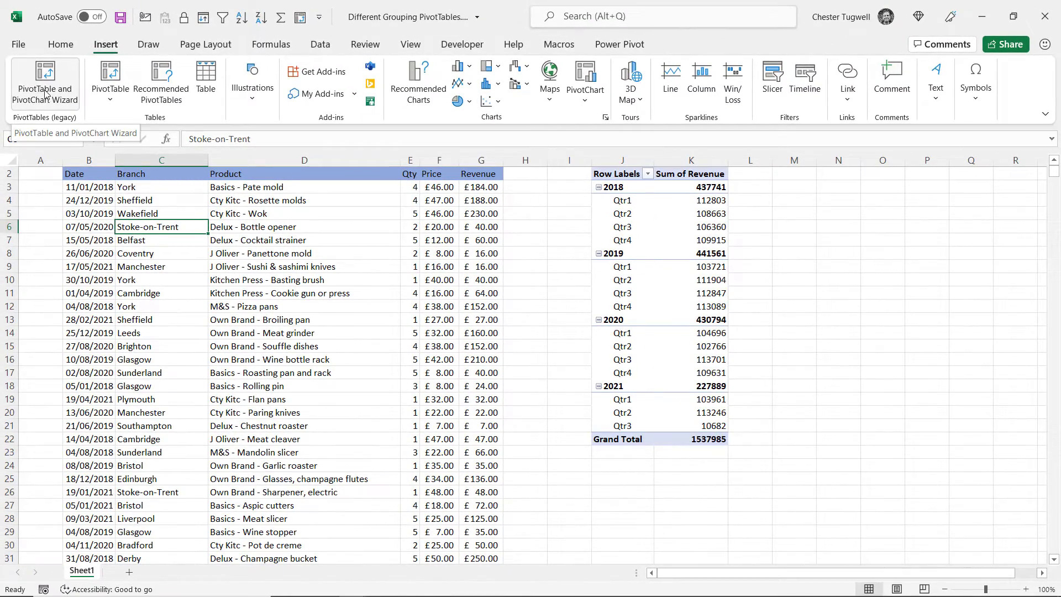
# Step: Run the wizard with a separate cache to create a second pivot table at Sheet1!$M$2
pyautogui.click(46, 83)
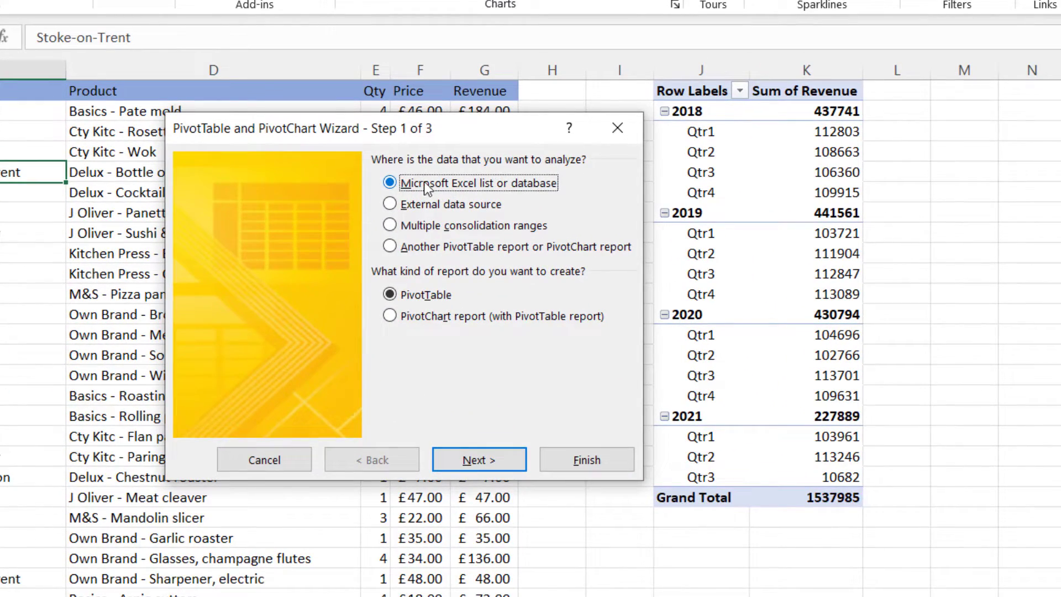
pyautogui.moveTo(512, 195)
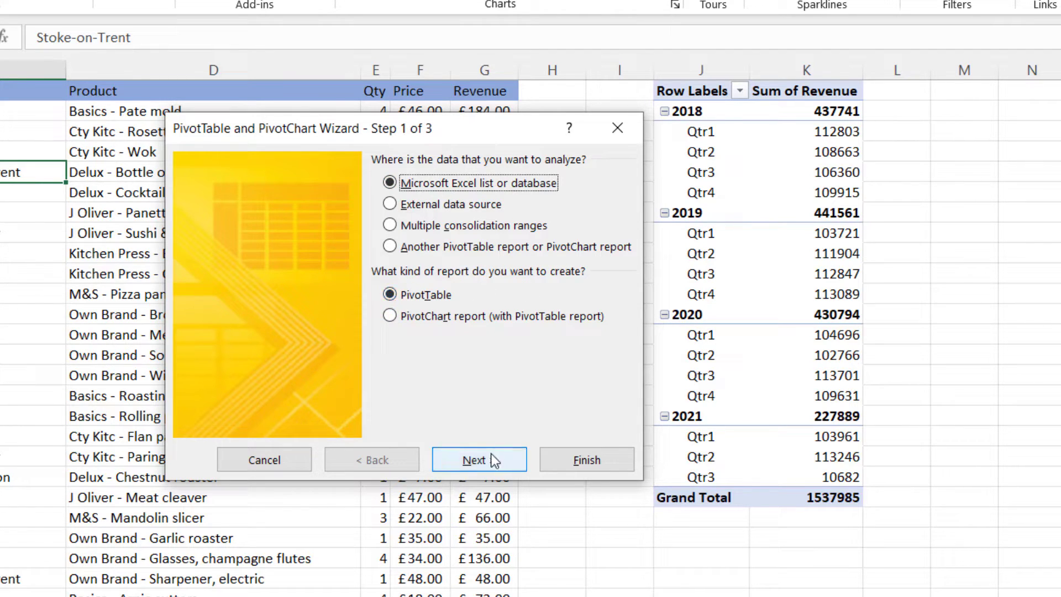
pyautogui.click(478, 458)
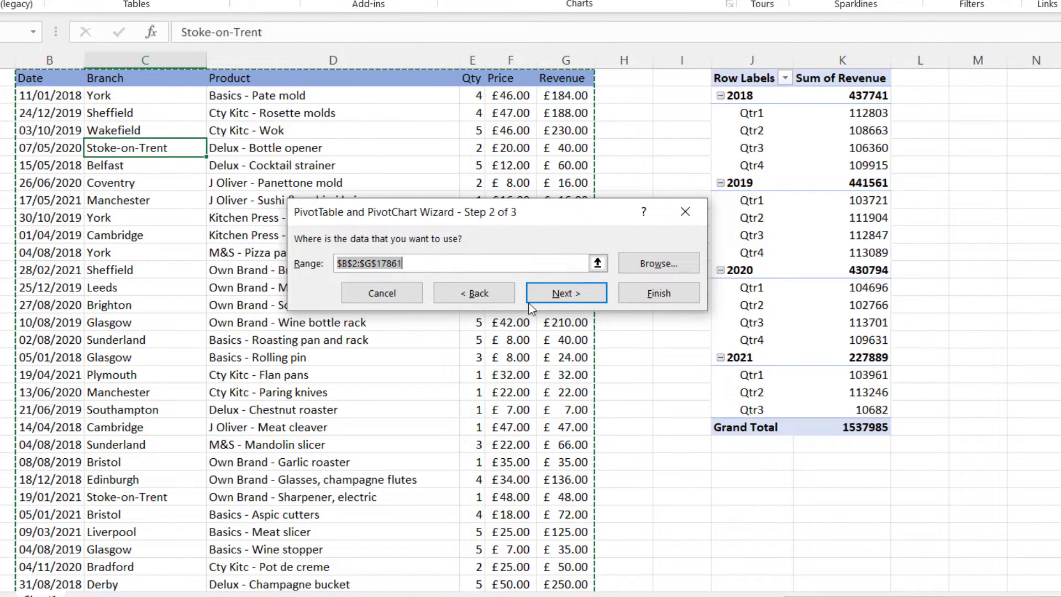
pyautogui.click(566, 292)
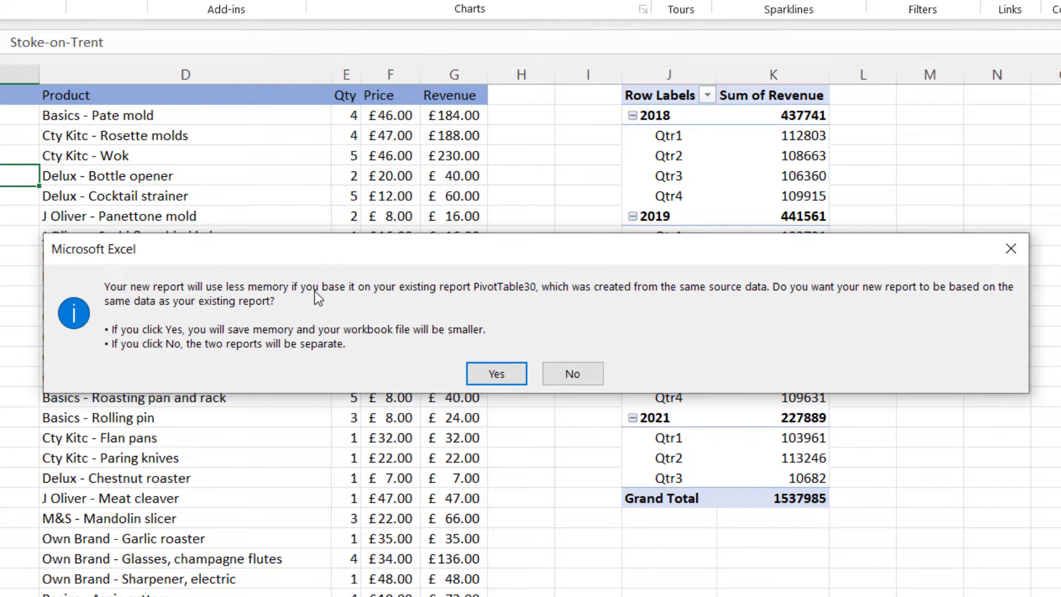
pyautogui.moveTo(466, 298)
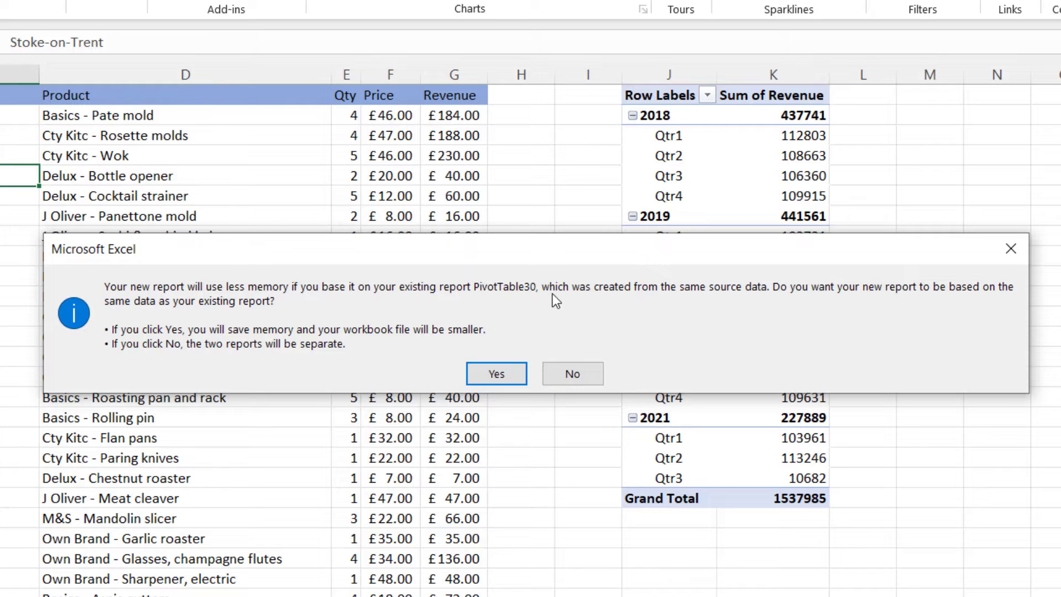
pyautogui.moveTo(730, 168)
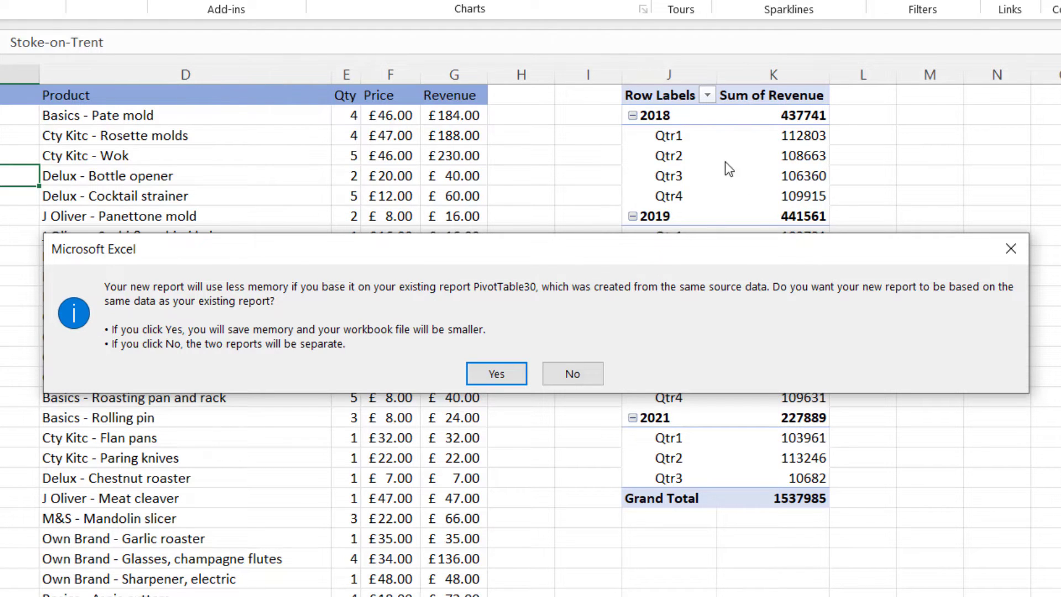
pyautogui.moveTo(971, 301)
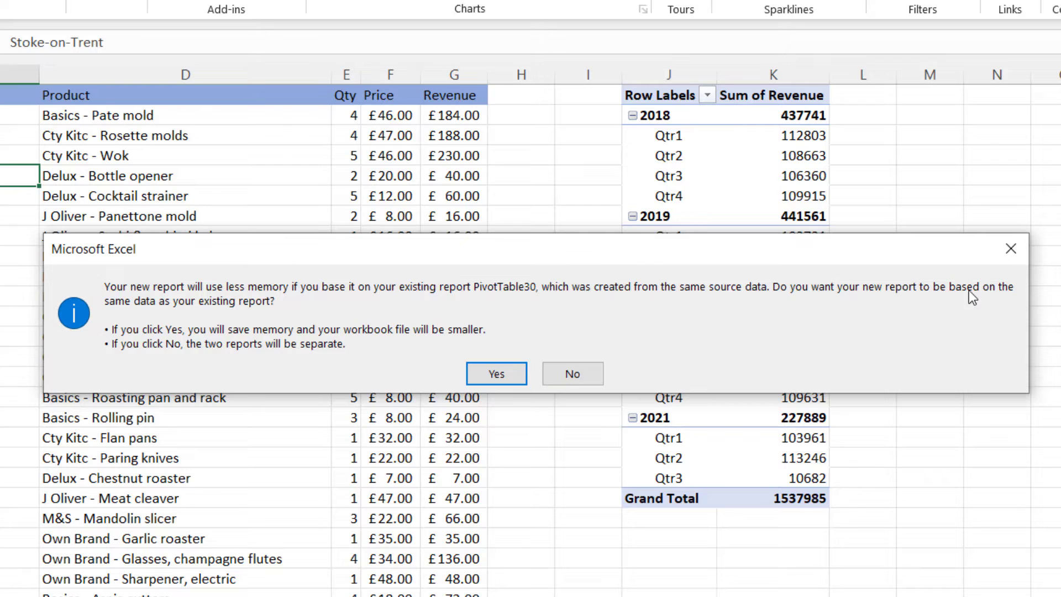
pyautogui.moveTo(237, 314)
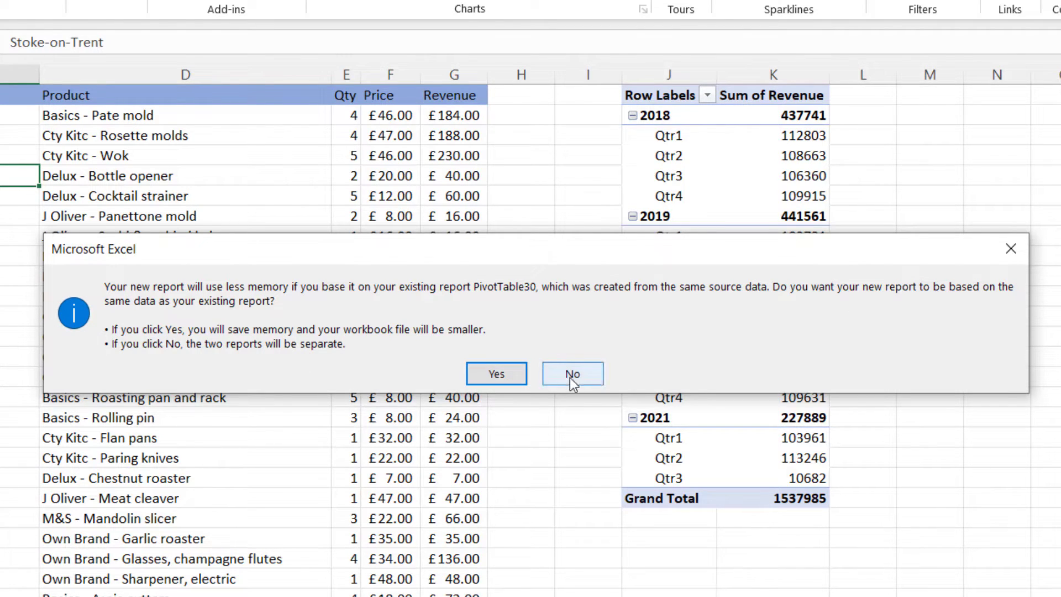
pyautogui.click(572, 373)
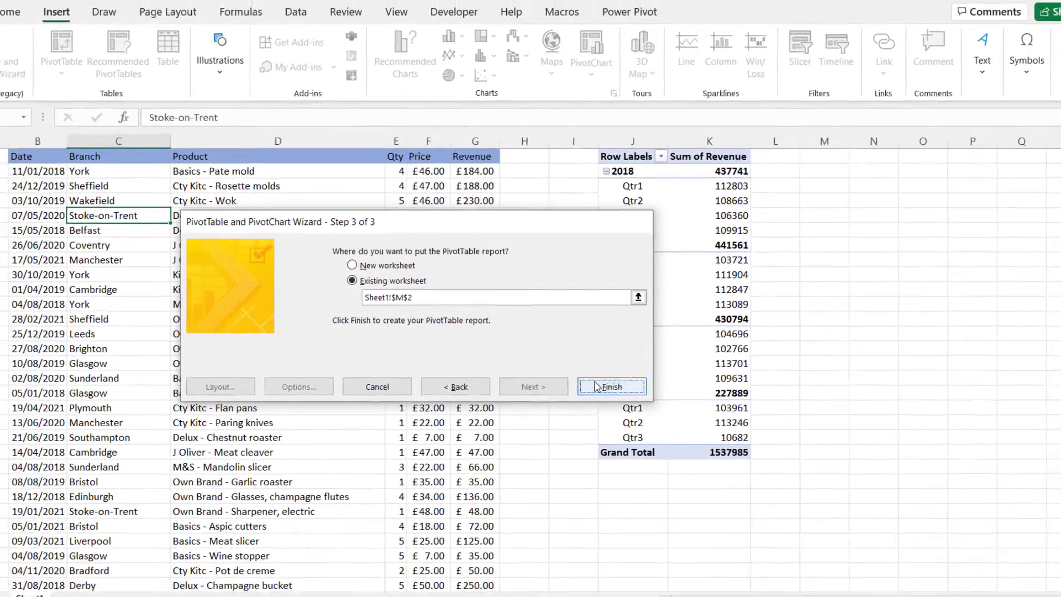
pyautogui.click(613, 387)
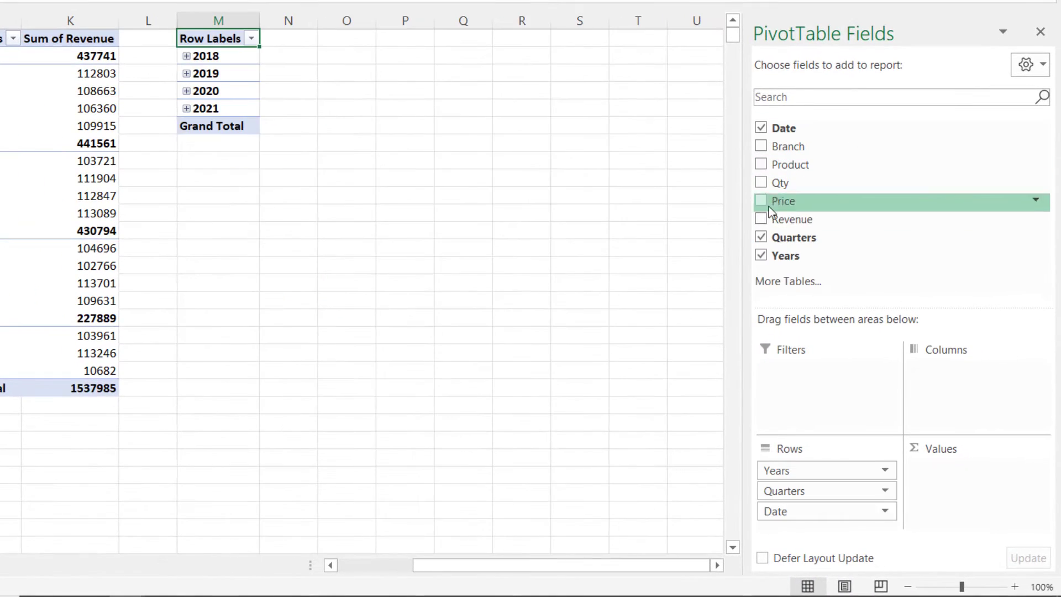
# Step: Add Revenue to the M2 pivot and group its dates into 7-day periods
pyautogui.click(761, 219)
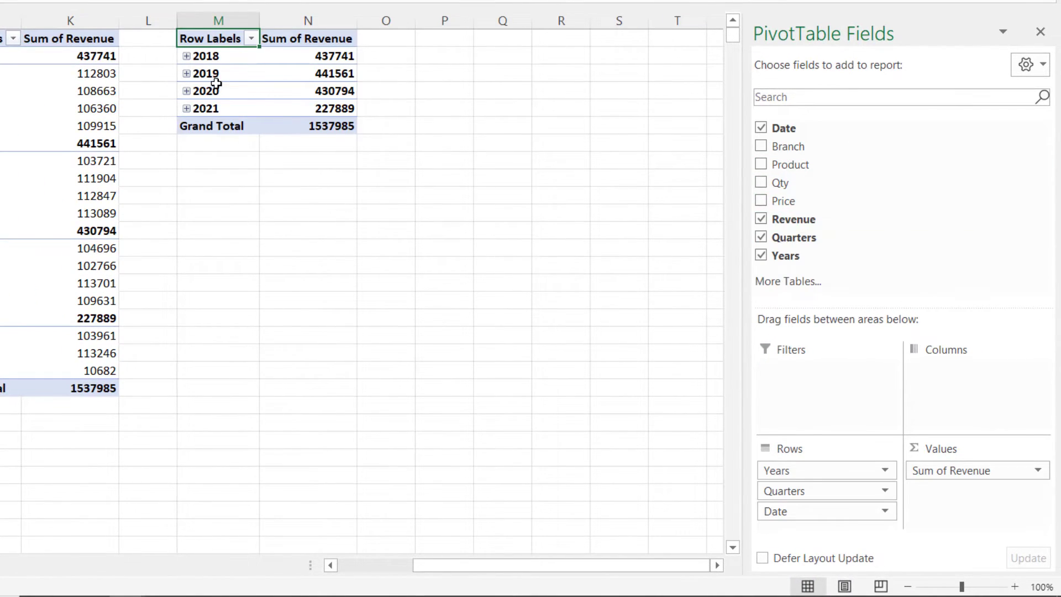
pyautogui.click(207, 73)
pyautogui.write('7')
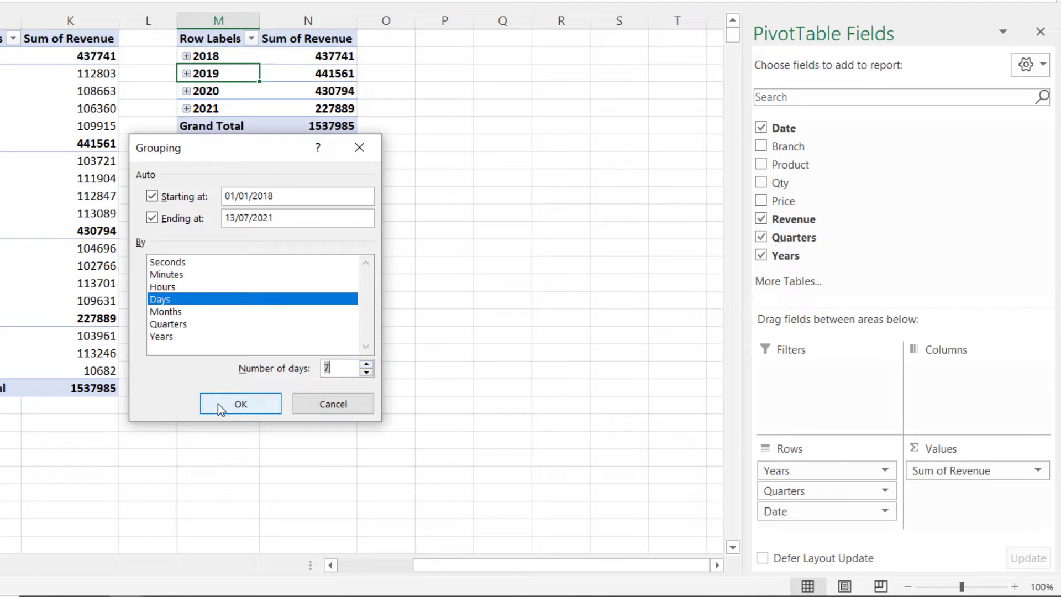
pyautogui.click(241, 403)
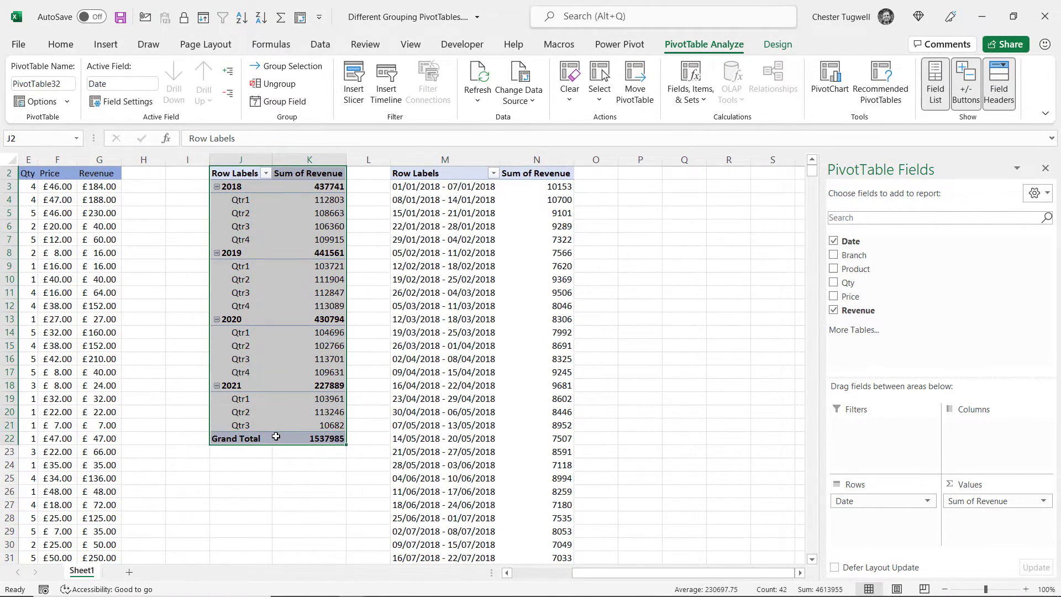
# Step: Copy the quarters pivot table into a new blank workbook and bring up its date grouping settings
pyautogui.press('ctrl+c')
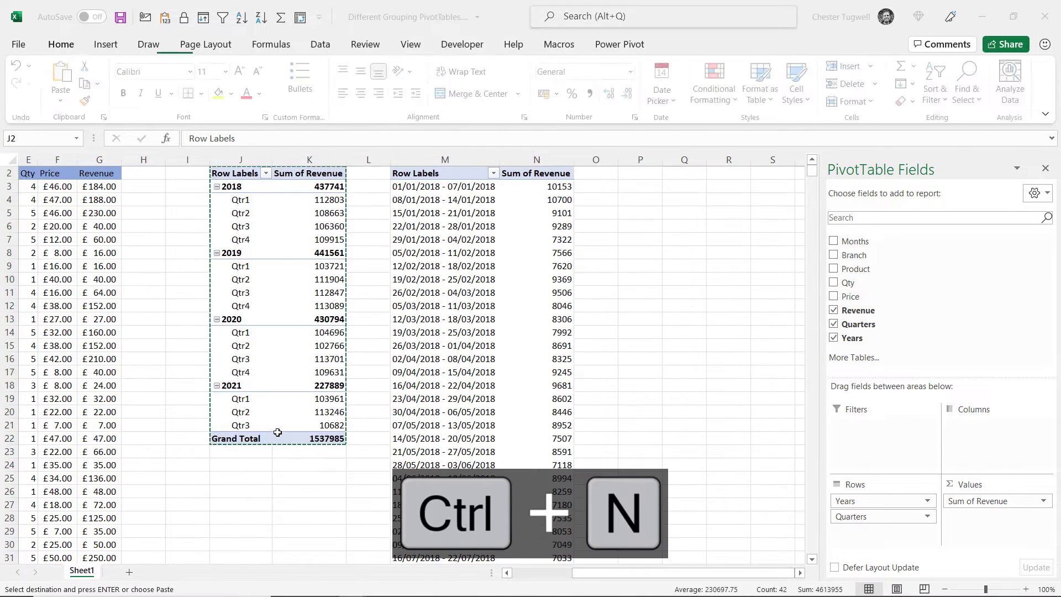
pyautogui.press('Ctrl+N')
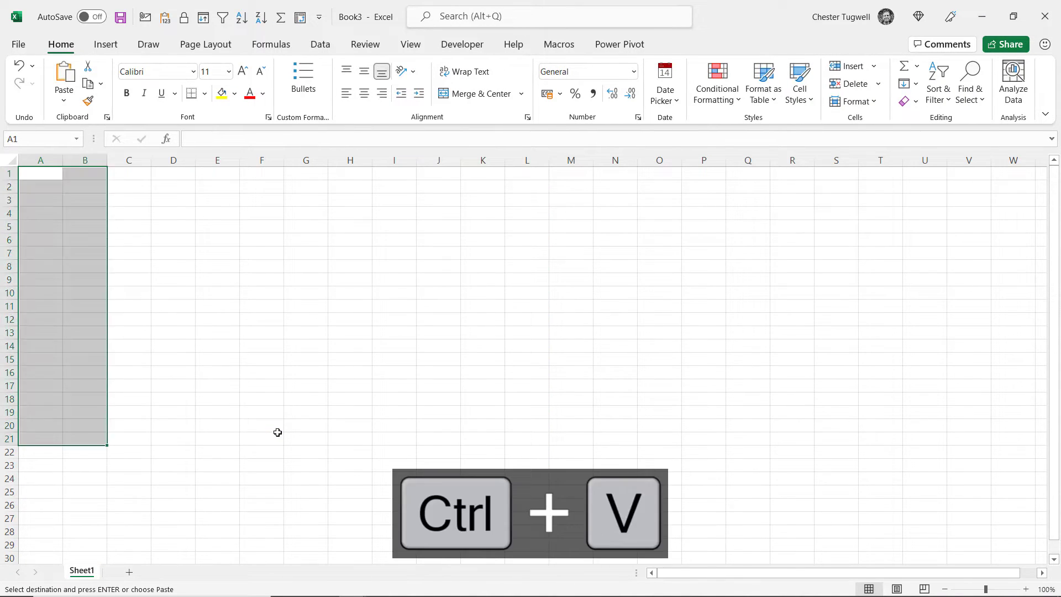
pyautogui.press('ctrl+v')
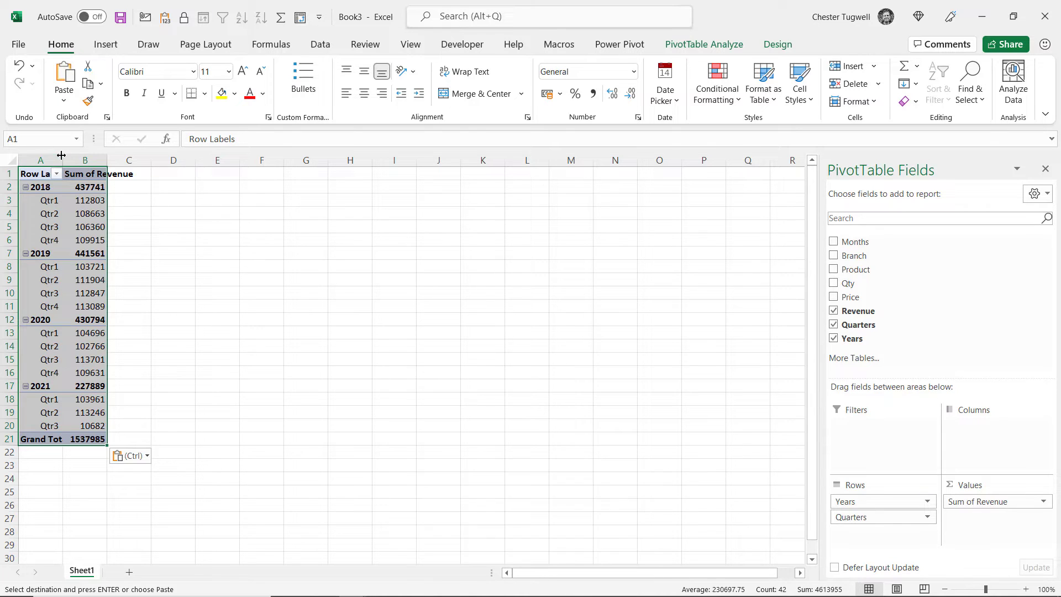
pyautogui.rightClick(40, 226)
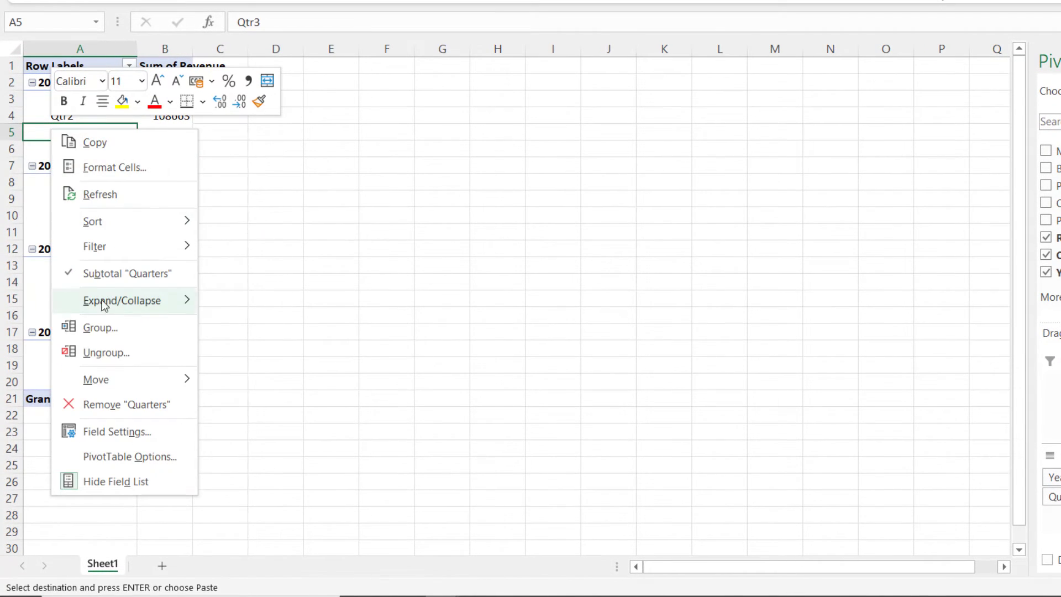
pyautogui.click(101, 327)
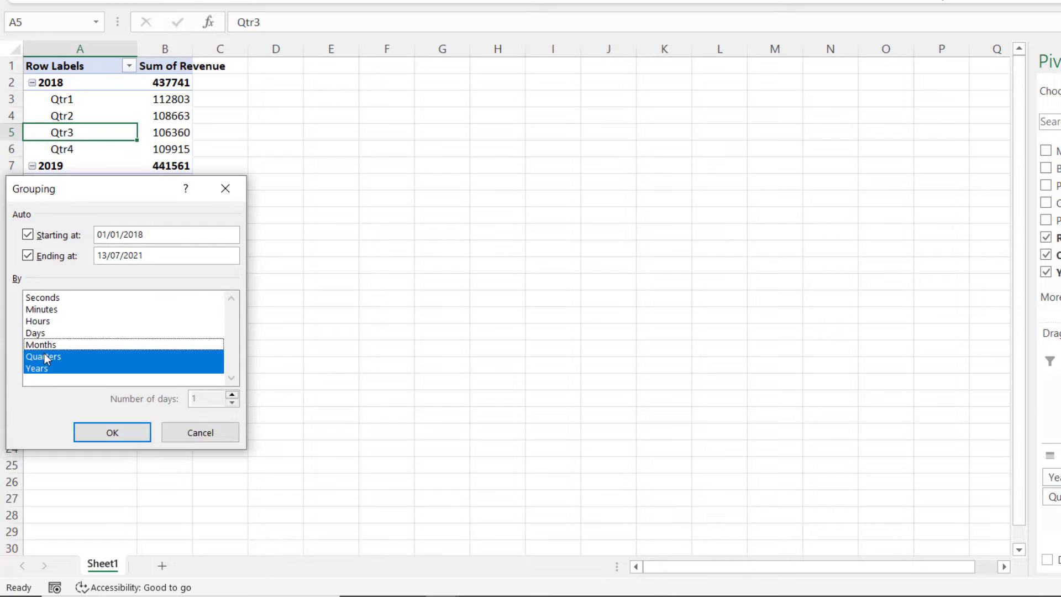
# Step: Group the copy by Days in 7-day weeks, then paste another pivot copy at P2 in the original workbook
pyautogui.click(37, 333)
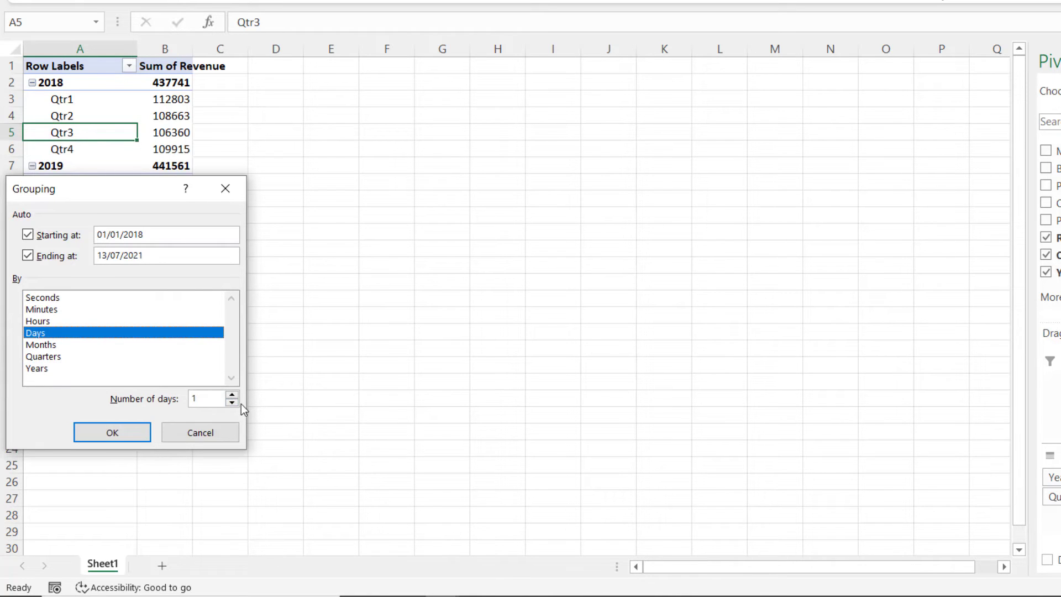
pyautogui.click(231, 394)
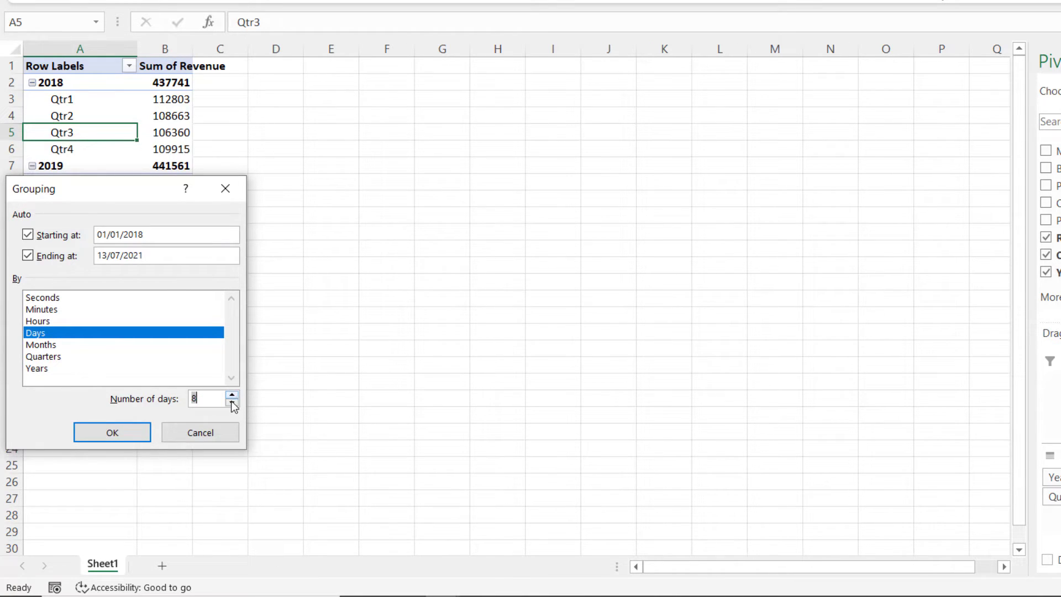
pyautogui.click(111, 432)
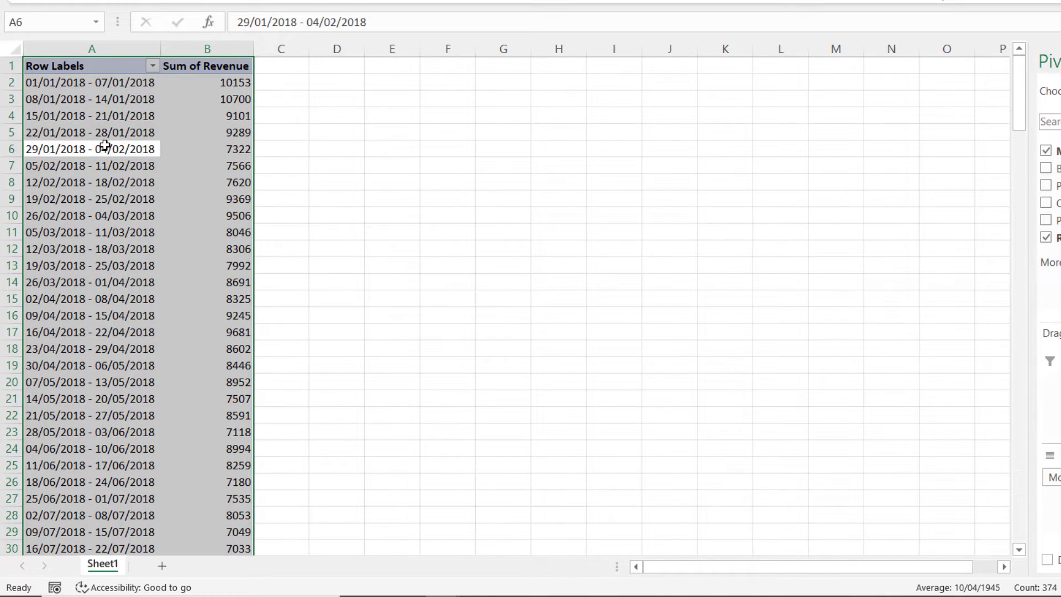
pyautogui.press('ctrl+c')
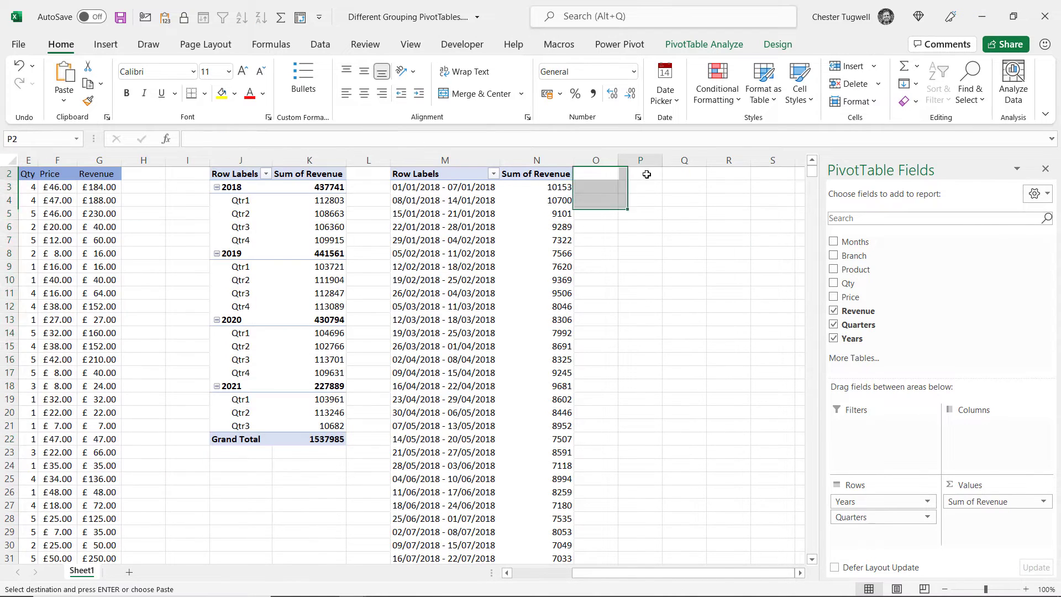
pyautogui.press('ctrl+v')
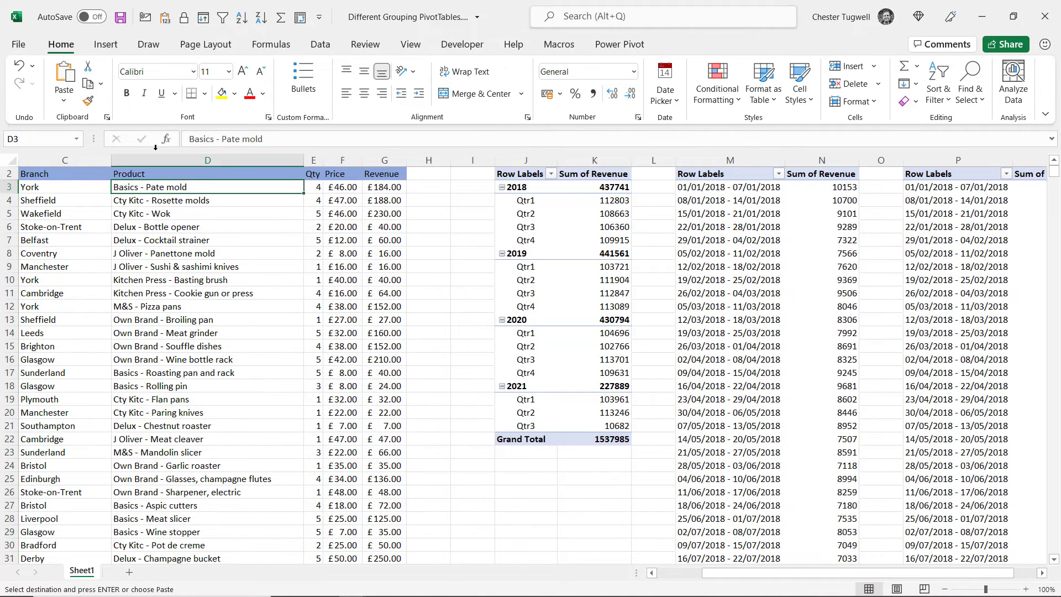
# Step: Insert a new pivot table from the data range onto the existing sheet at S2
pyautogui.click(105, 44)
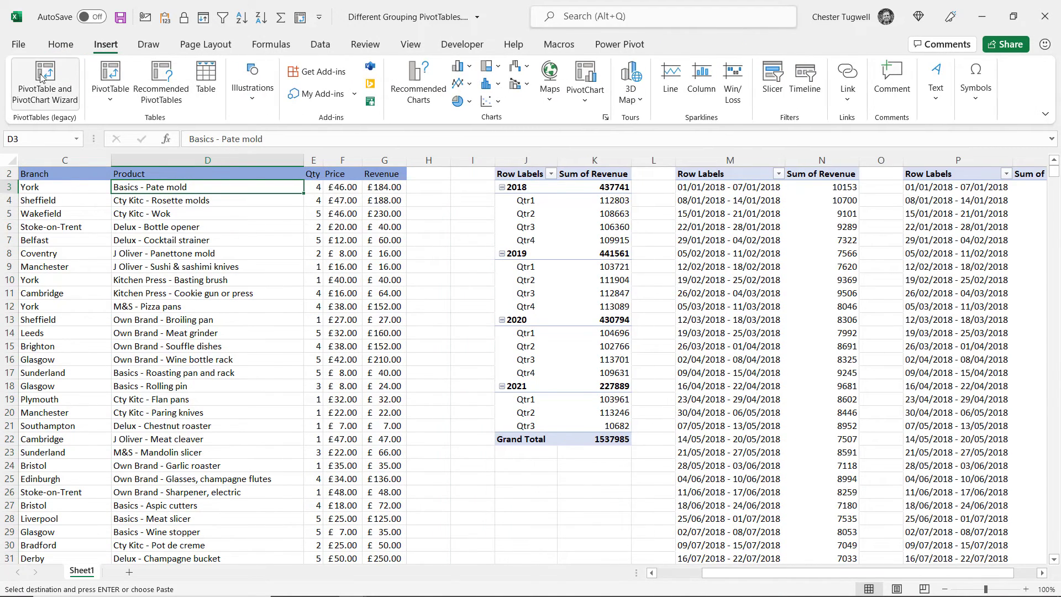
pyautogui.click(109, 78)
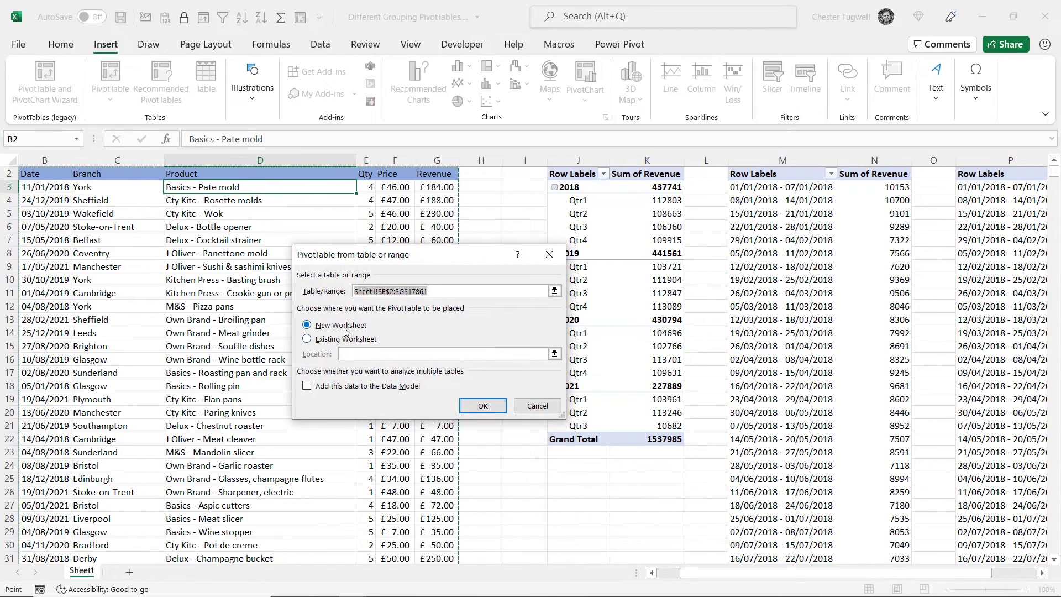
pyautogui.click(306, 339)
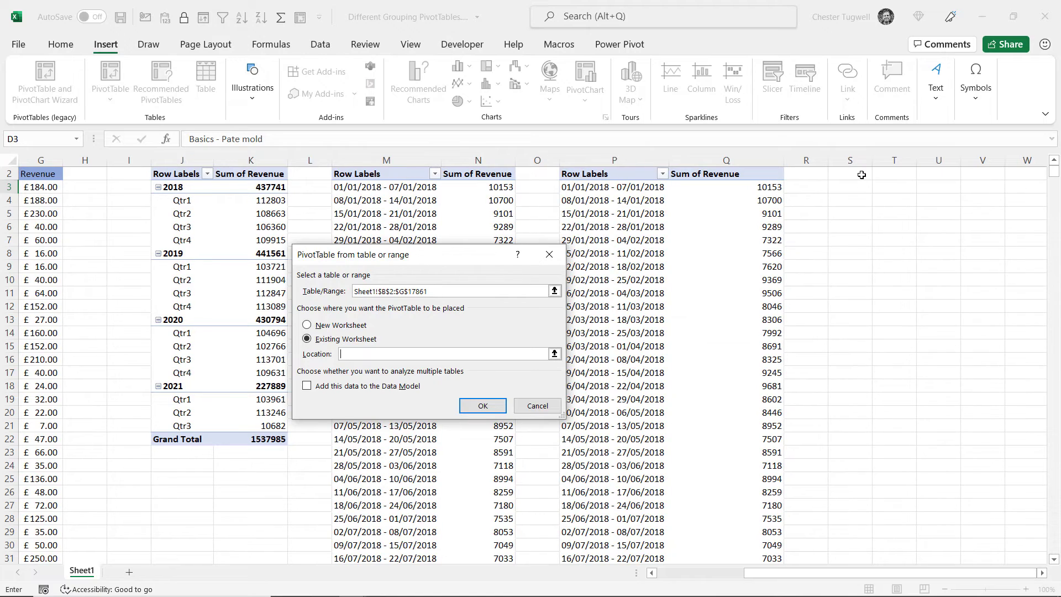
pyautogui.click(850, 173)
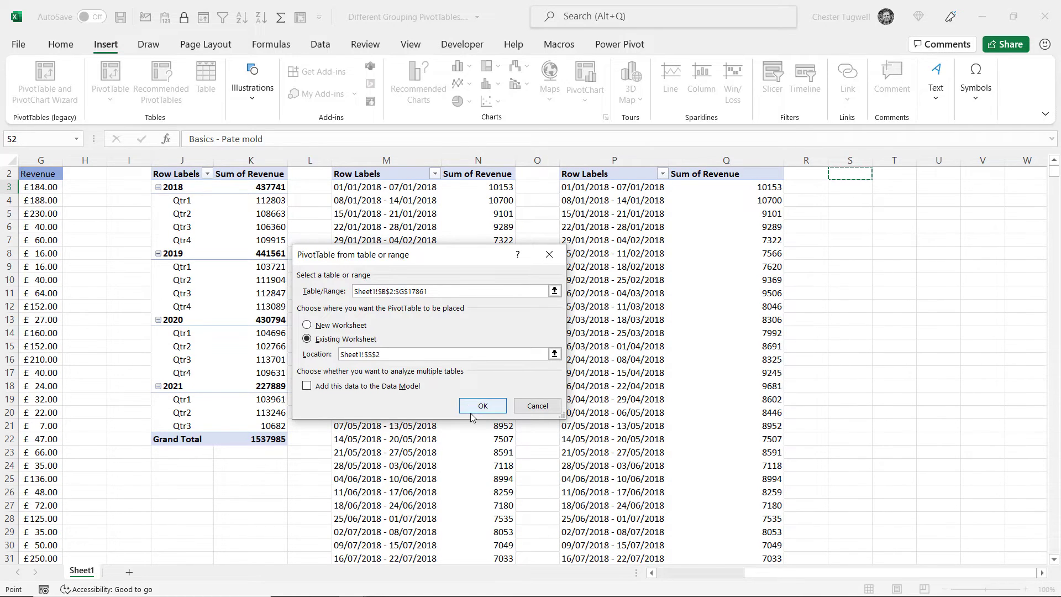
pyautogui.click(482, 406)
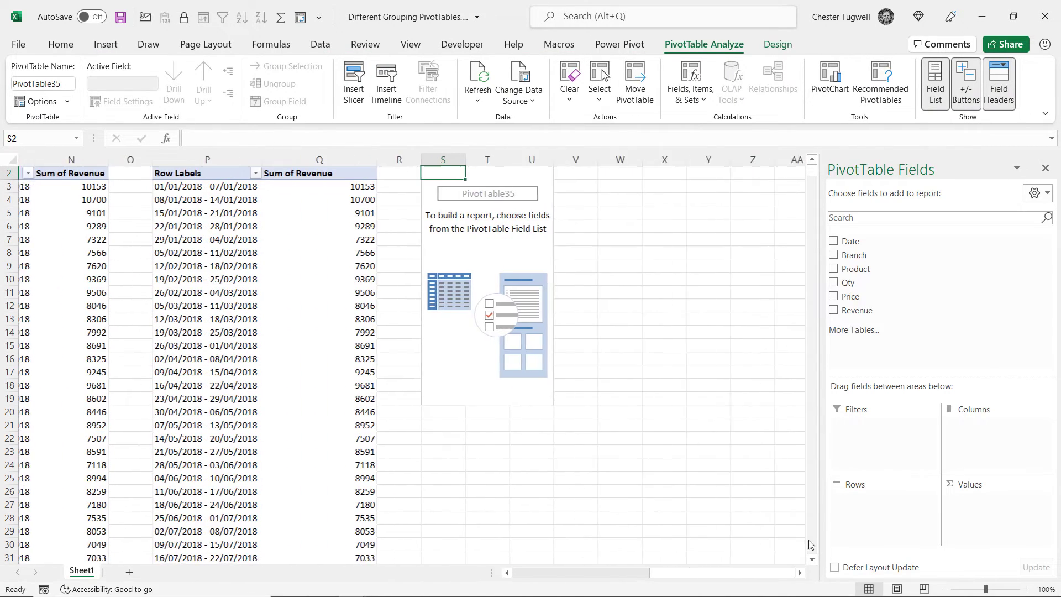
# Step: Add Product and Revenue, then gather all Basics products into one group with Group Selection
pyautogui.click(833, 268)
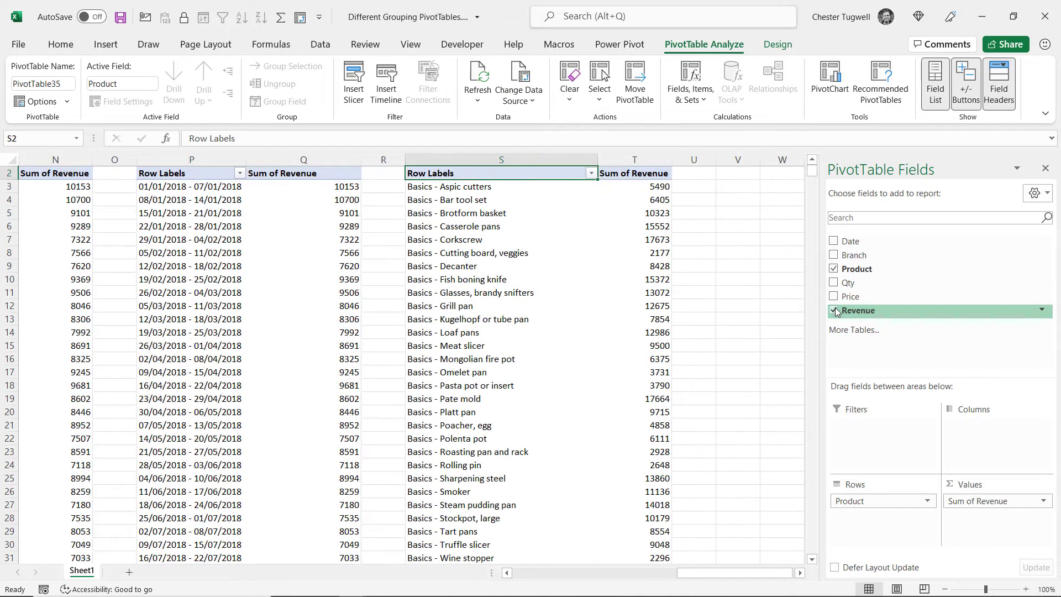
pyautogui.scroll(-3)
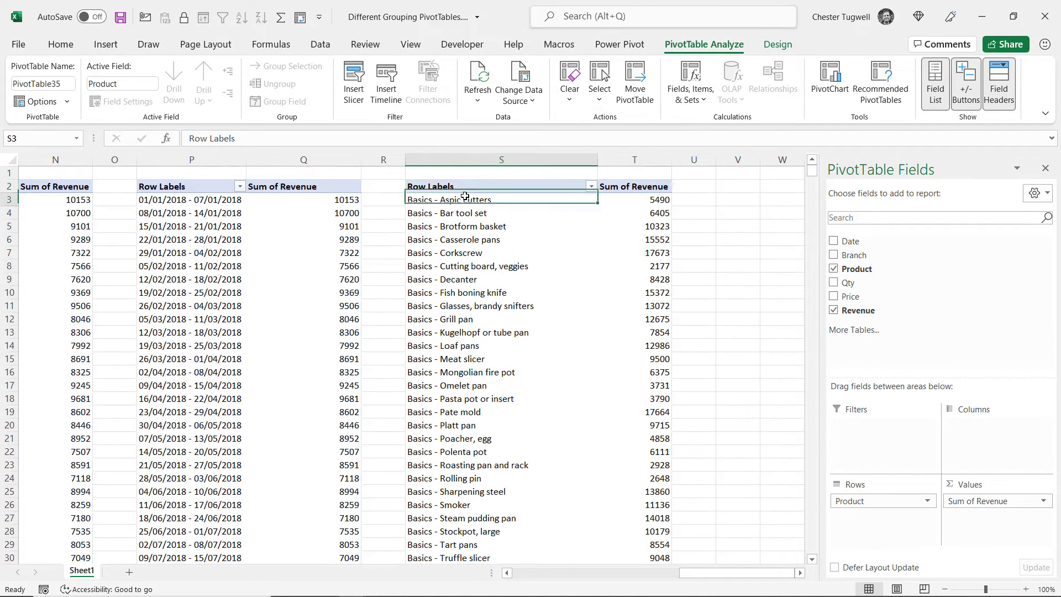
pyautogui.moveTo(464, 199); pyautogui.dragTo(487, 517)
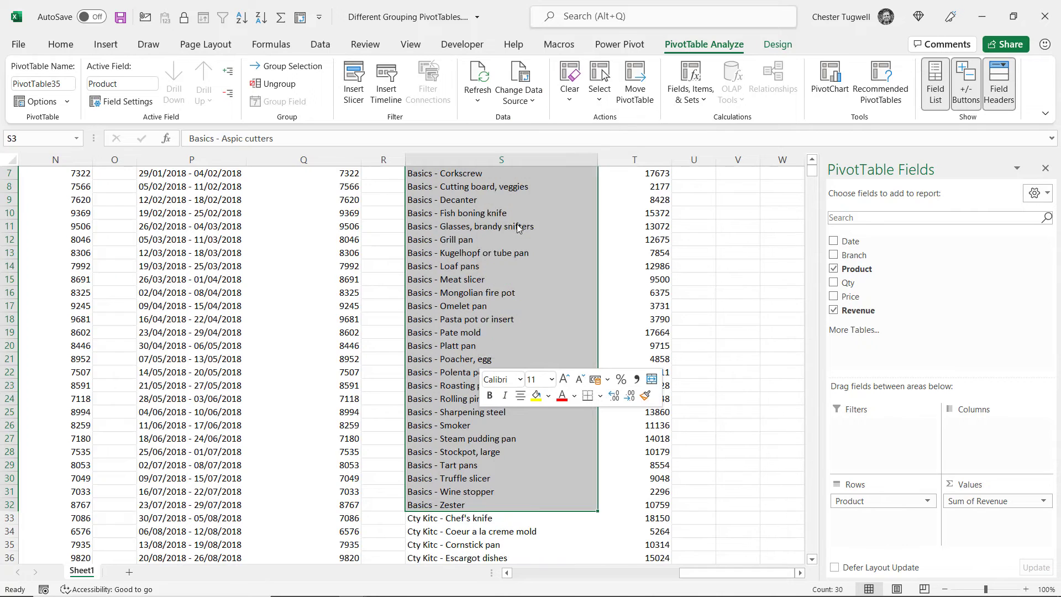
pyautogui.click(291, 66)
pyautogui.write('Basics')
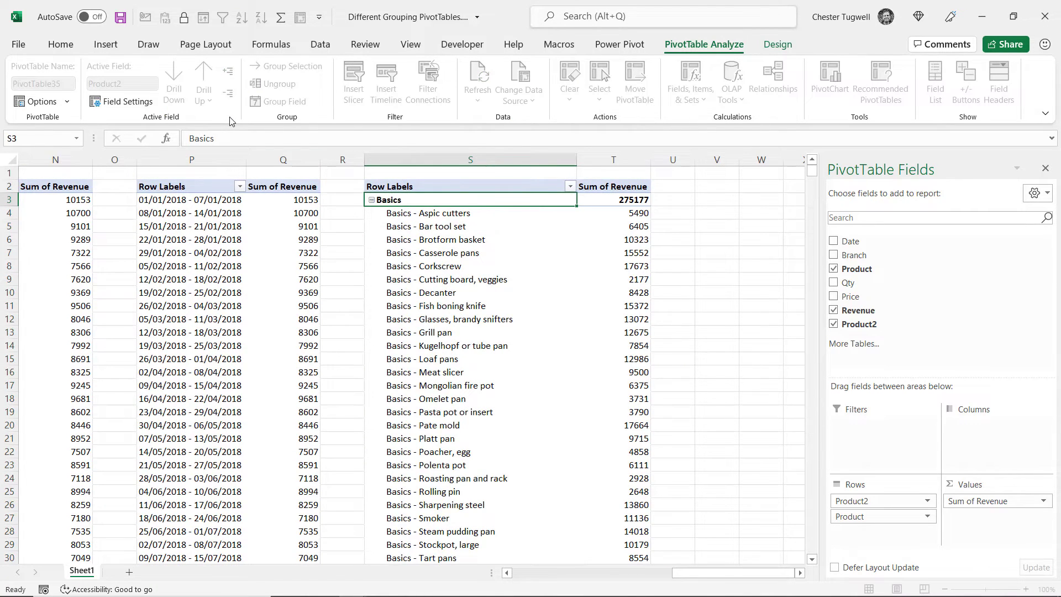
pyautogui.click(469, 213)
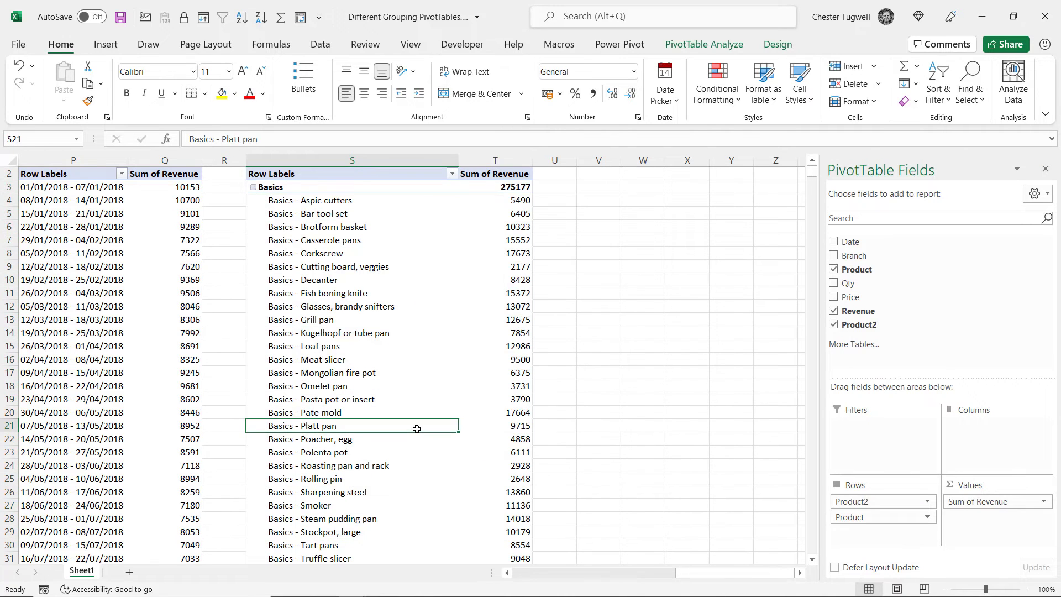
pyautogui.press('Ctrl+C')
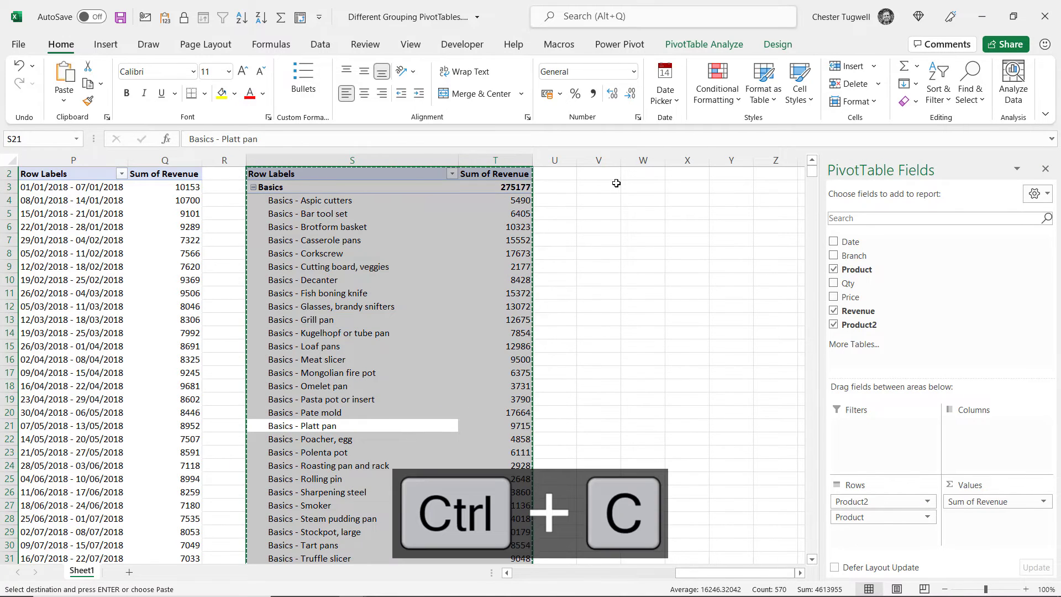
pyautogui.click(598, 173)
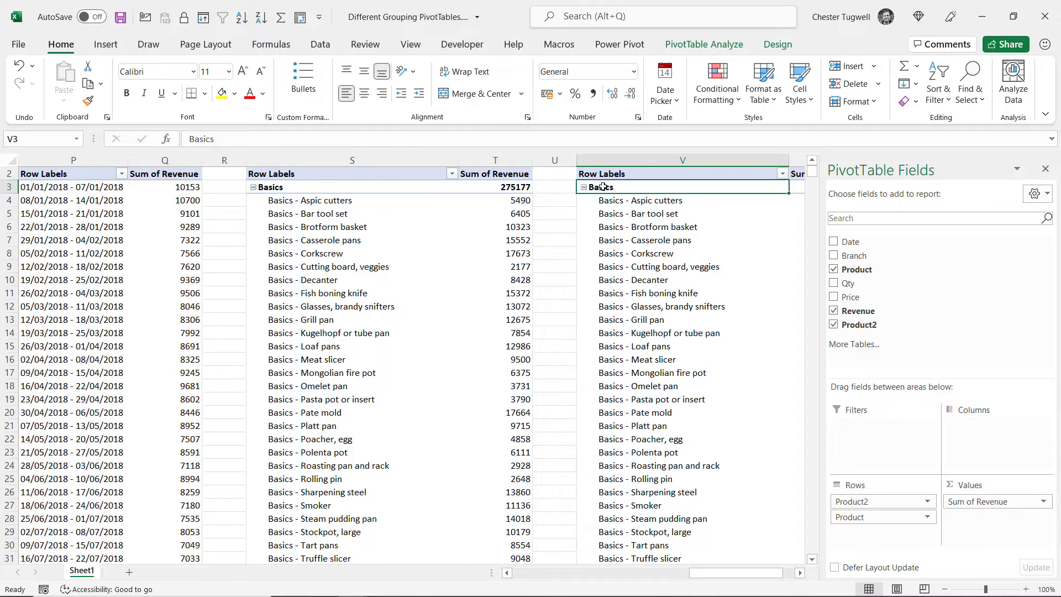
pyautogui.rightClick(600, 187)
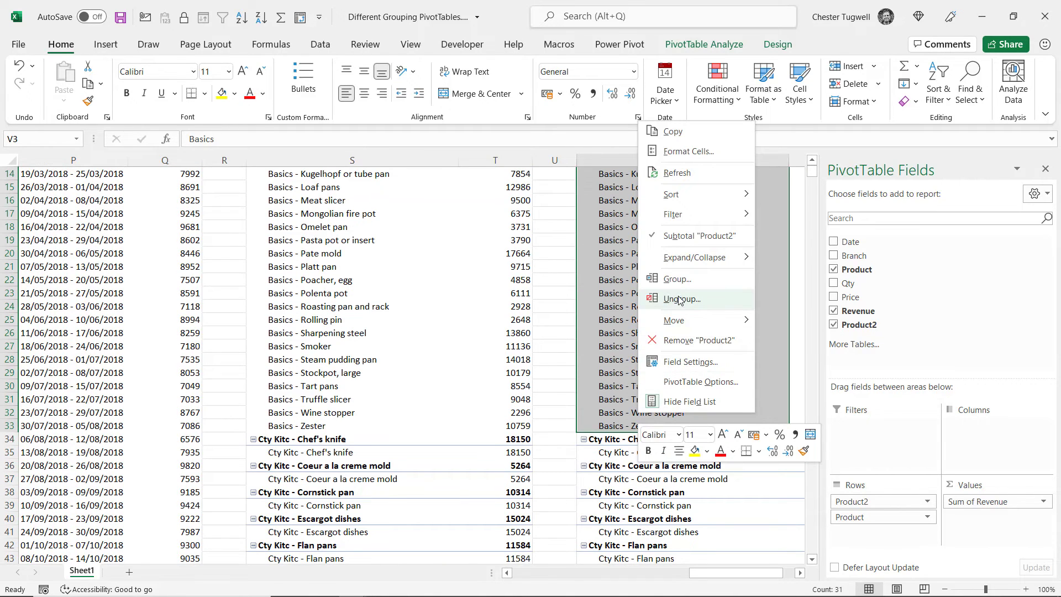
pyautogui.click(681, 299)
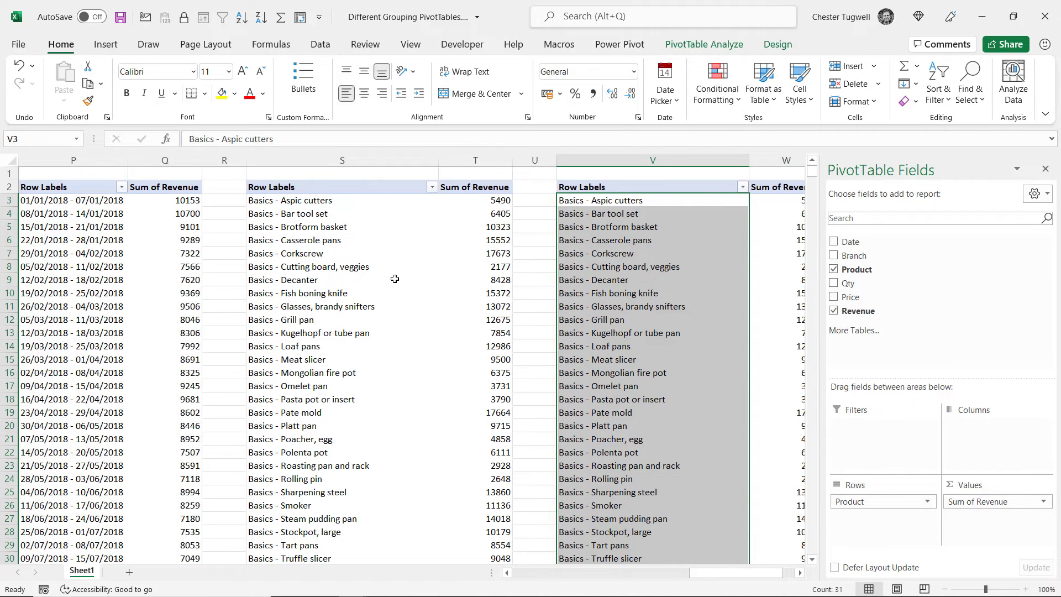
pyautogui.press('Ctrl+a')
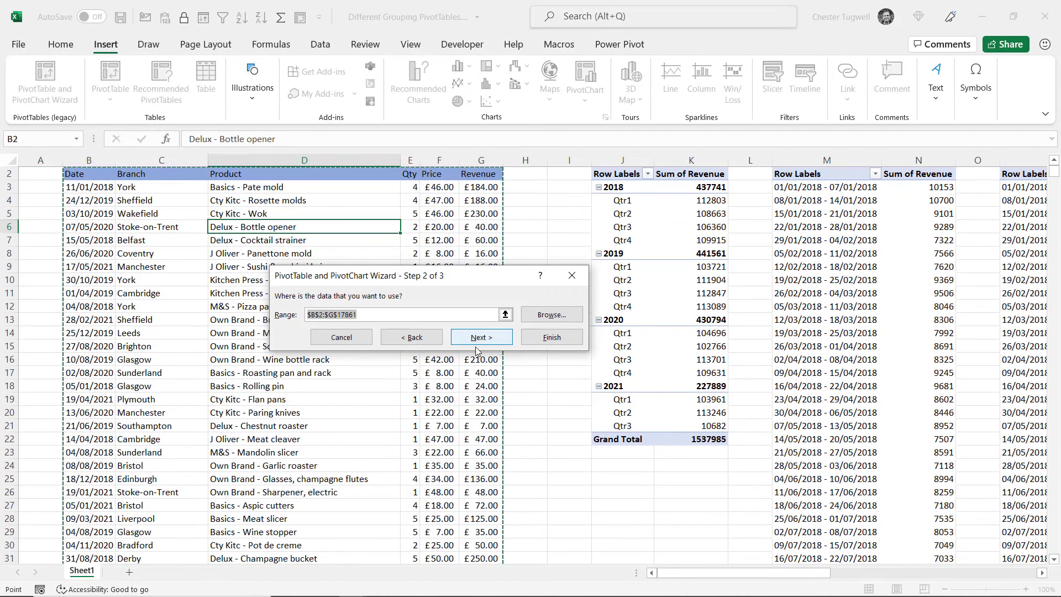
# Step: Finish the wizard with a separate cache, placing the new pivot table on the existing sheet at V2
pyautogui.click(481, 338)
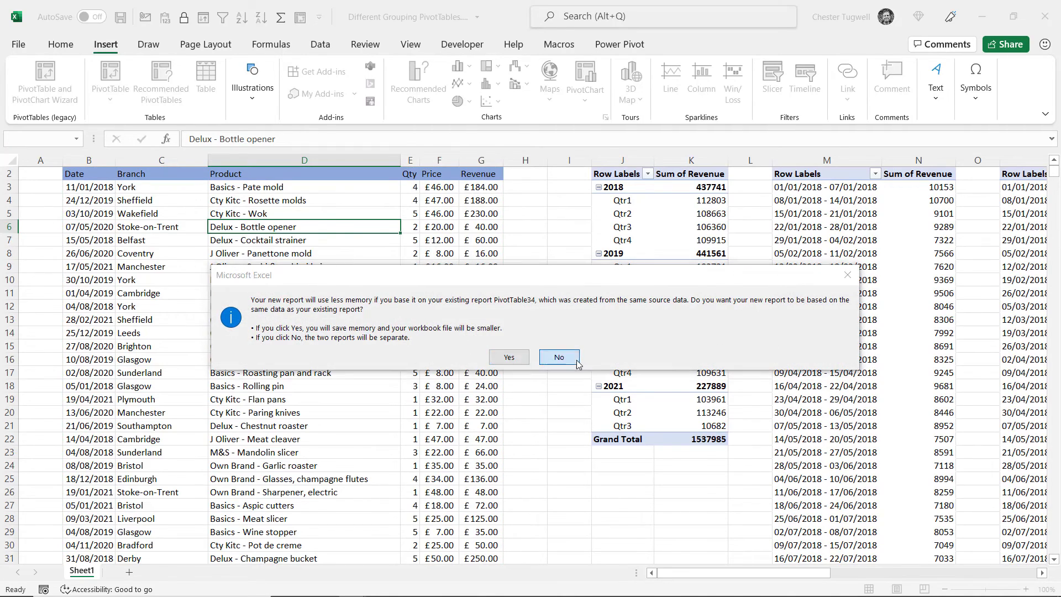
pyautogui.click(558, 357)
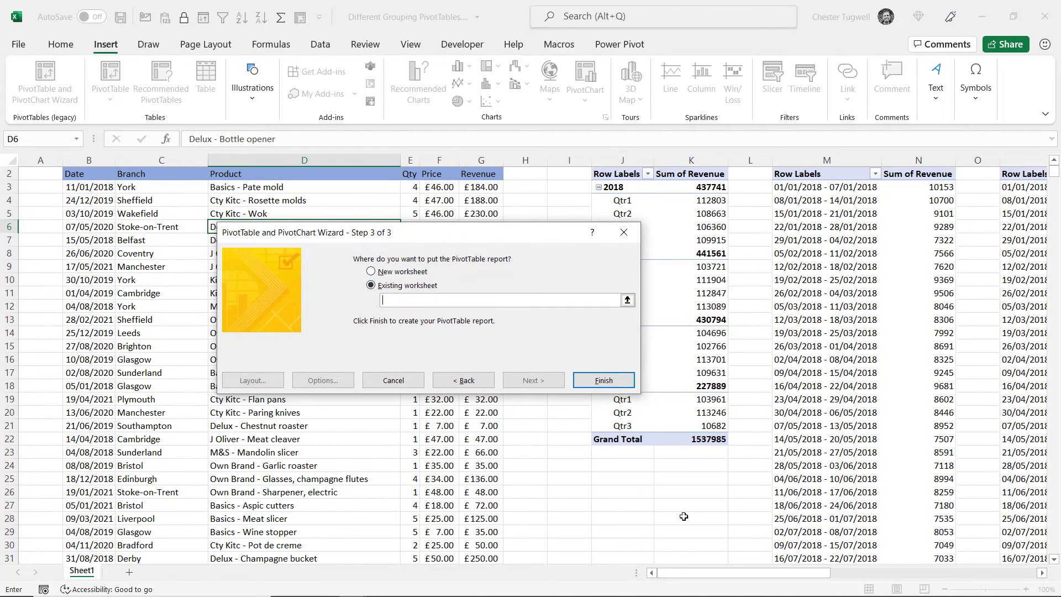
pyautogui.hscroll(3)
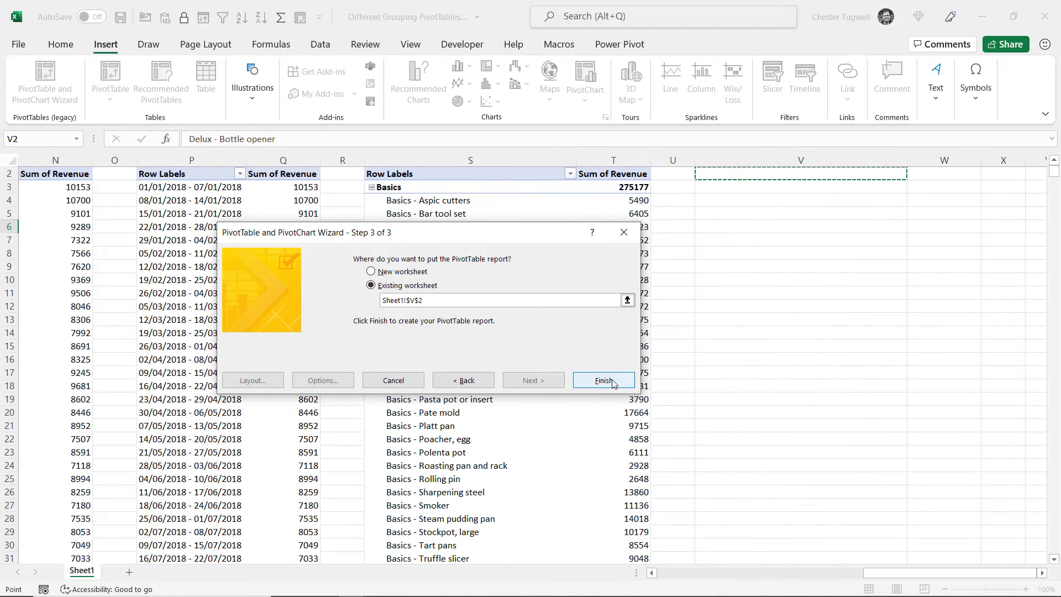
pyautogui.click(603, 380)
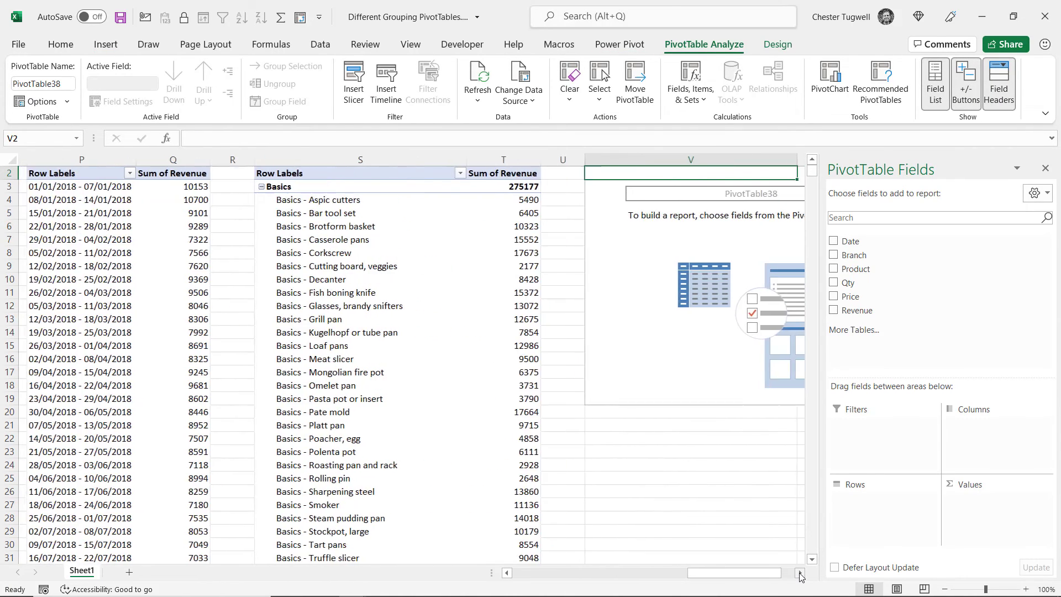
pyautogui.click(834, 269)
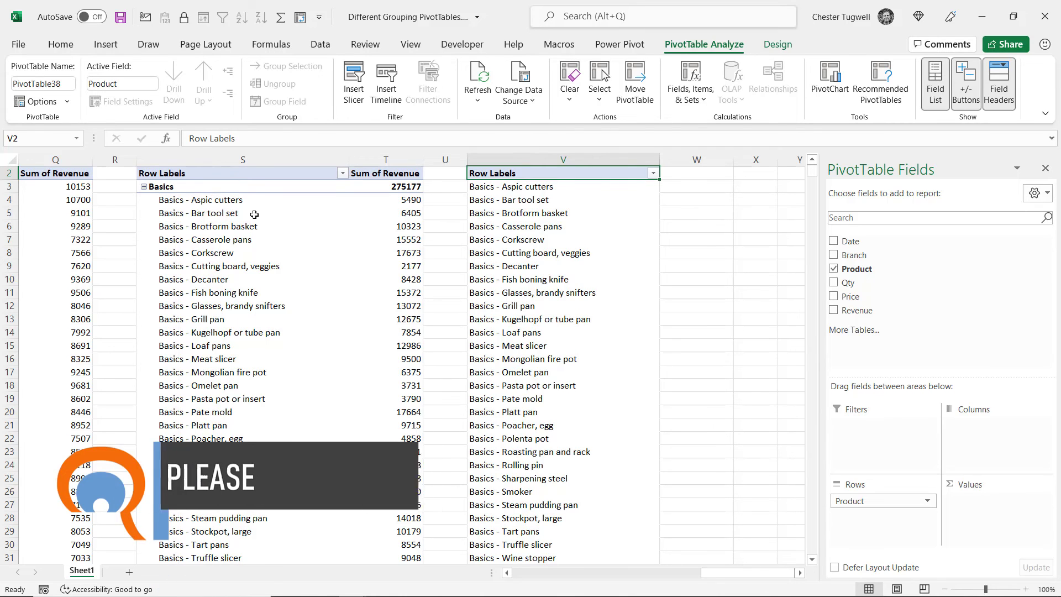
pyautogui.moveTo(232, 227)
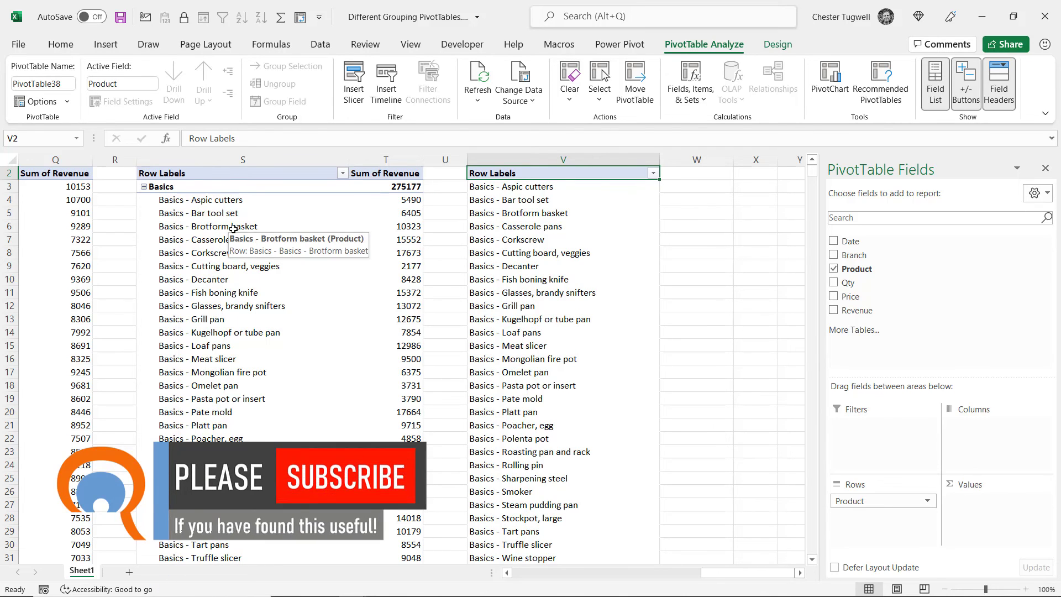
pyautogui.moveTo(399, 494)
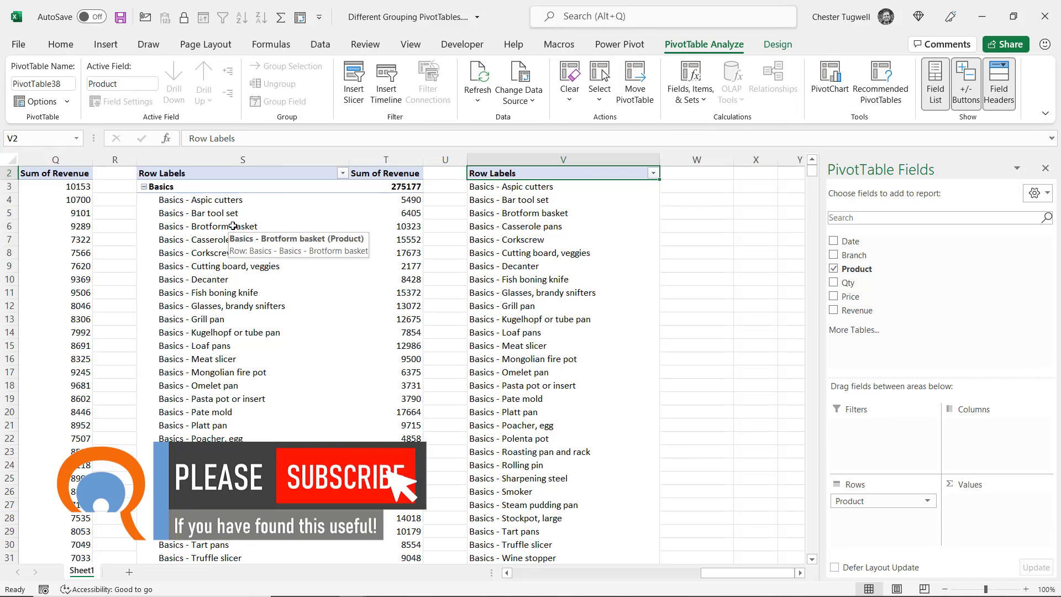